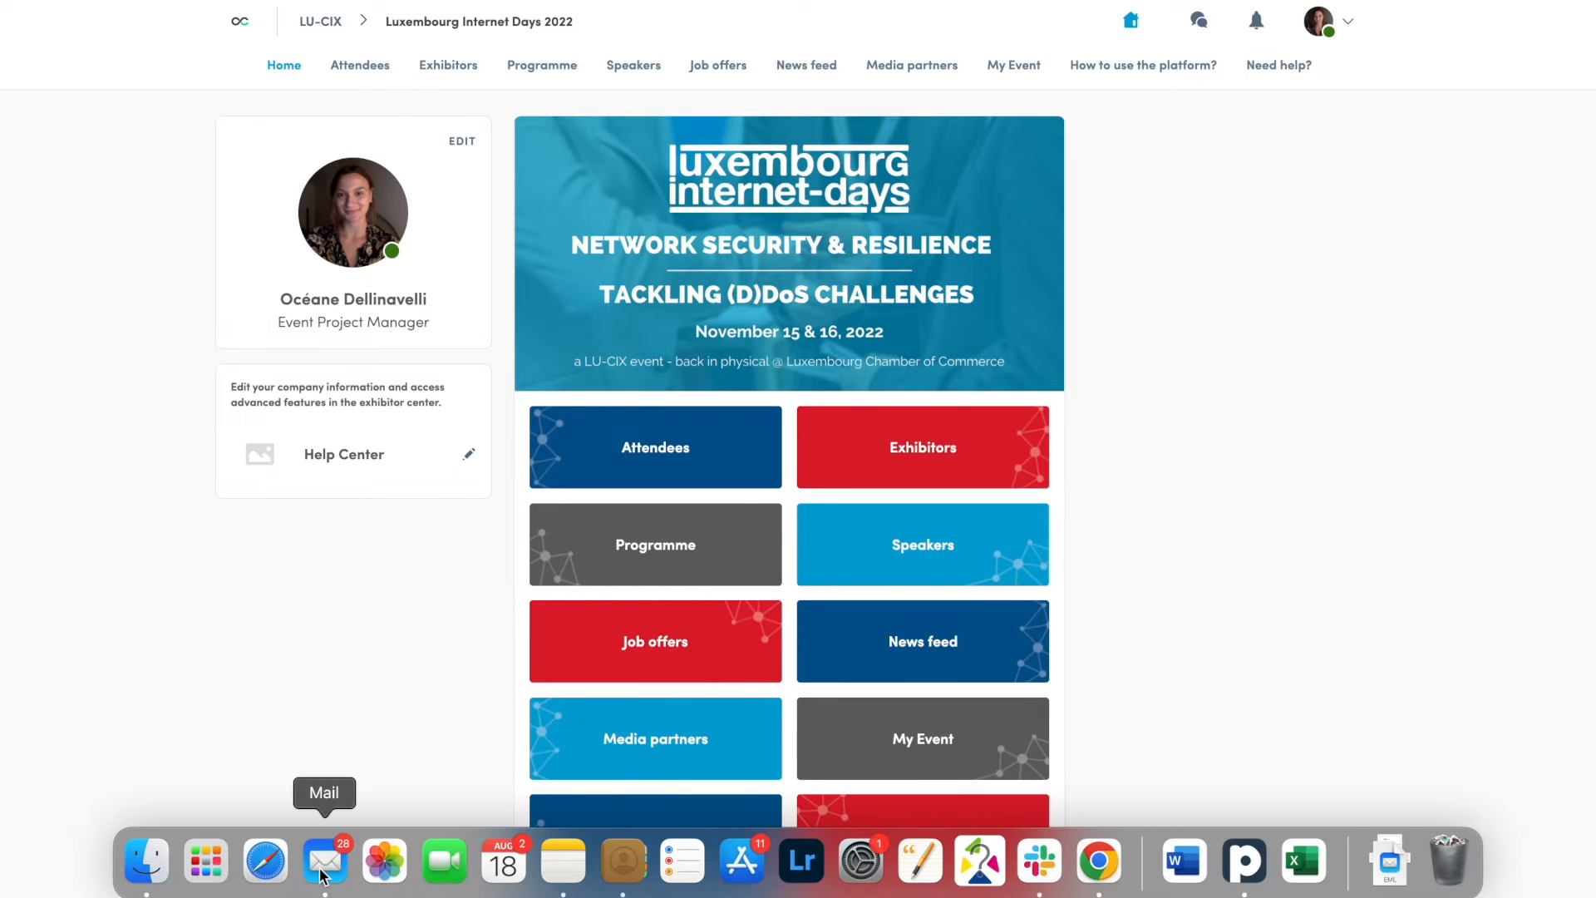
# Step: Read the email about qualified leads in the mail app
pyautogui.rightClick(325, 860)
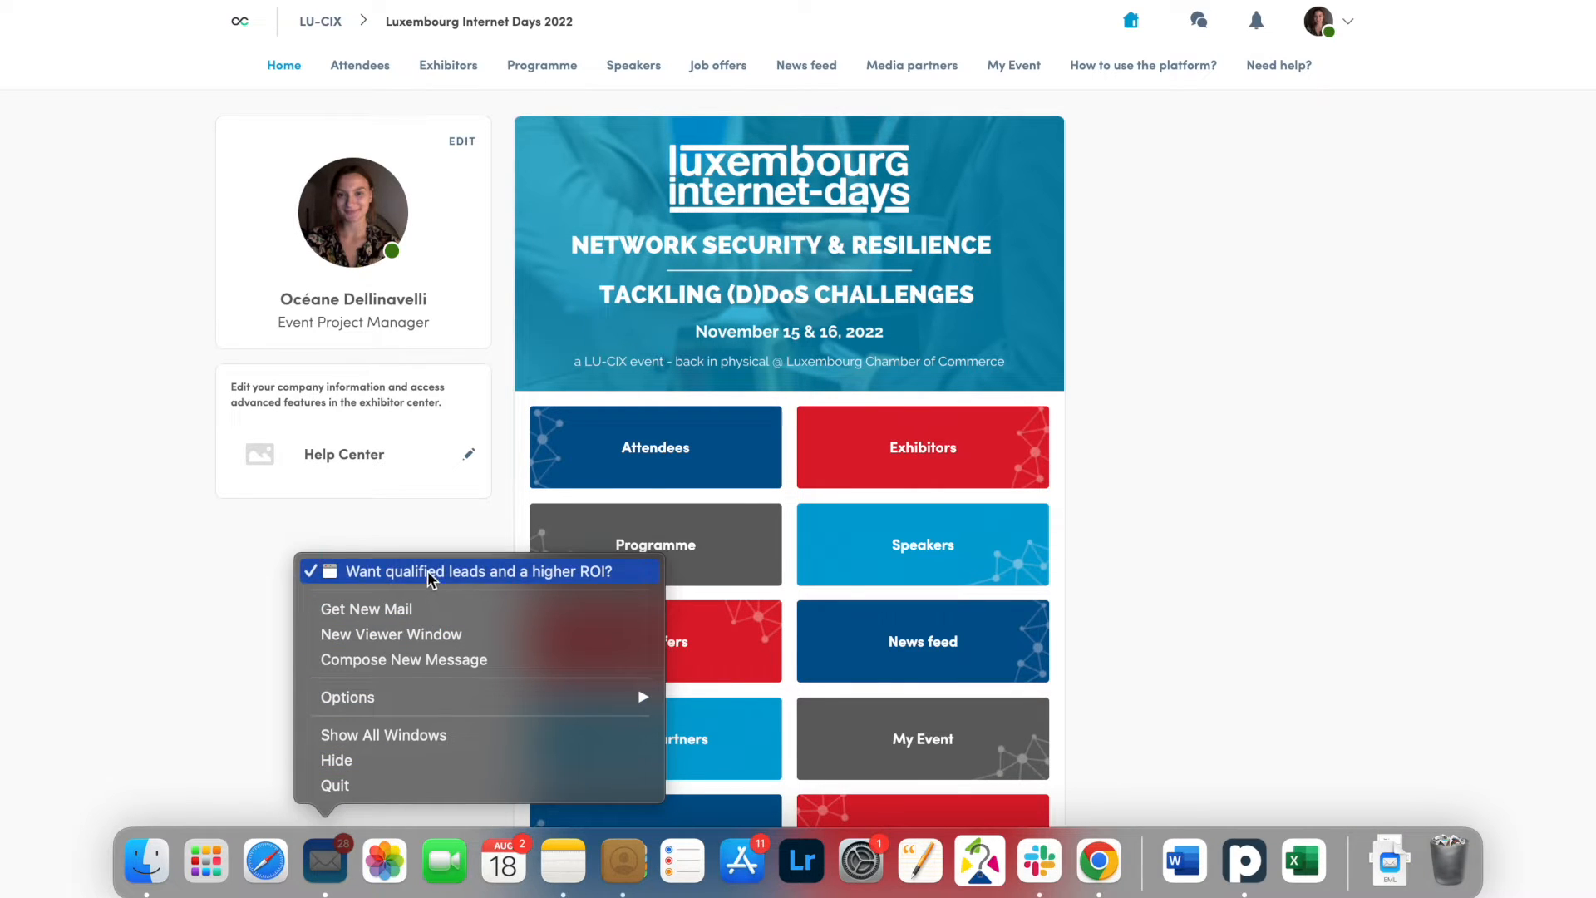
pyautogui.click(474, 570)
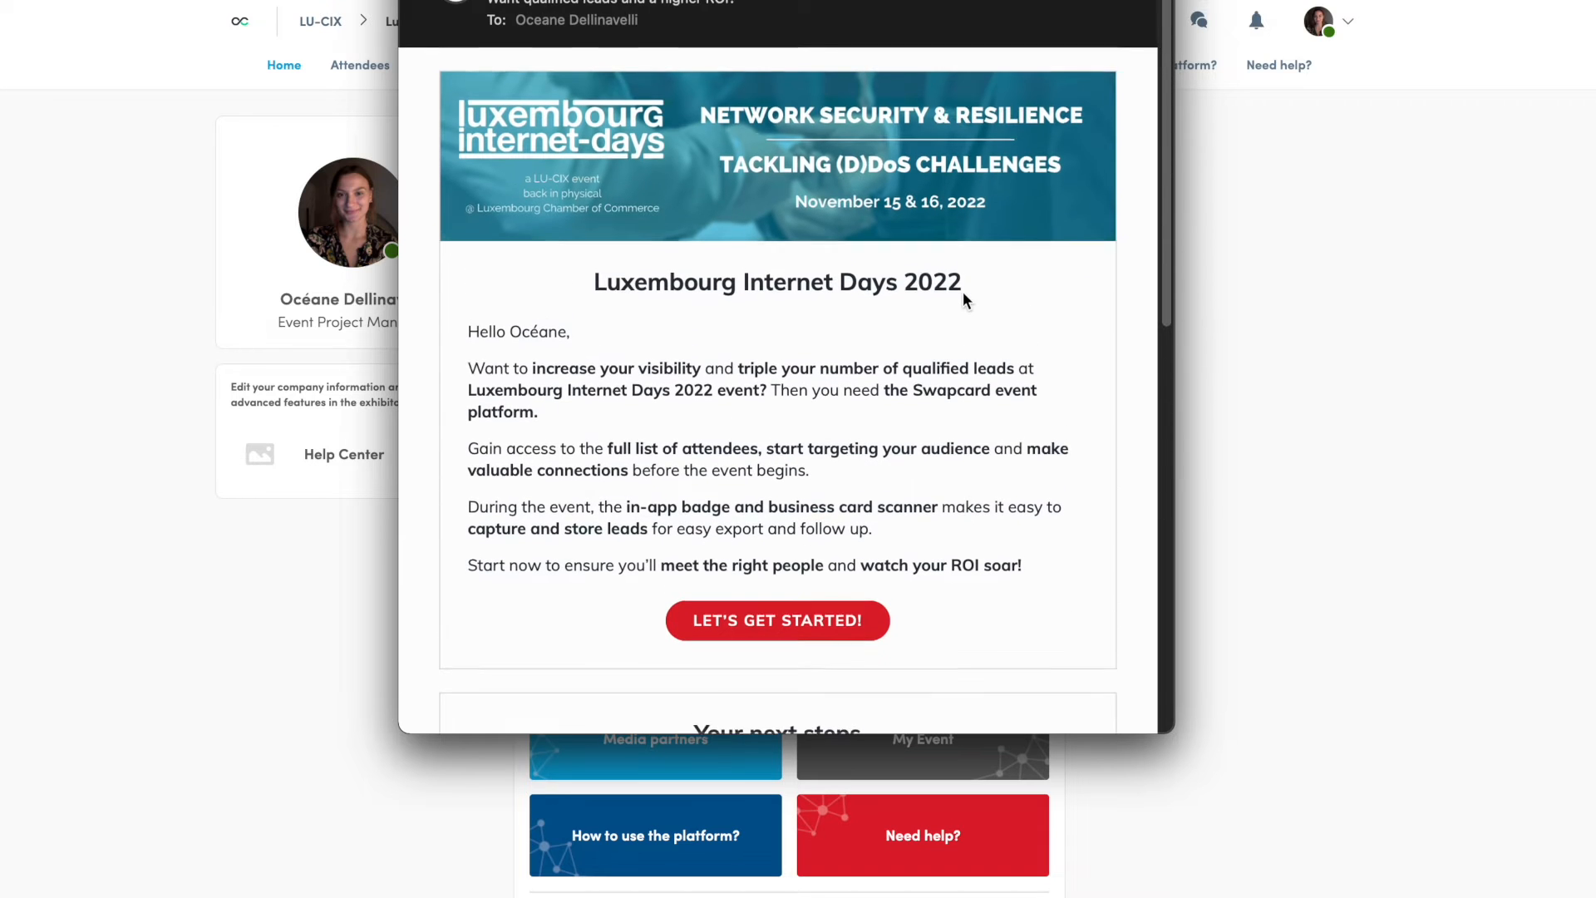
pyautogui.scroll(-3)
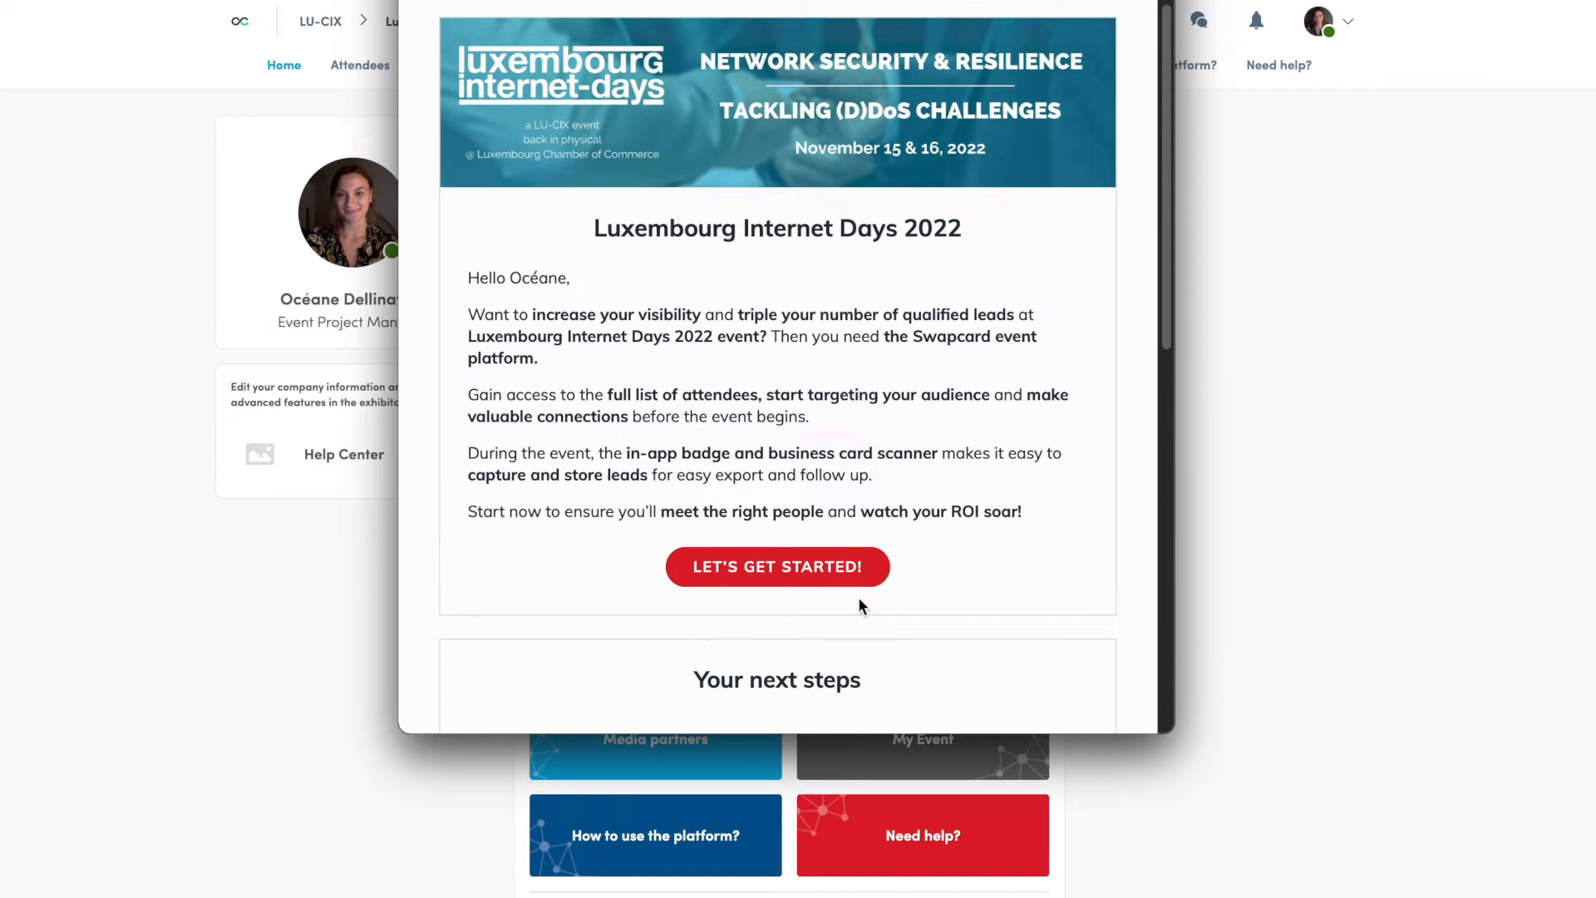
pyautogui.scroll(-3)
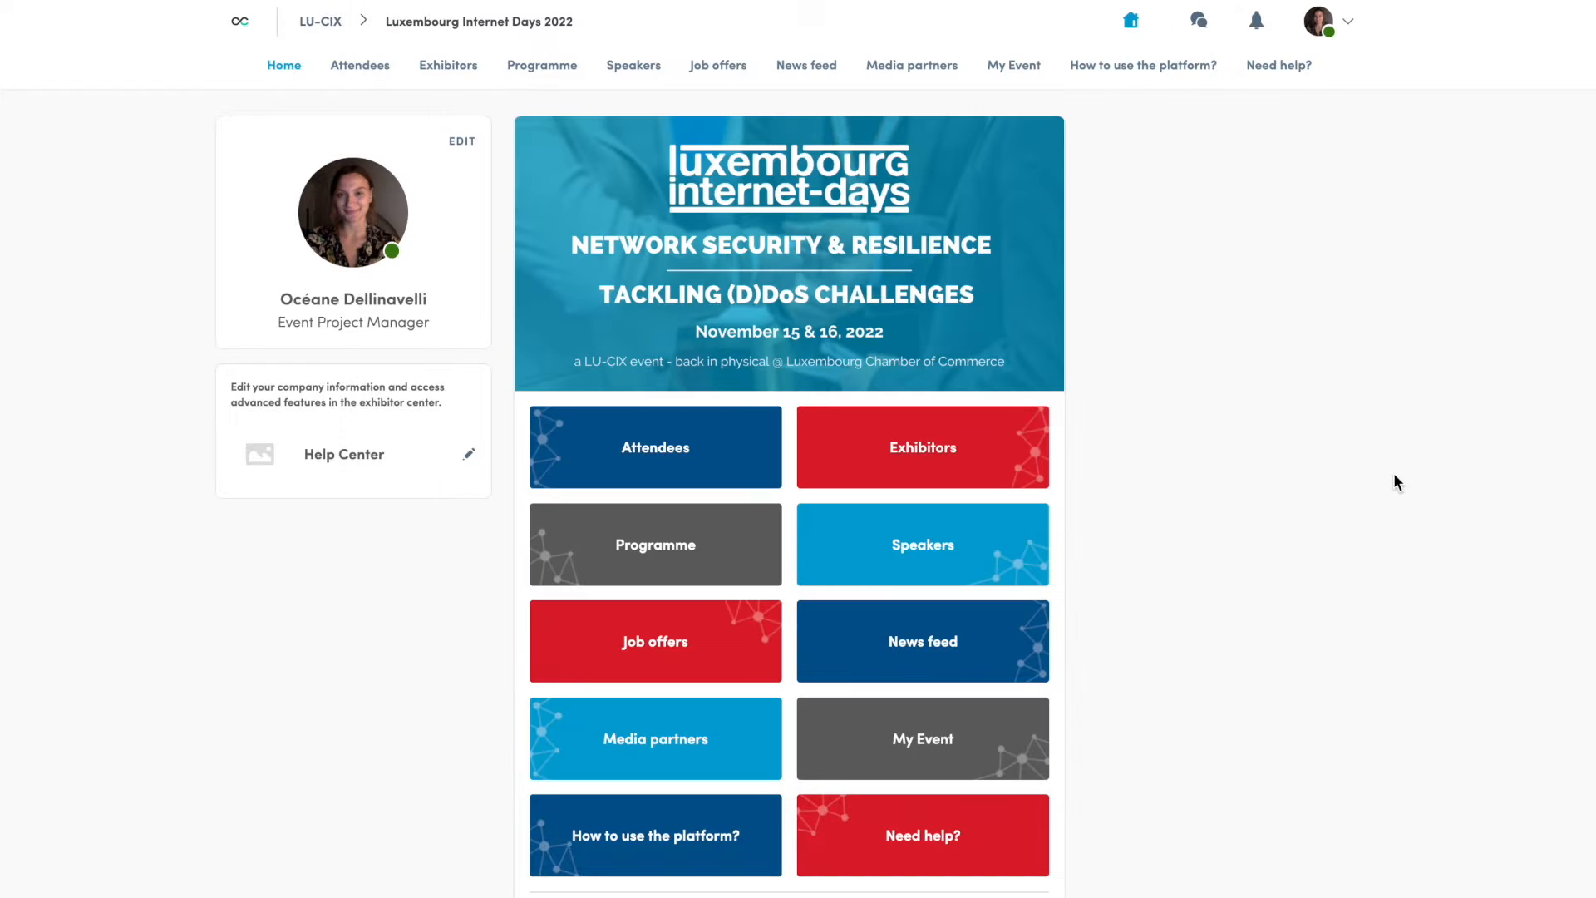
pyautogui.moveTo(573, 97)
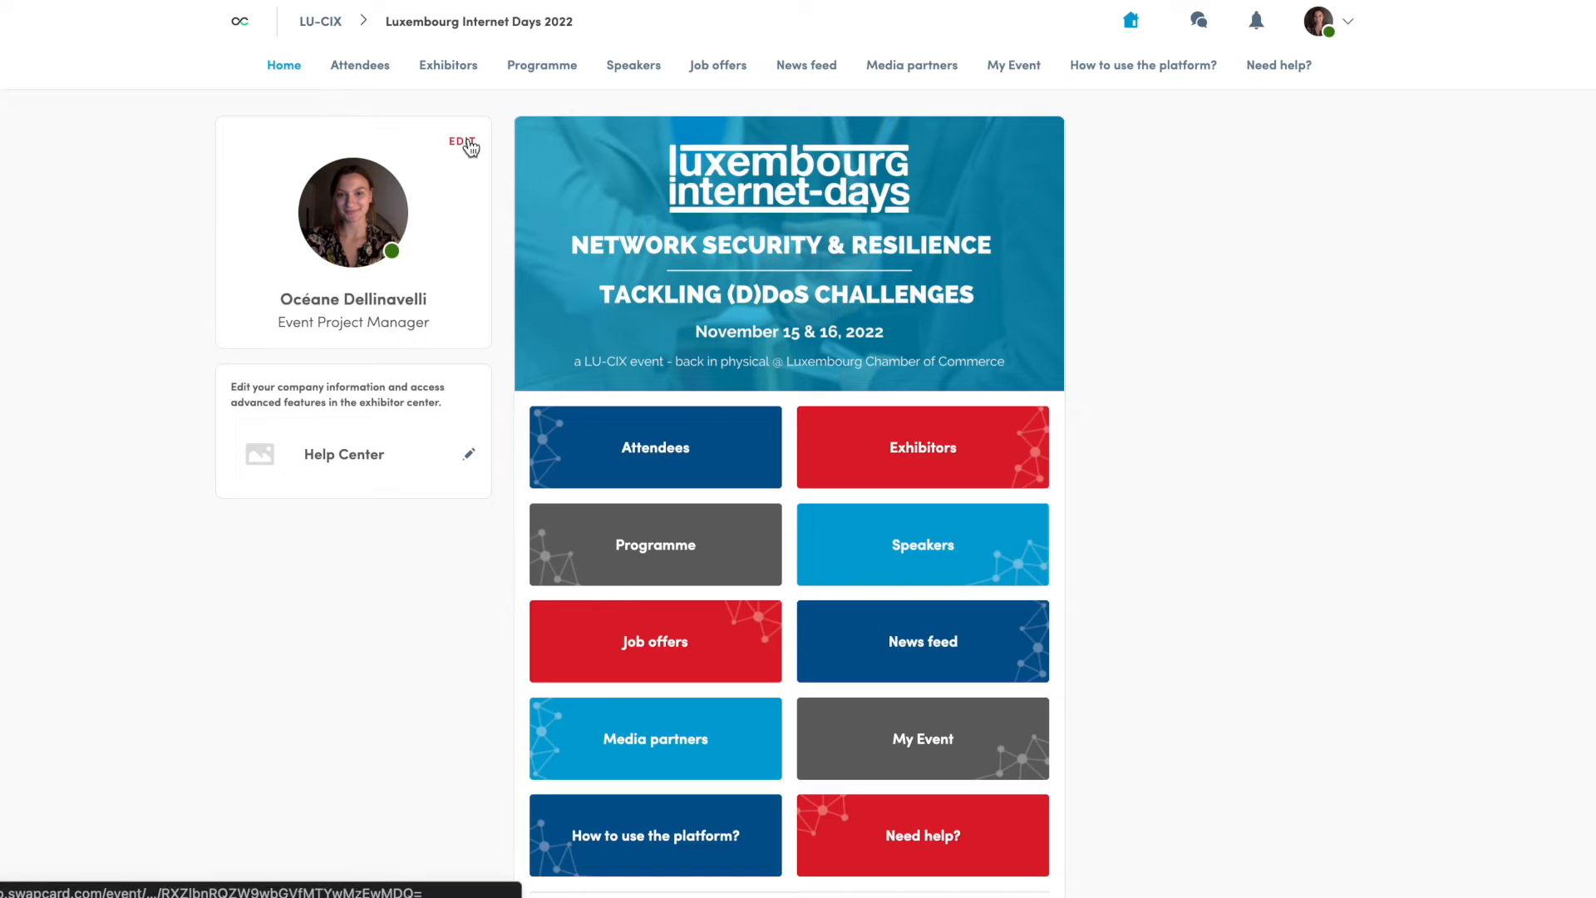
# Step: Review my own profile page, then return to the event home page
pyautogui.click(461, 141)
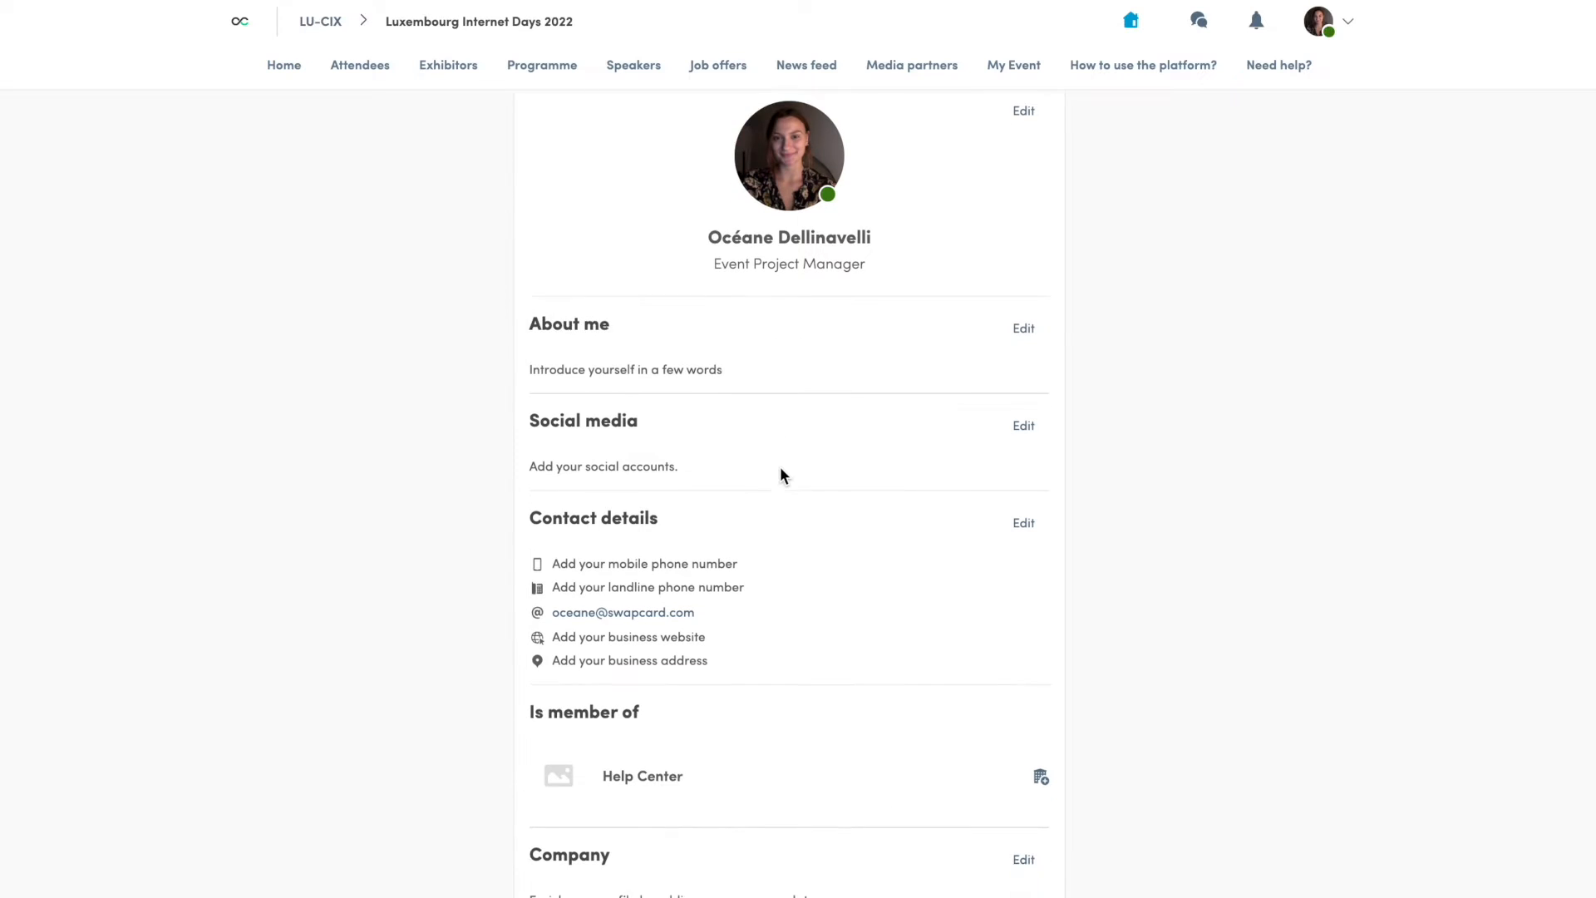
pyautogui.scroll(-3)
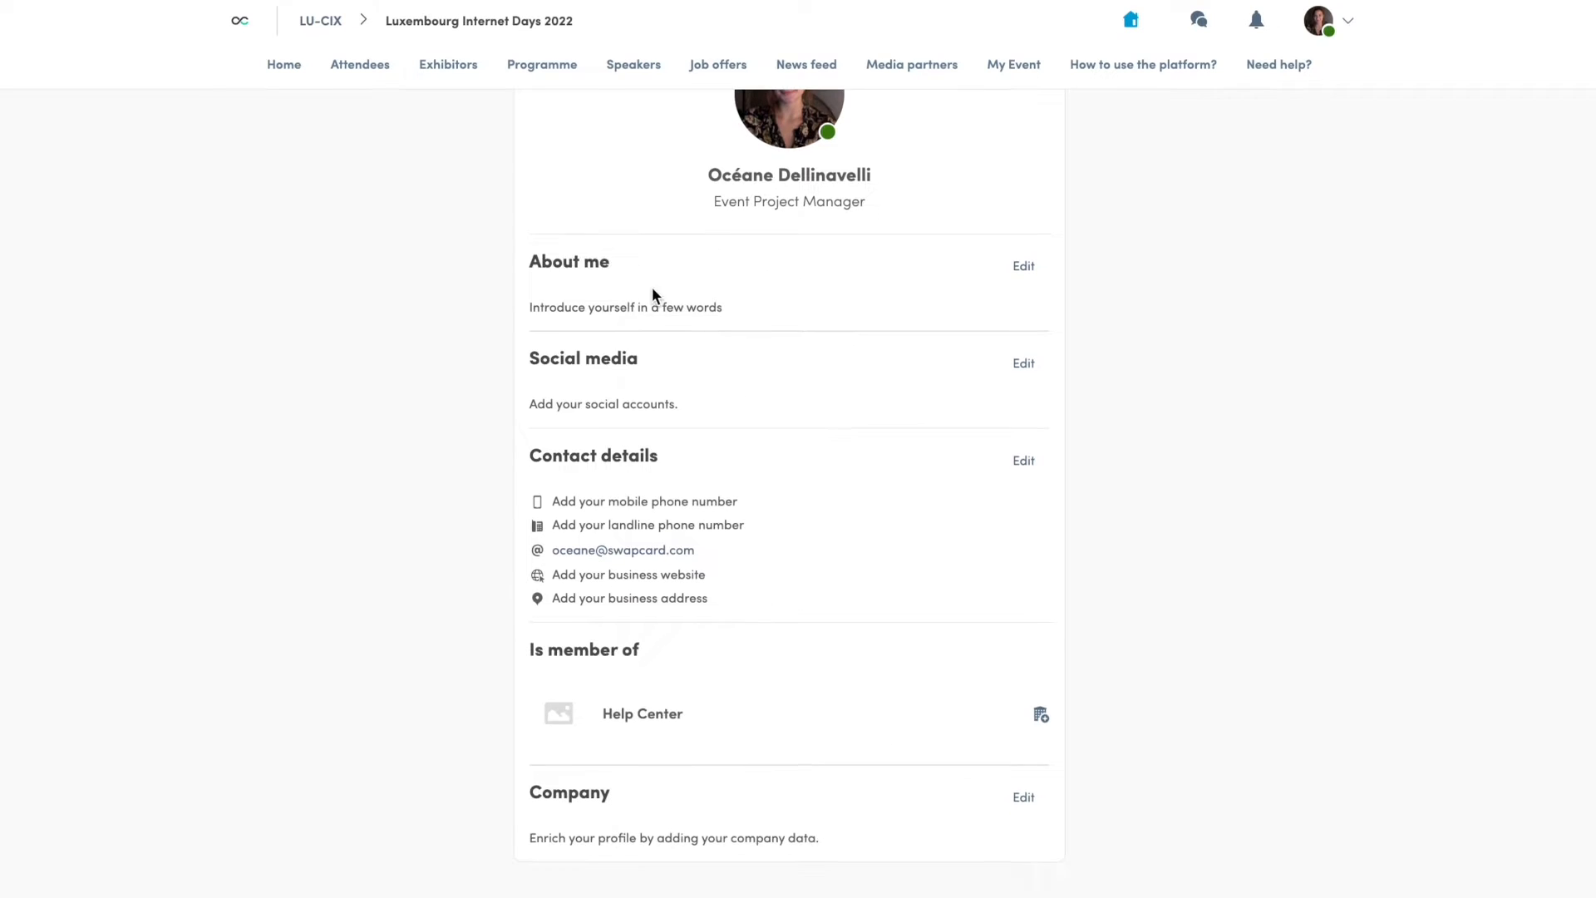
pyautogui.scroll(3)
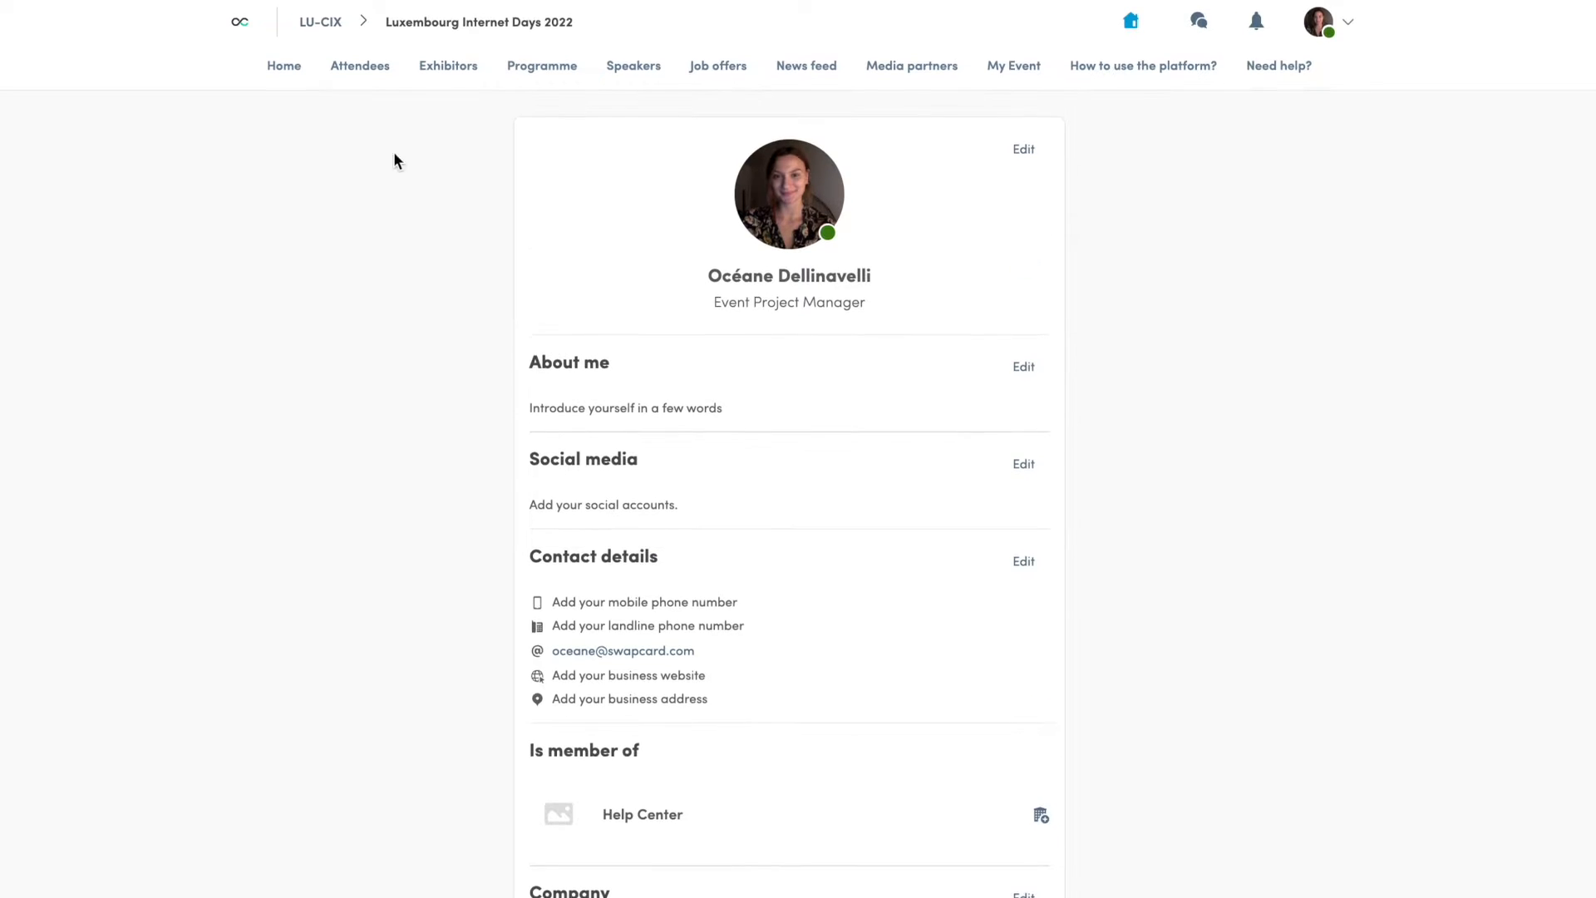
pyautogui.click(282, 65)
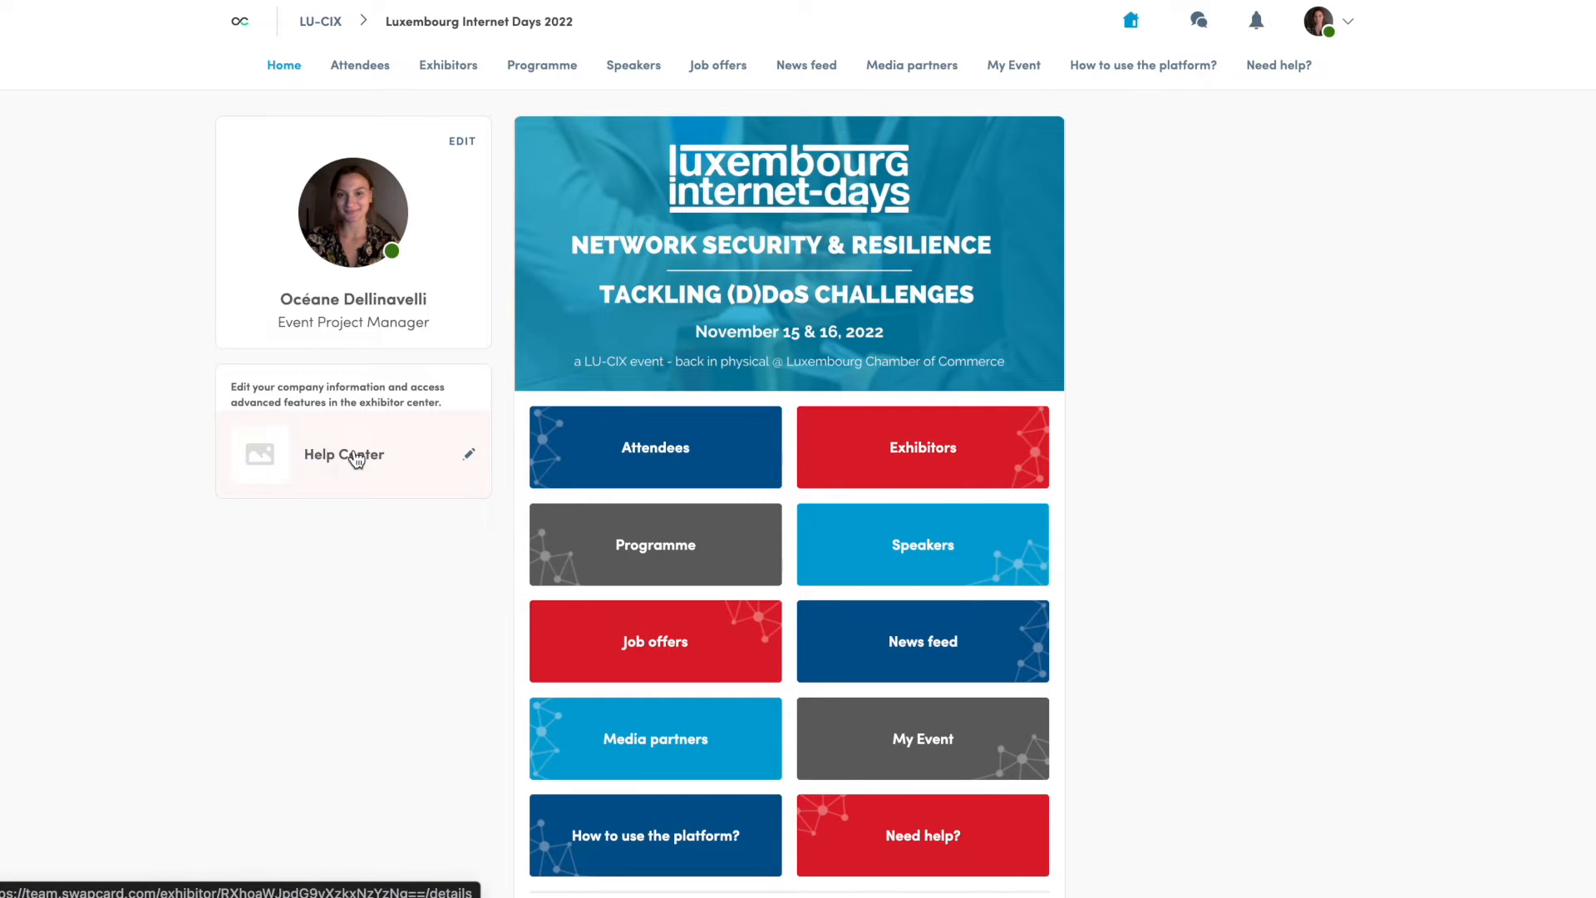
# Step: Browse the Help Center exhibitor center's Documents & Links, Job offers, Services and Meetings pages
pyautogui.click(342, 454)
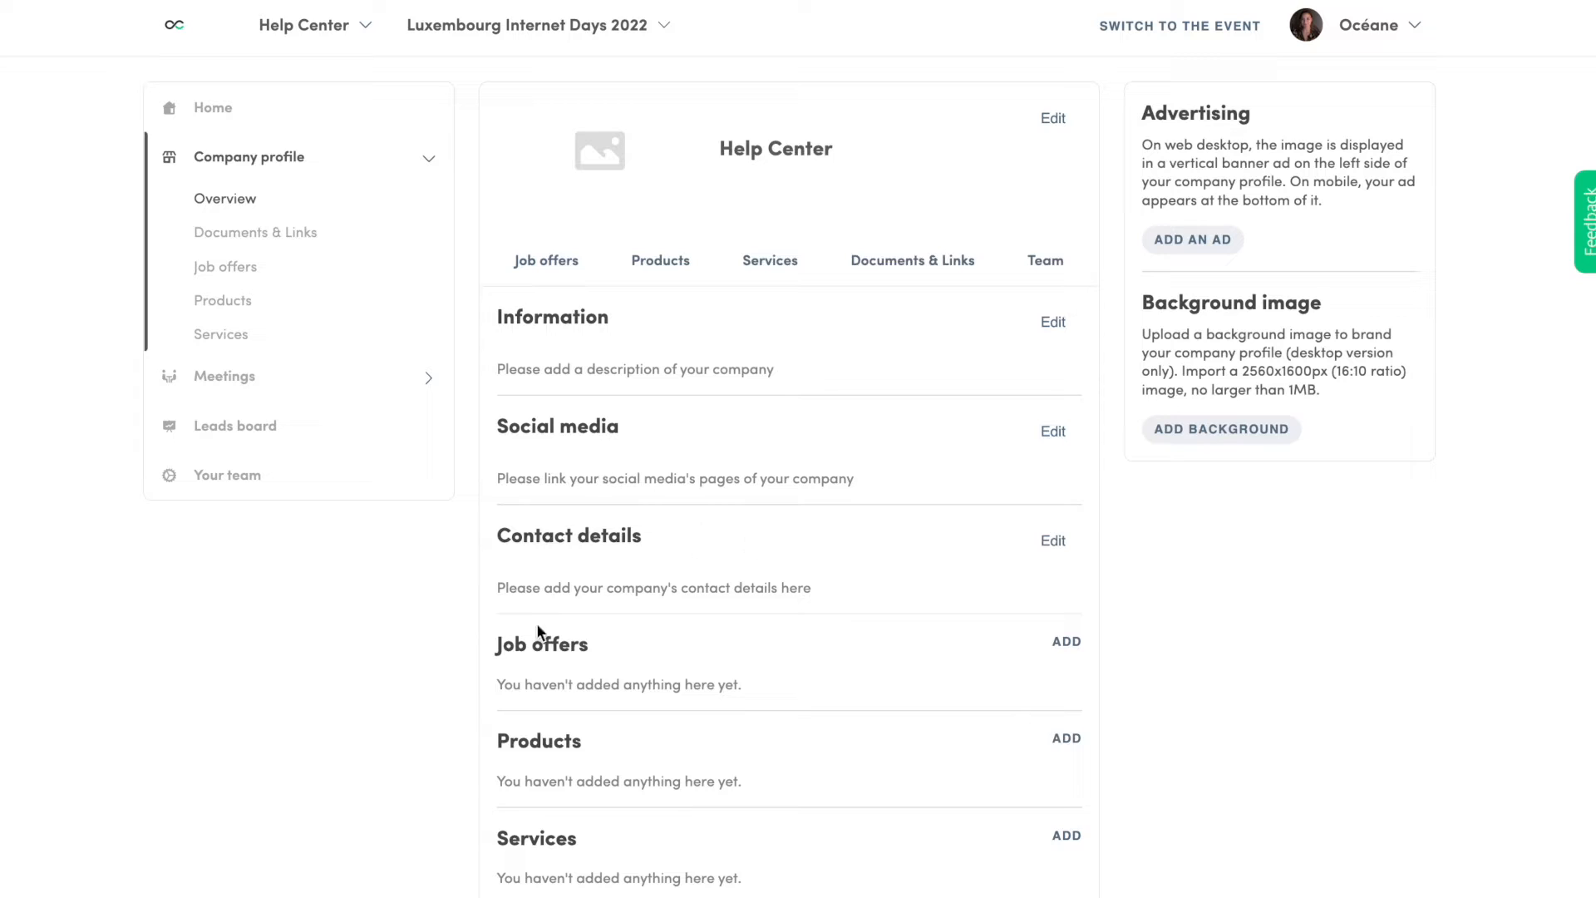
pyautogui.moveTo(1551, 117)
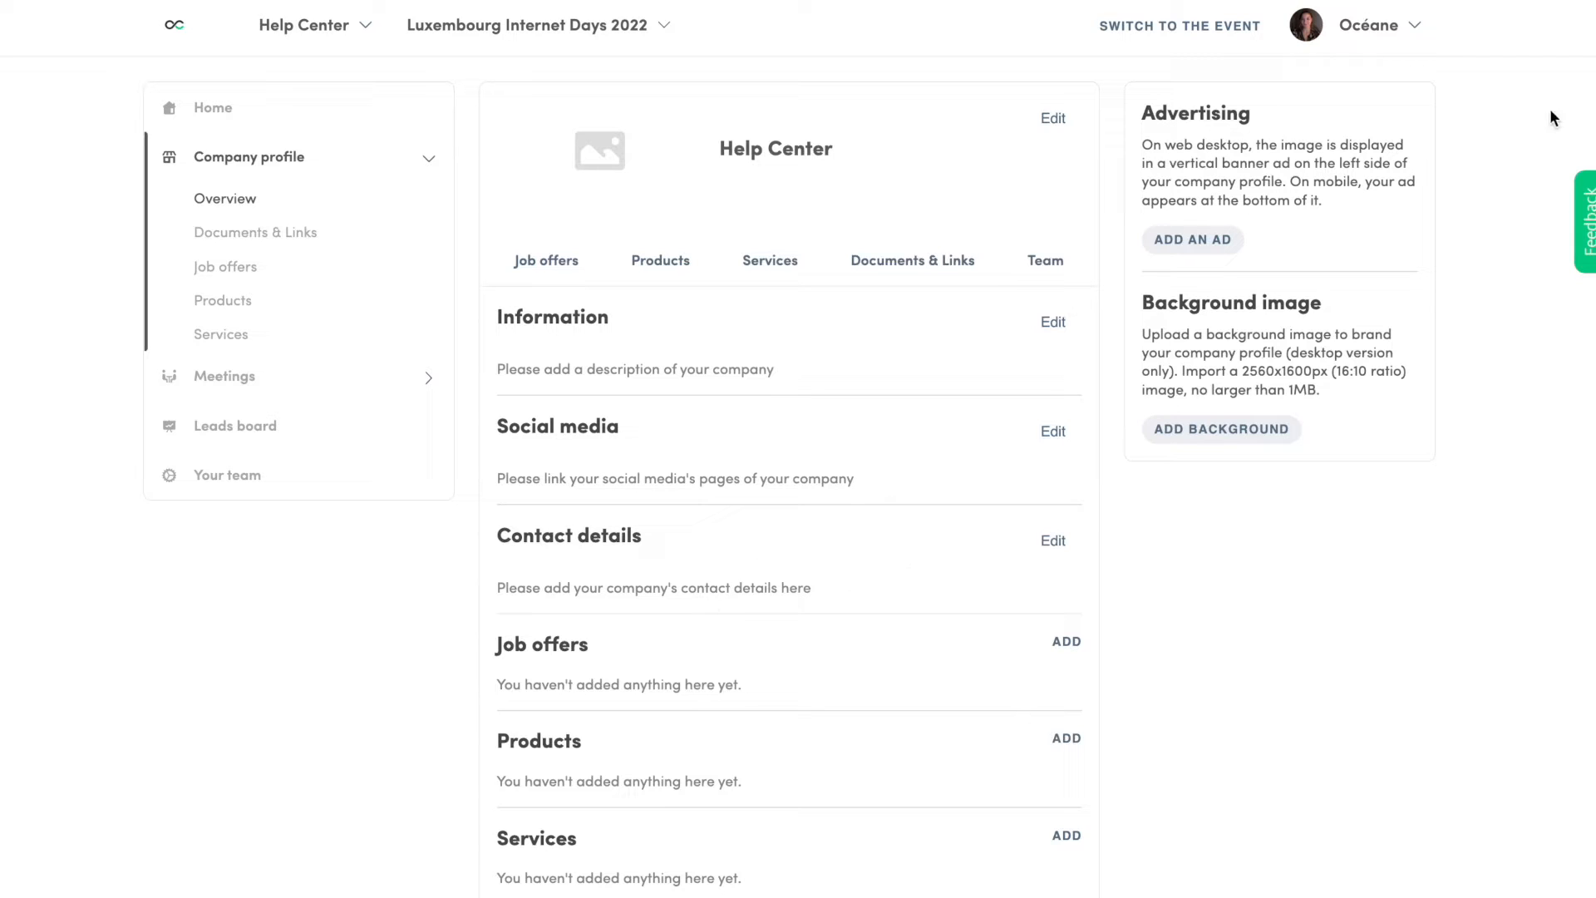
pyautogui.moveTo(465, 196)
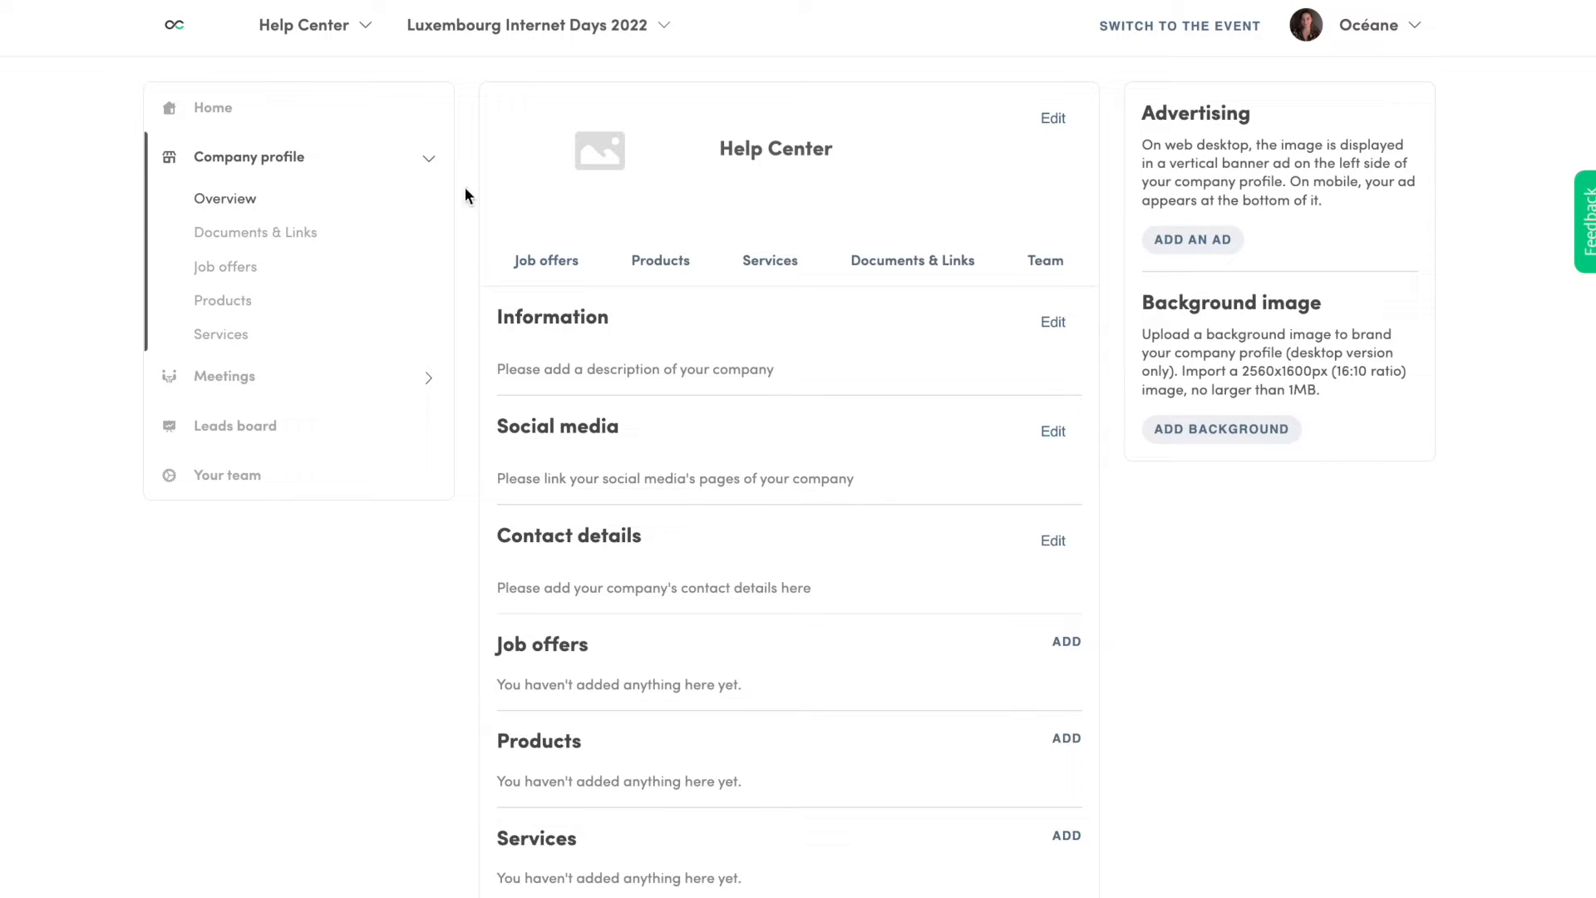
pyautogui.click(257, 232)
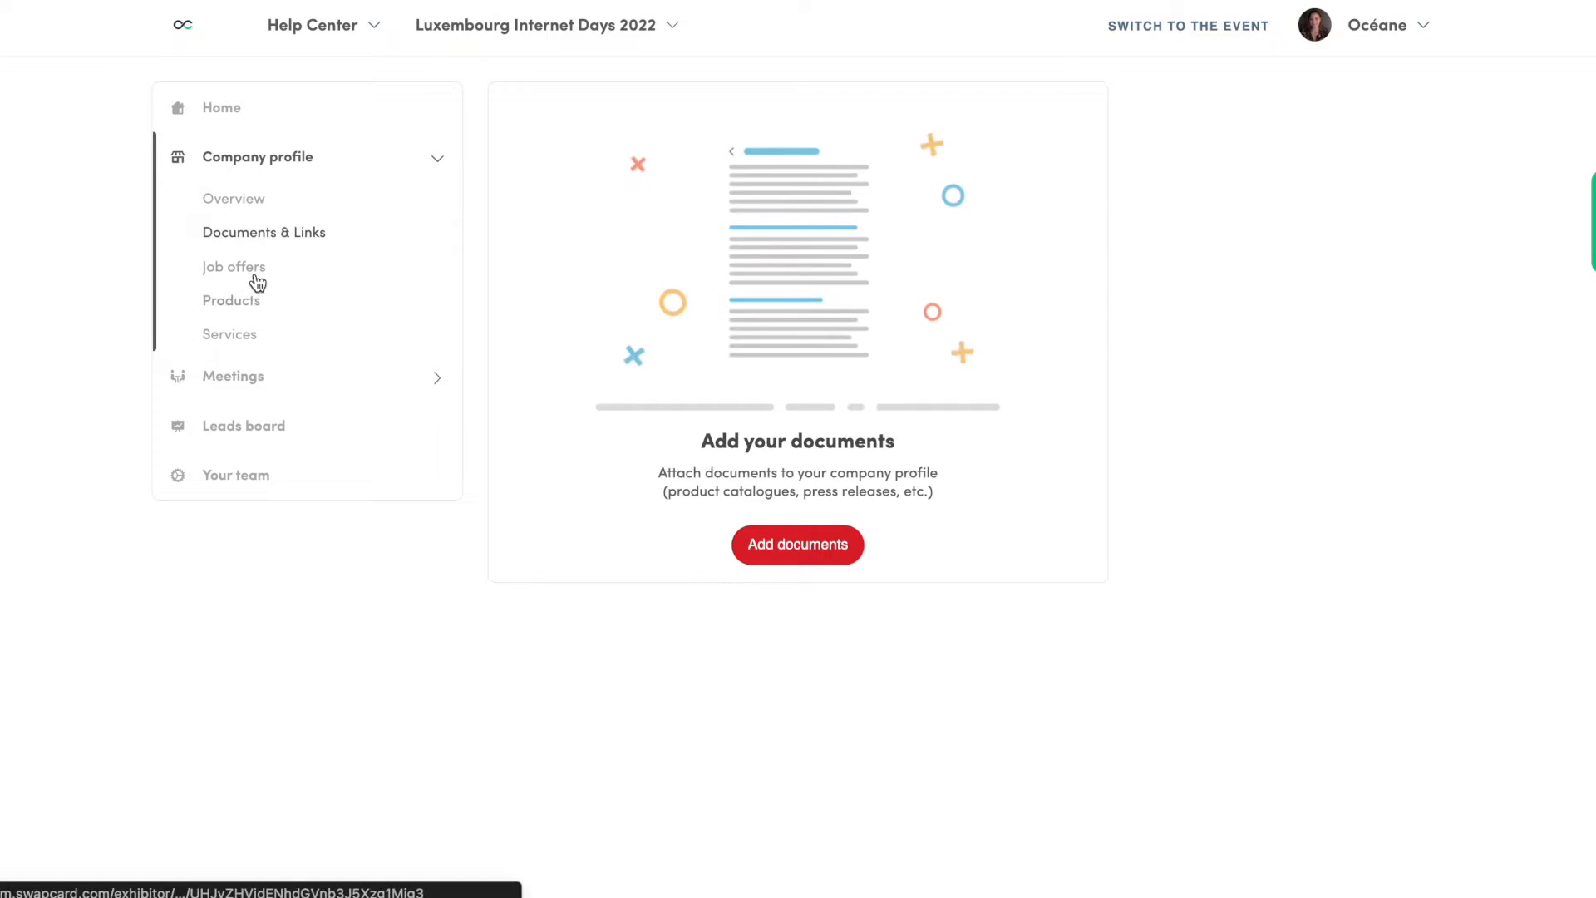
pyautogui.click(234, 266)
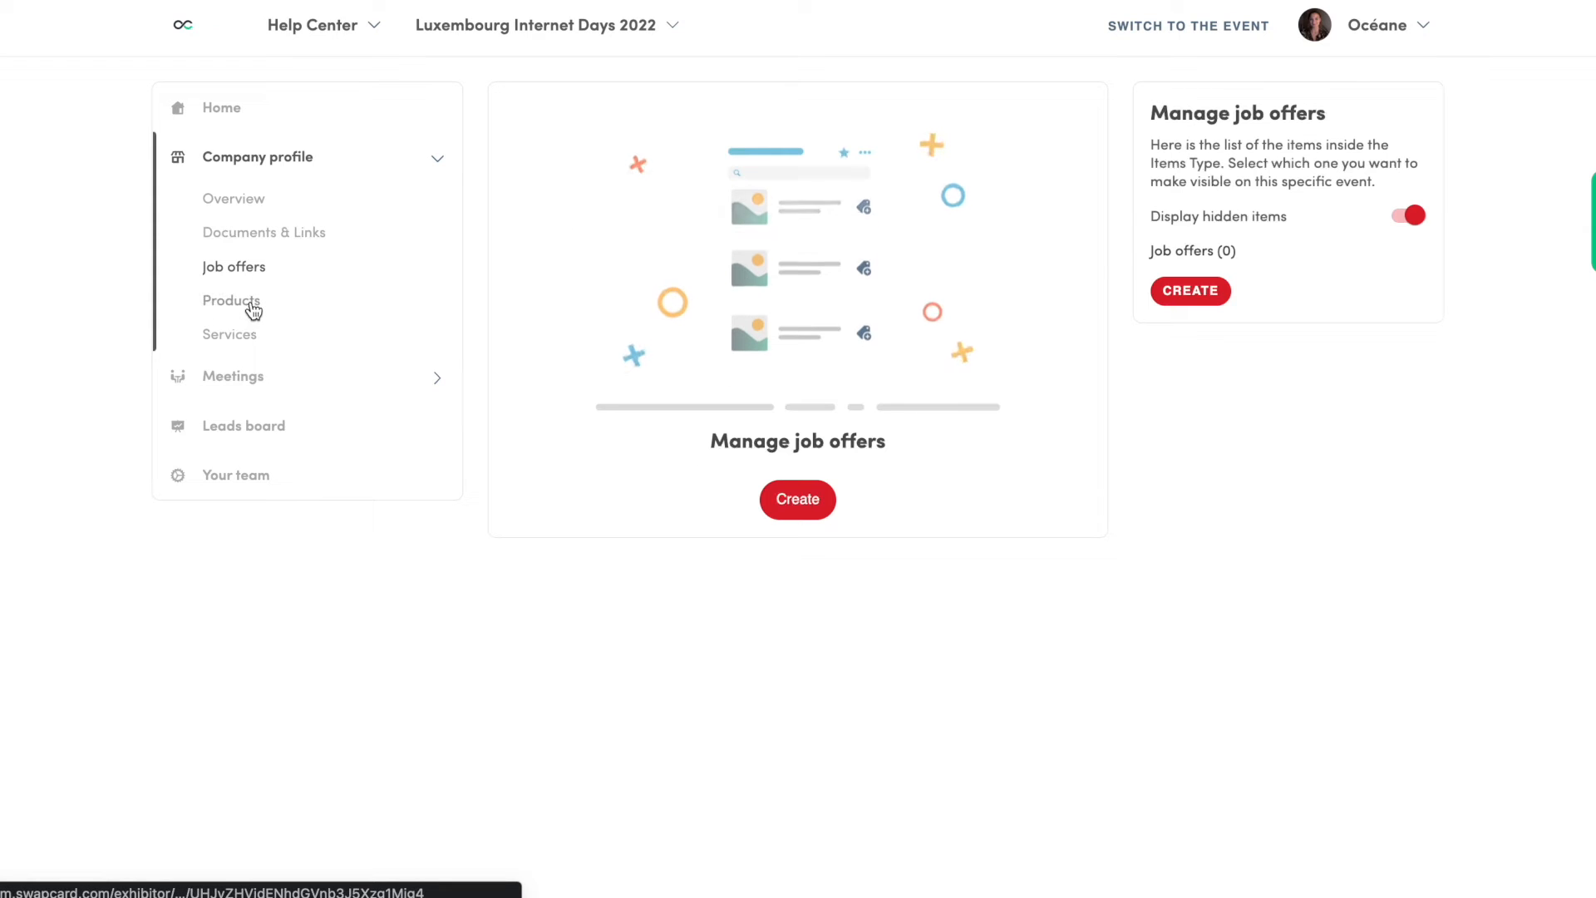
pyautogui.click(229, 335)
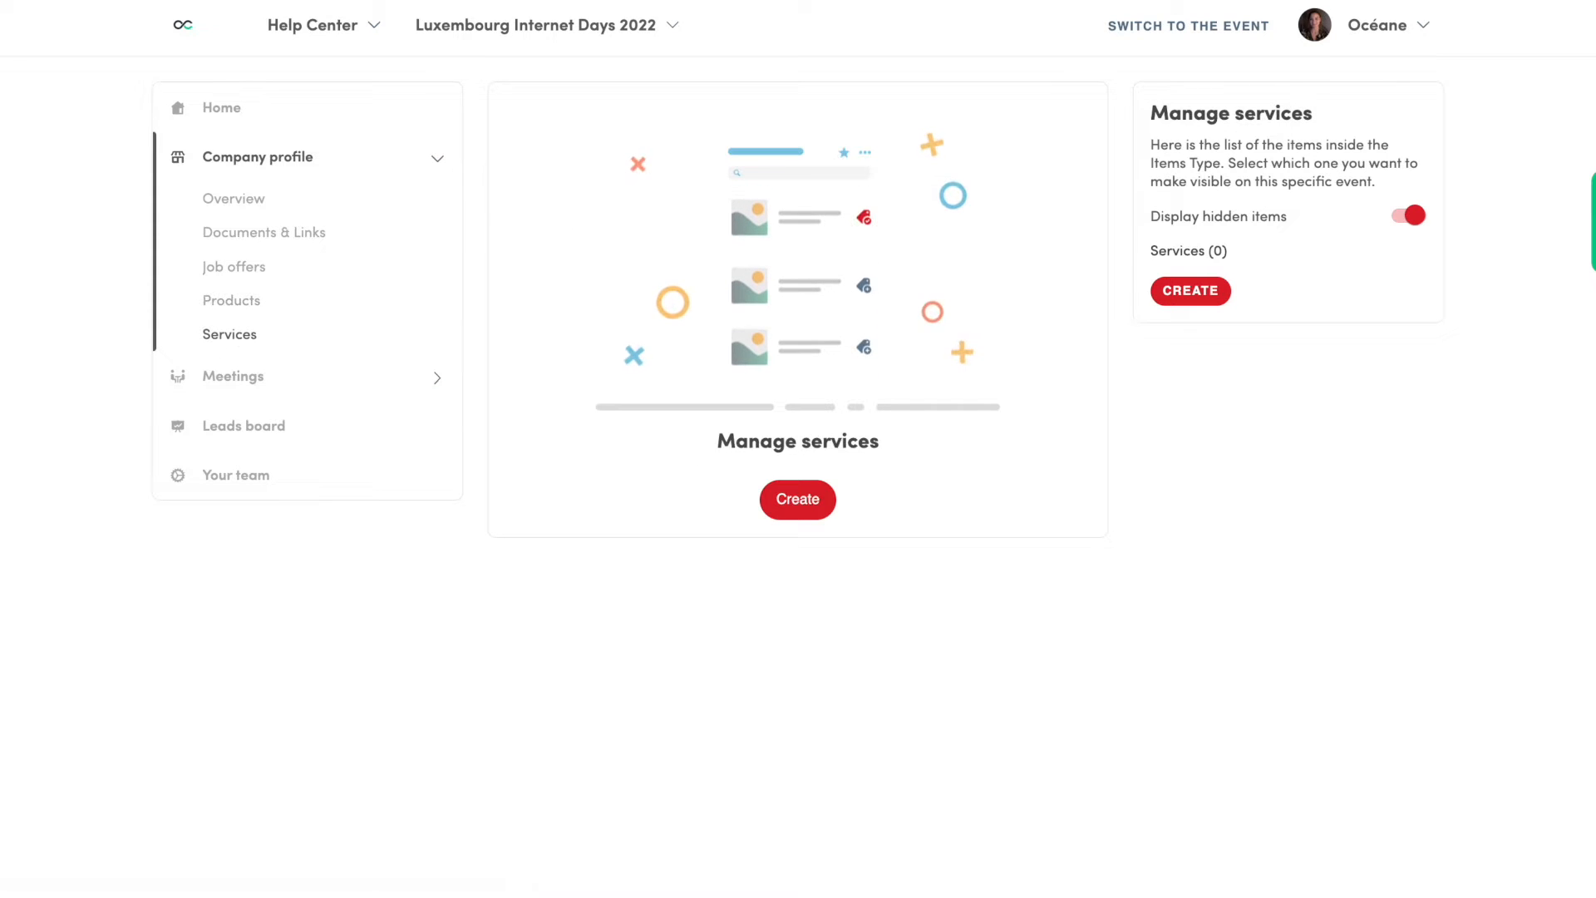
pyautogui.click(233, 376)
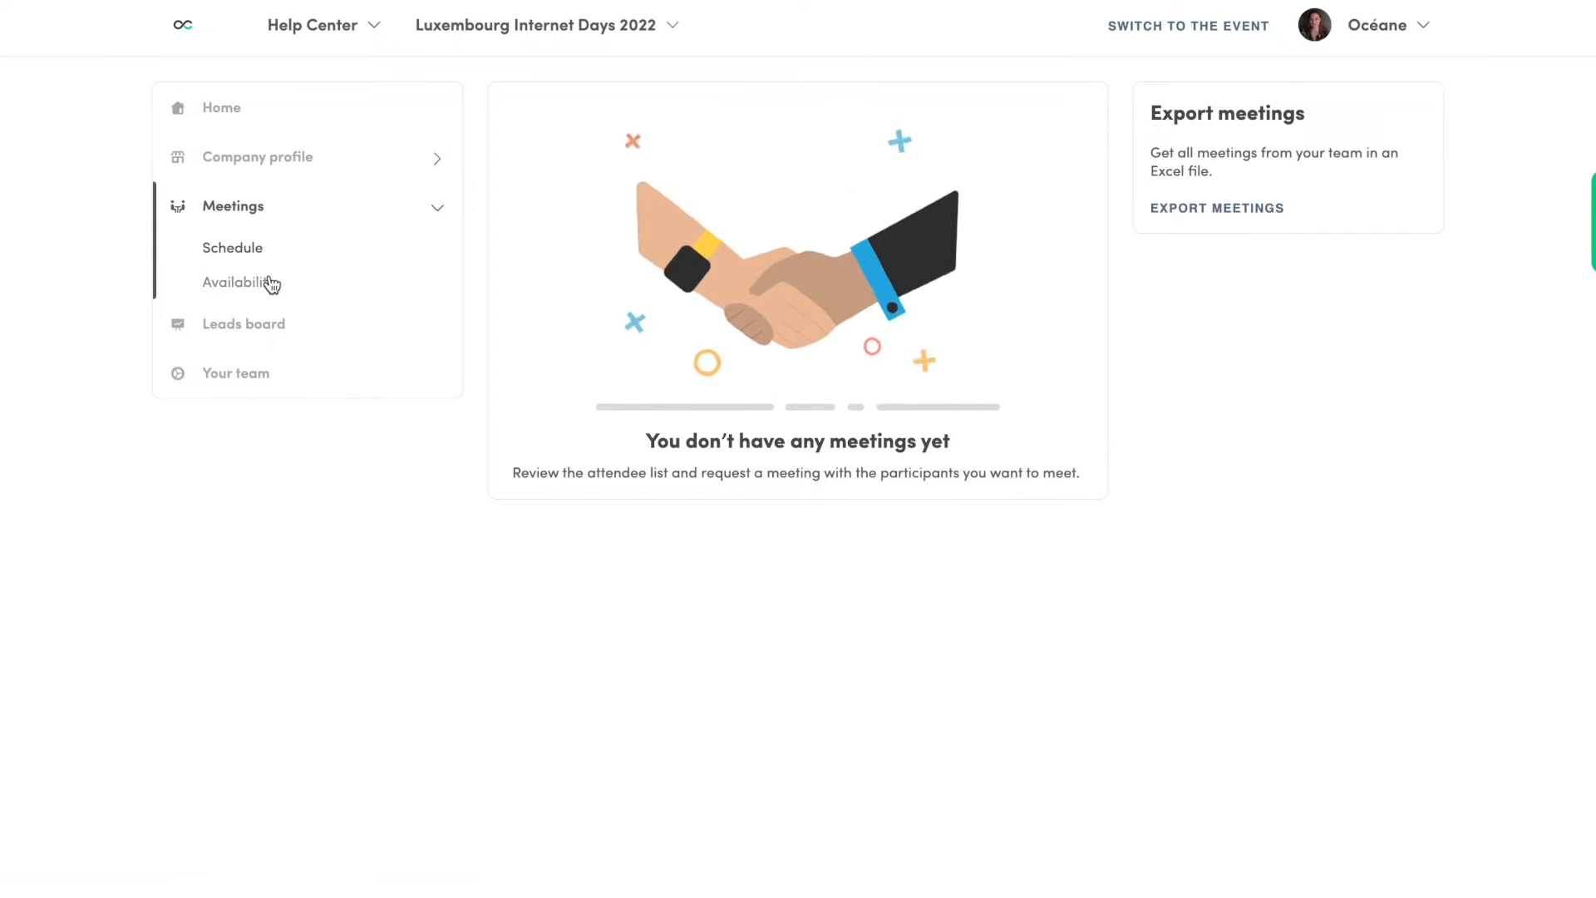
# Step: View the meeting availability slots, the leads board and the Your team member list
pyautogui.click(240, 283)
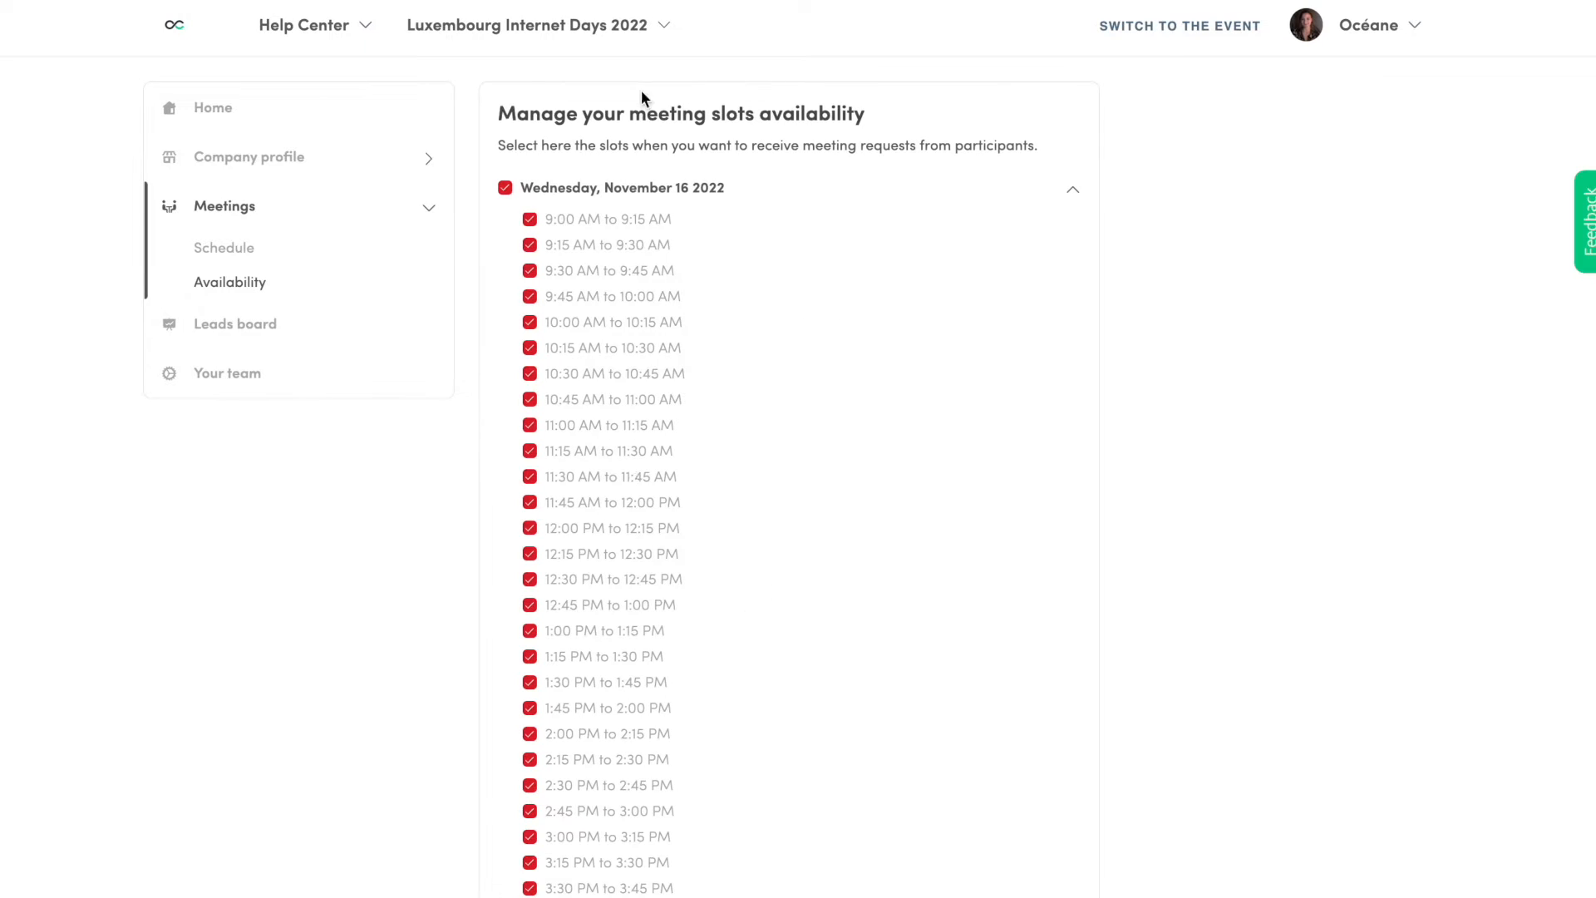
pyautogui.moveTo(315, 330)
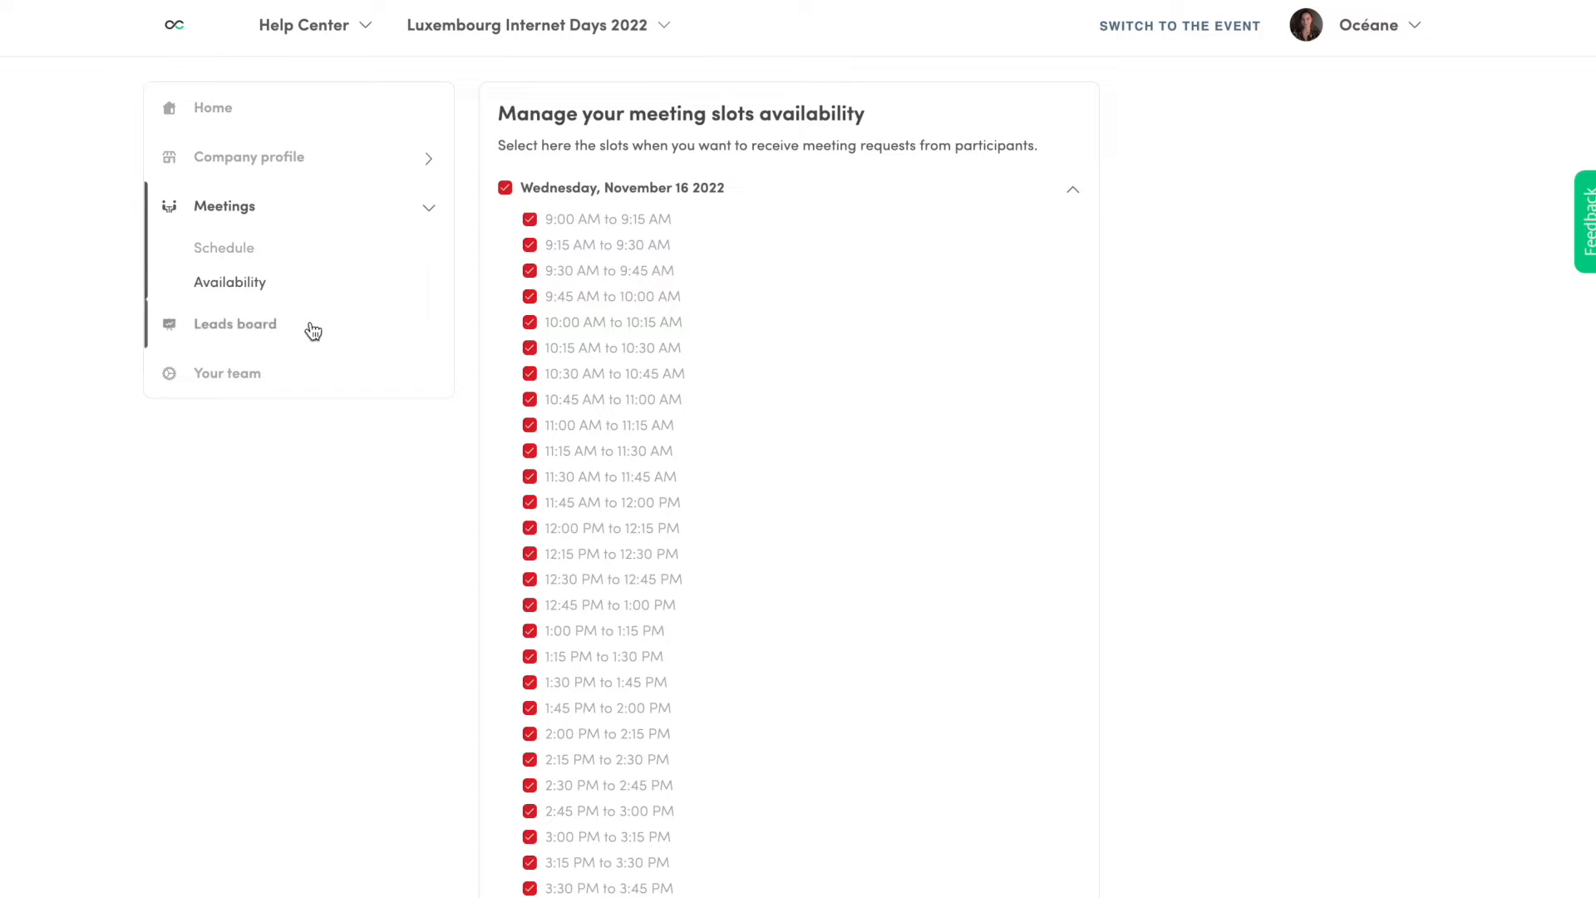
pyautogui.click(235, 324)
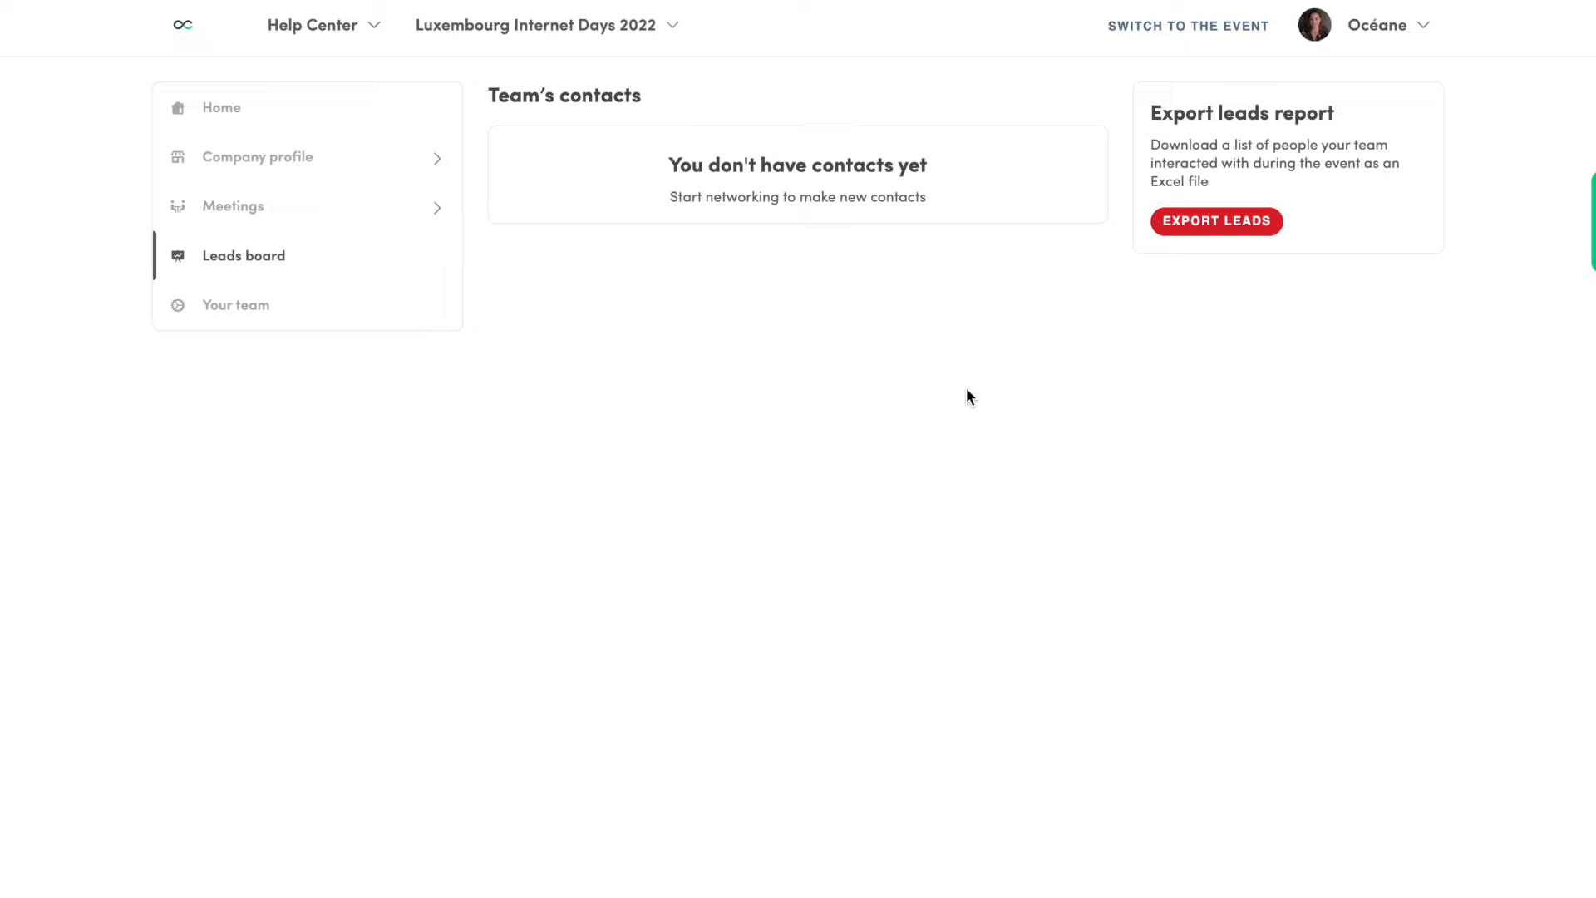
pyautogui.click(234, 304)
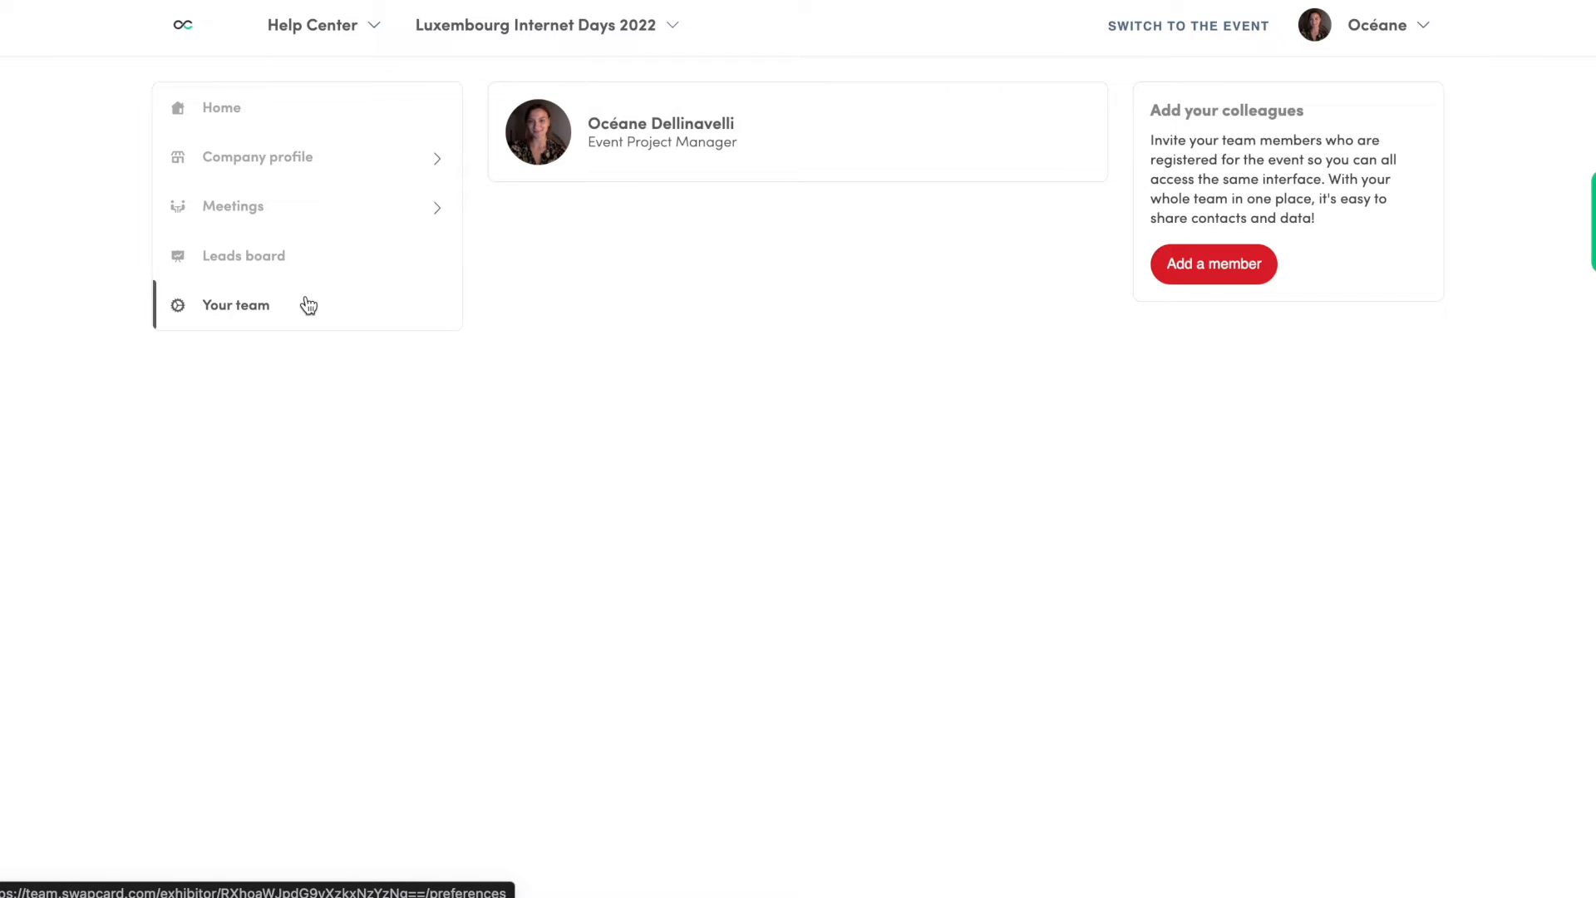
pyautogui.moveTo(1168, 102)
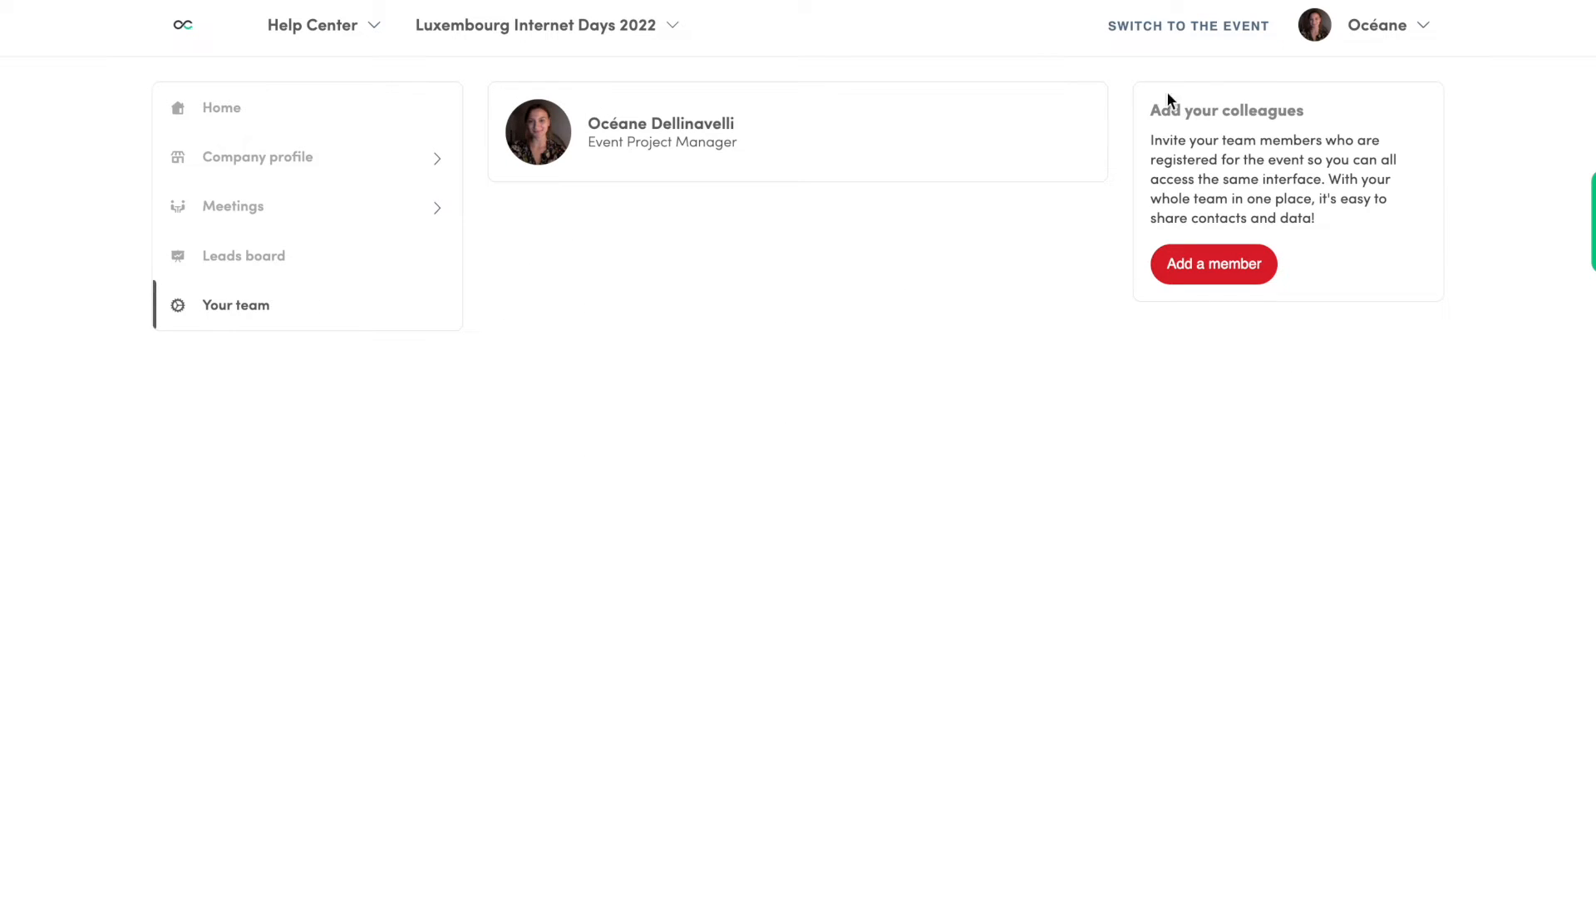
pyautogui.moveTo(1380, 319)
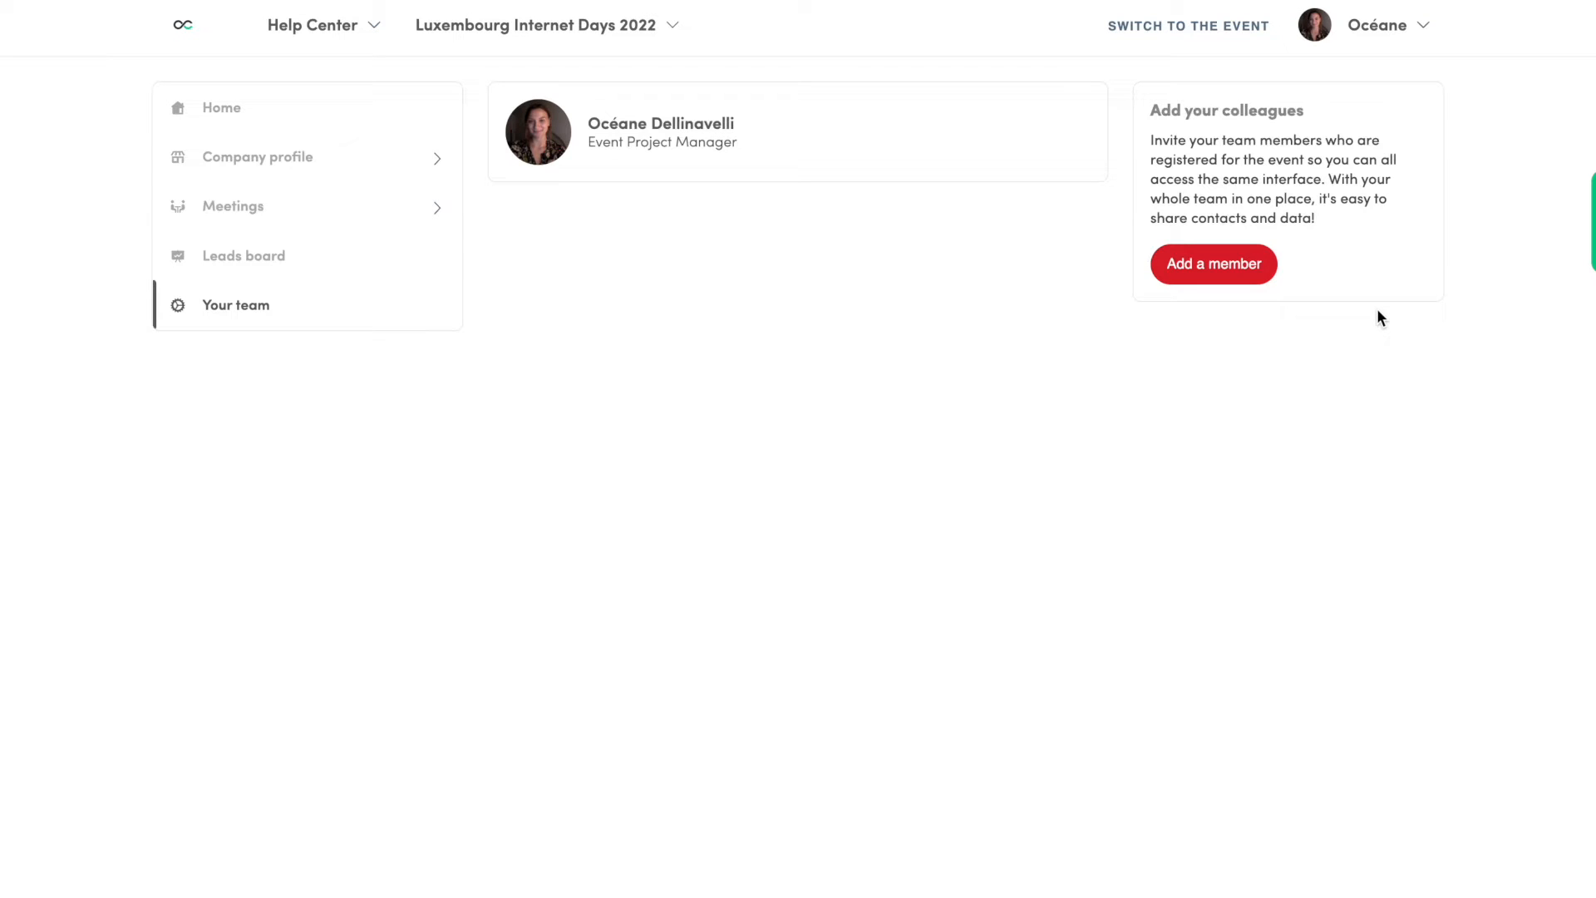
pyautogui.moveTo(1229, 45)
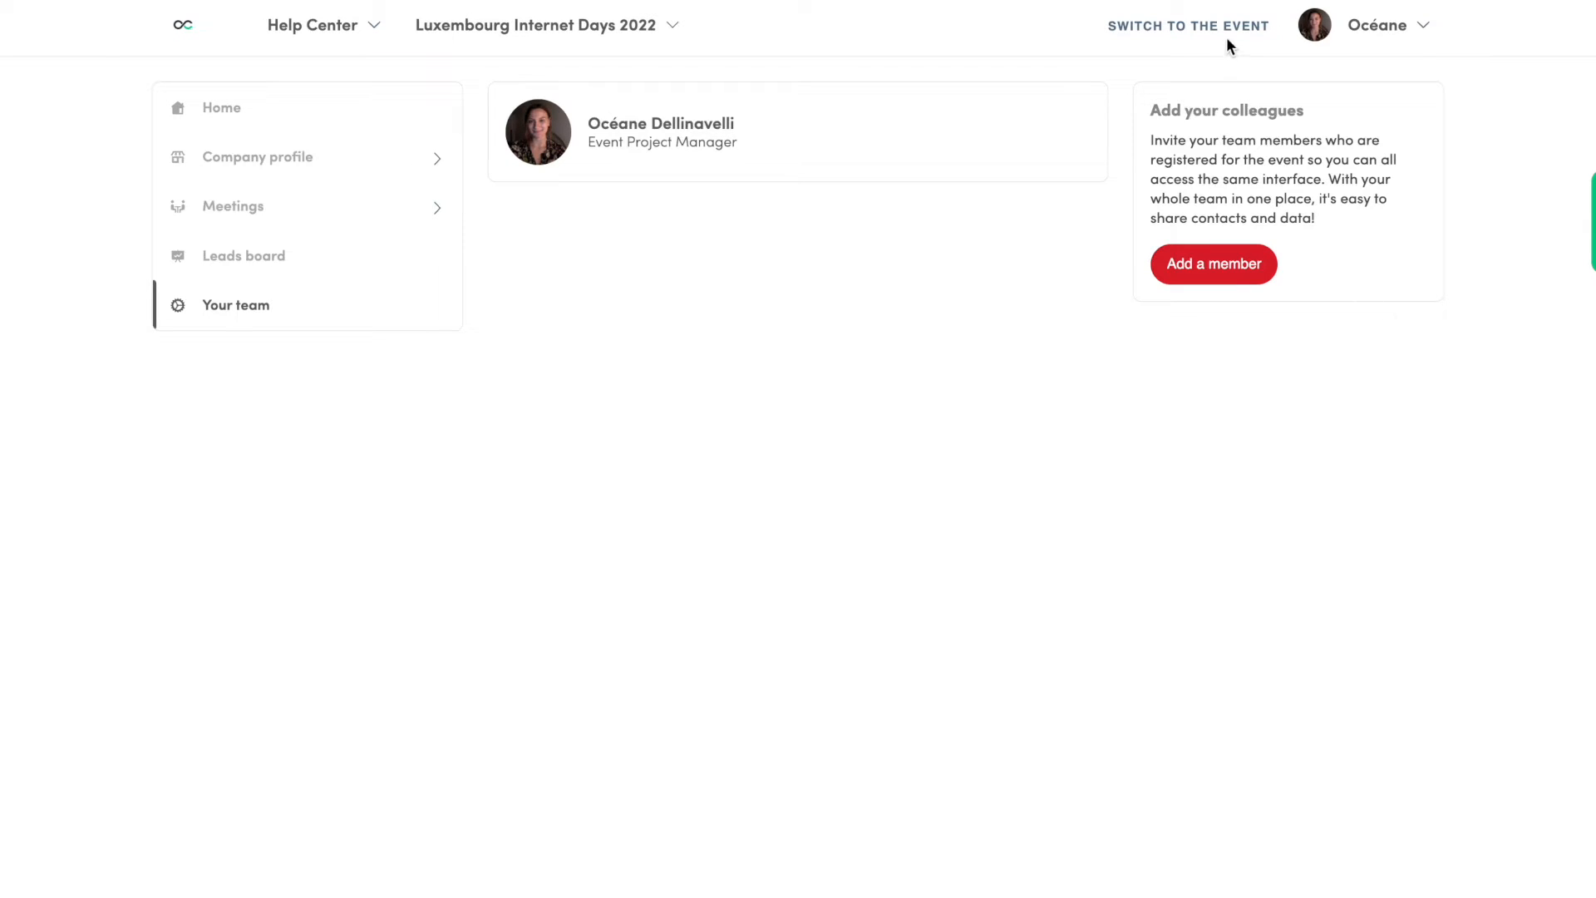
# Step: Return to the event's attendees list and check the notifications panel, then dismiss it
pyautogui.click(1187, 25)
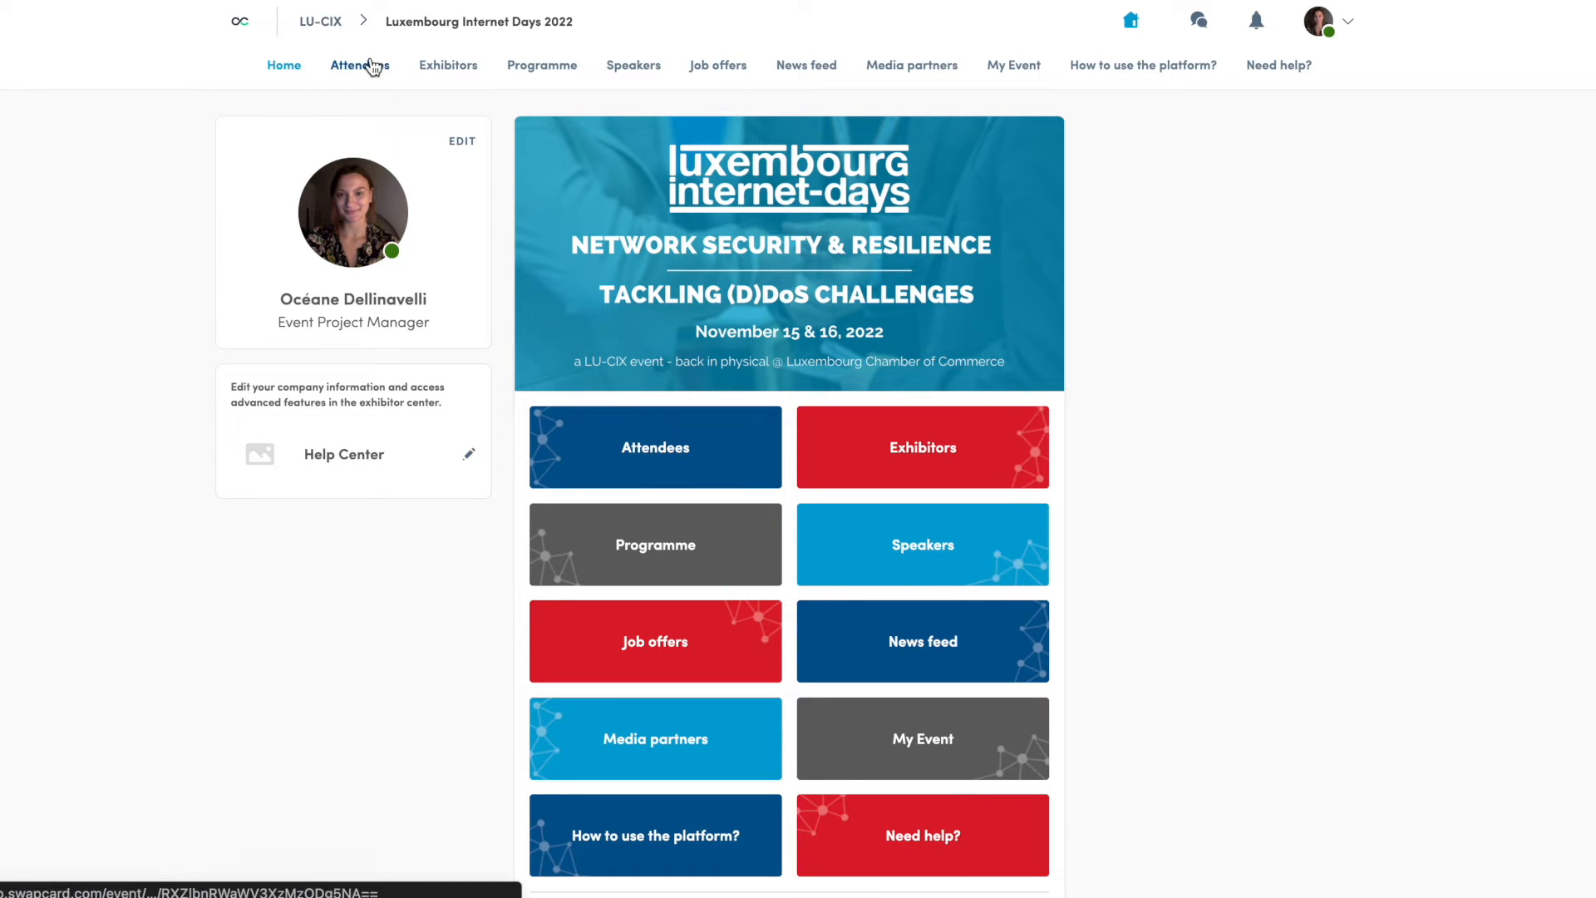
pyautogui.click(359, 65)
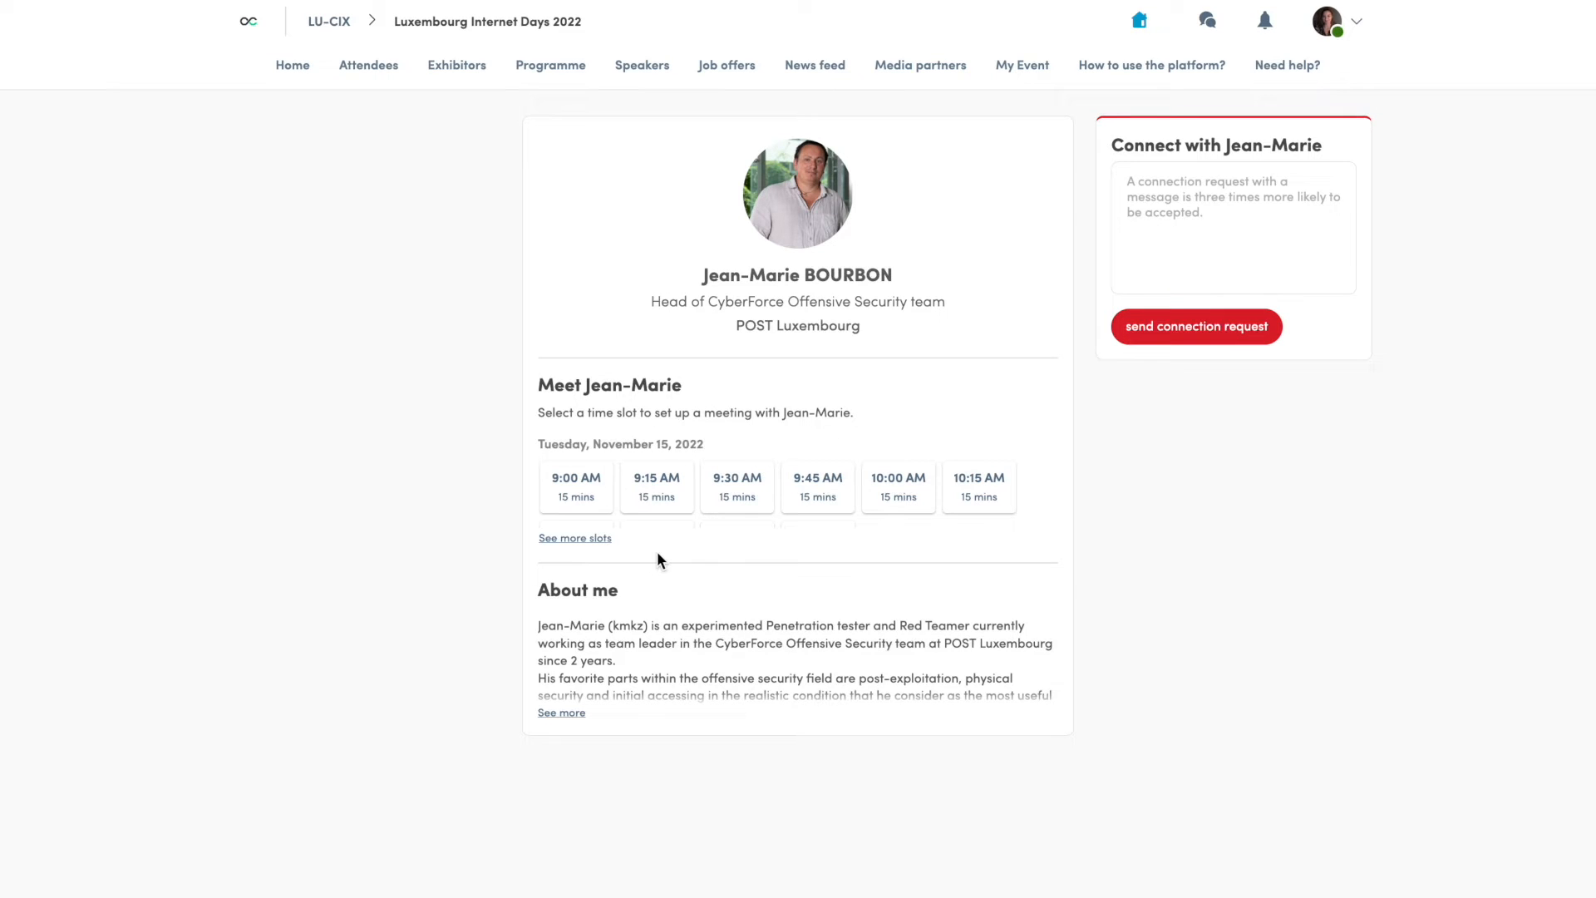
pyautogui.moveTo(1240, 40)
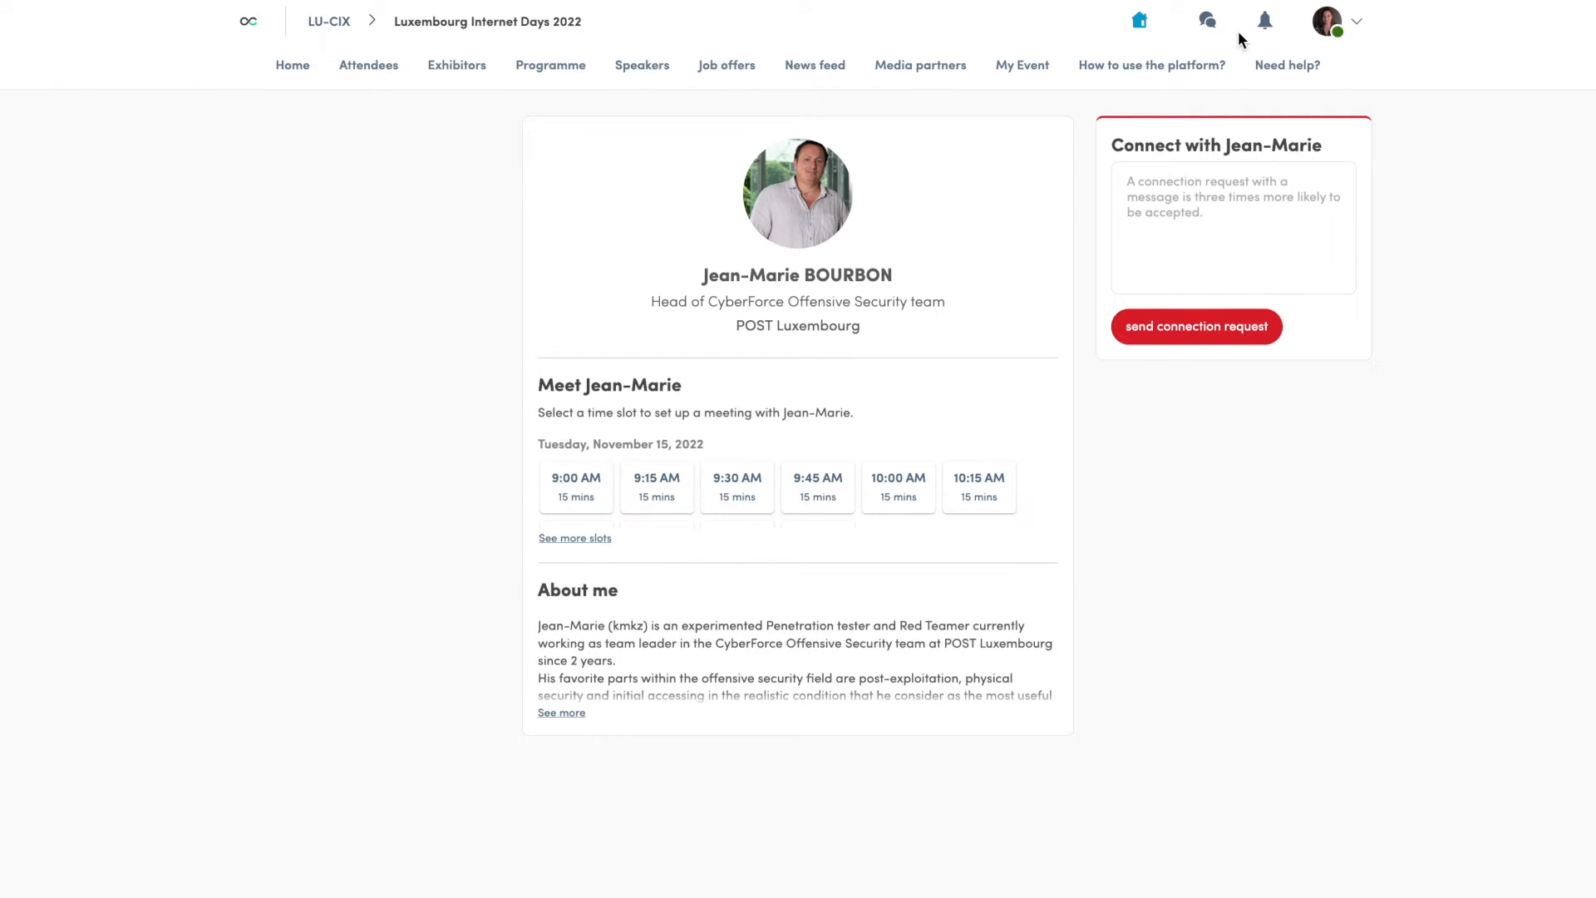
pyautogui.click(1266, 20)
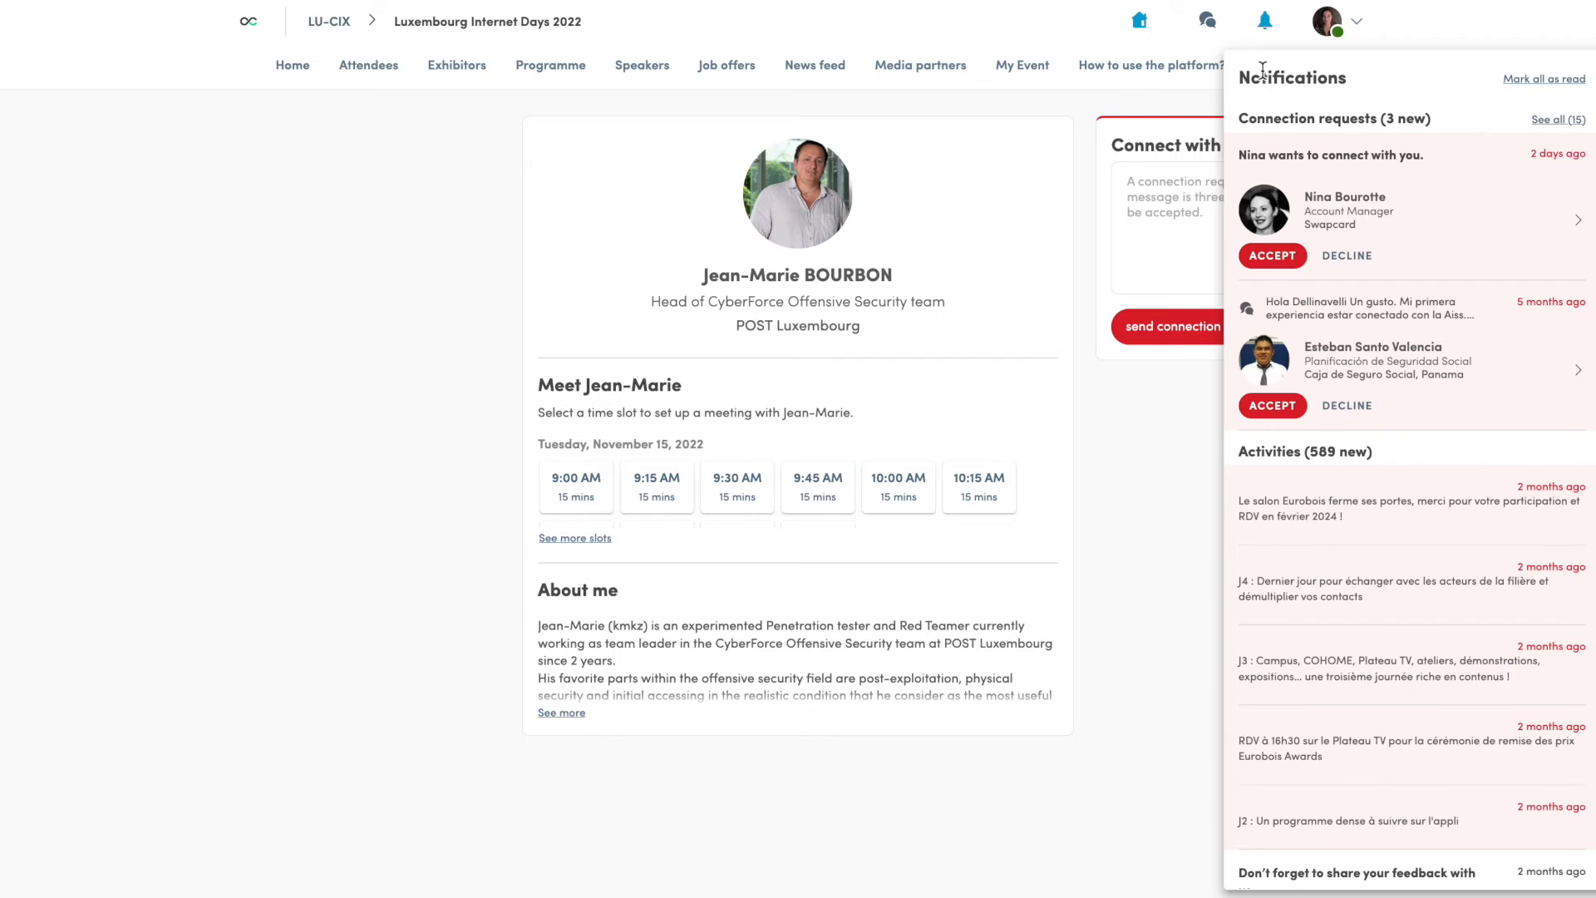
pyautogui.moveTo(1338, 138)
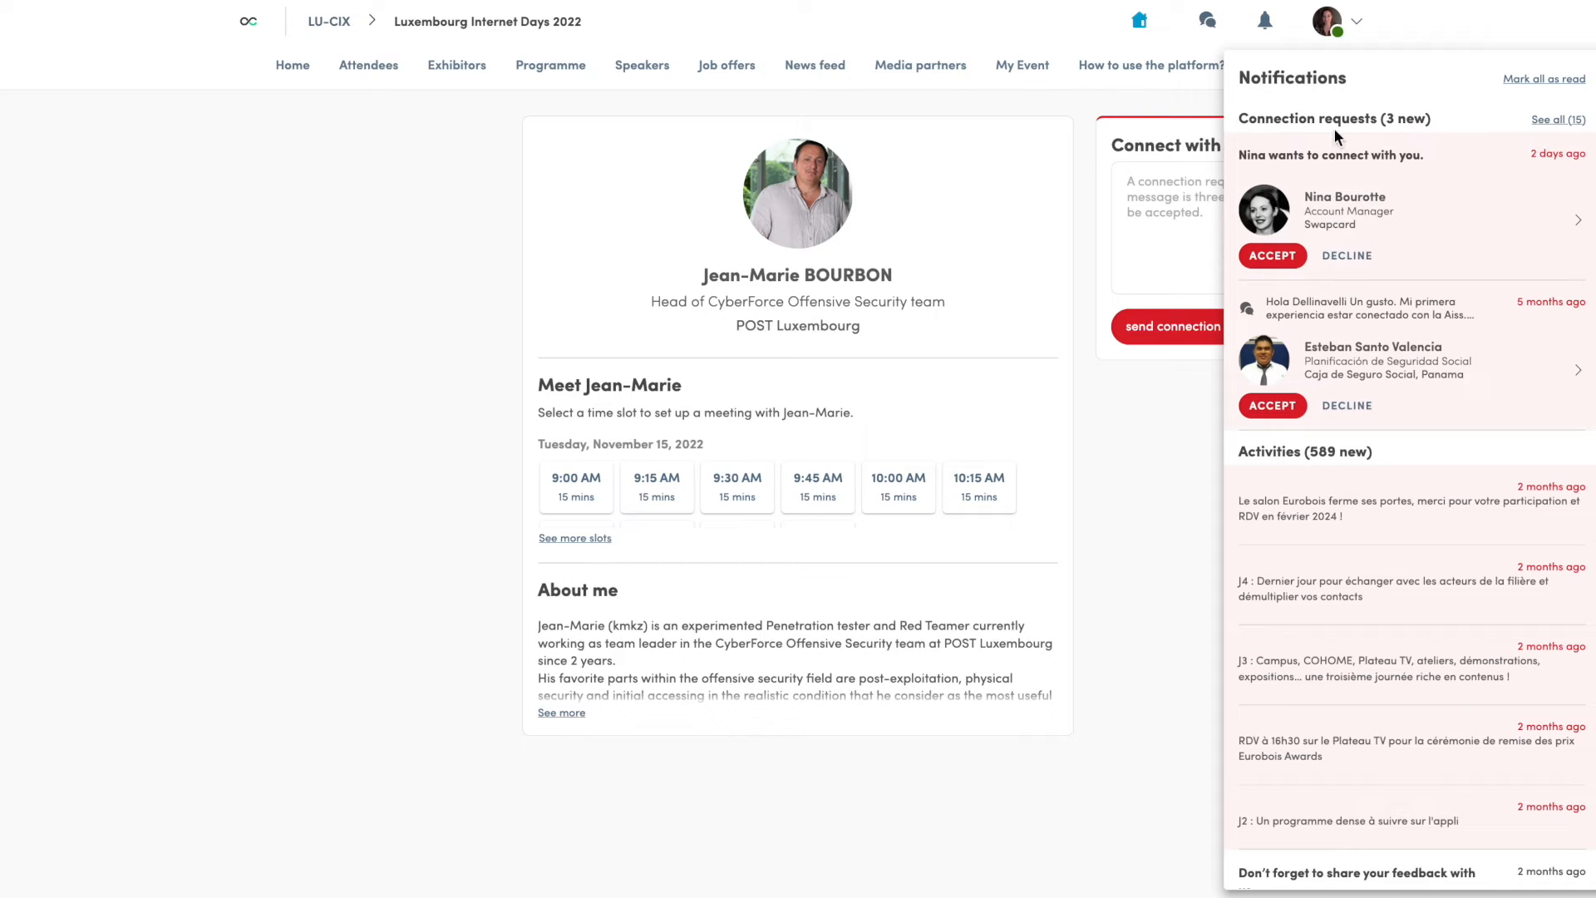
pyautogui.click(1208, 20)
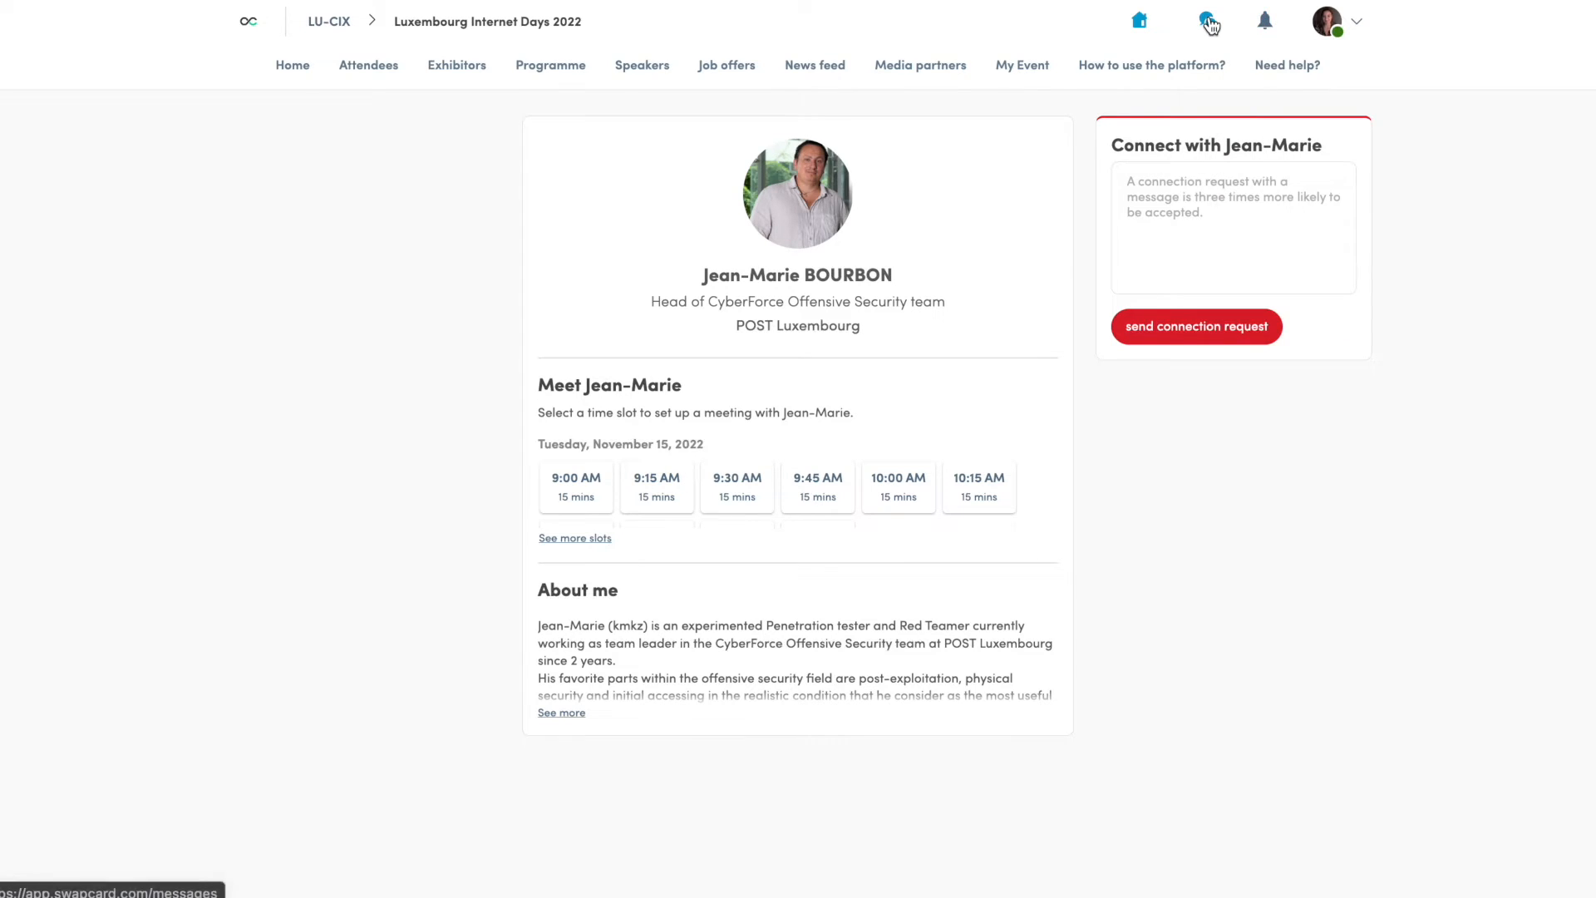
pyautogui.click(1199, 20)
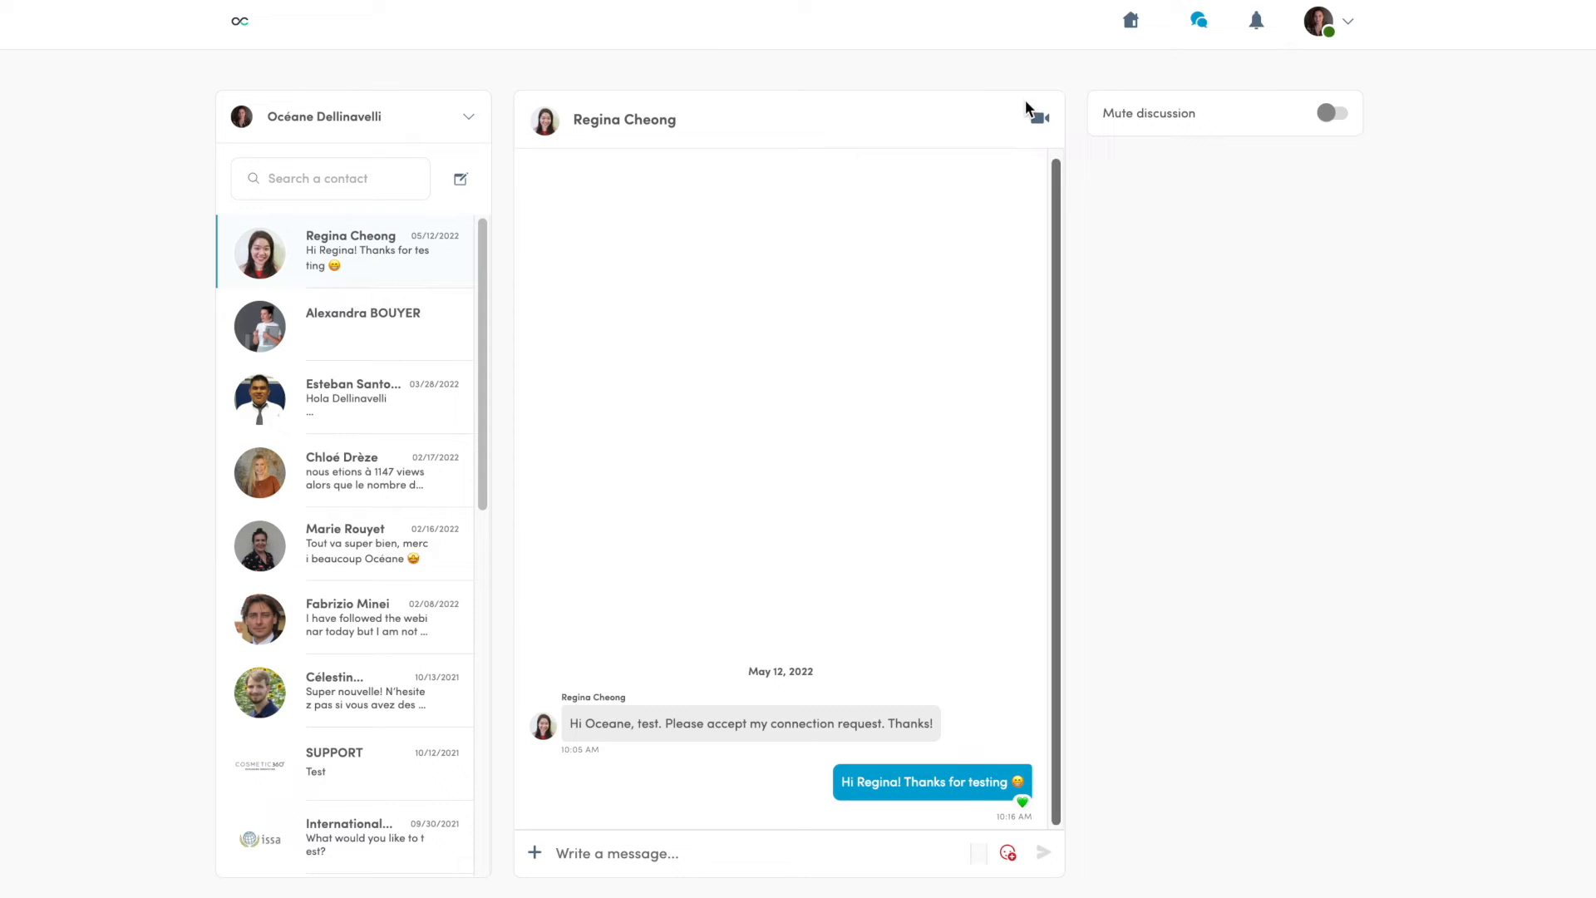
pyautogui.moveTo(457, 105)
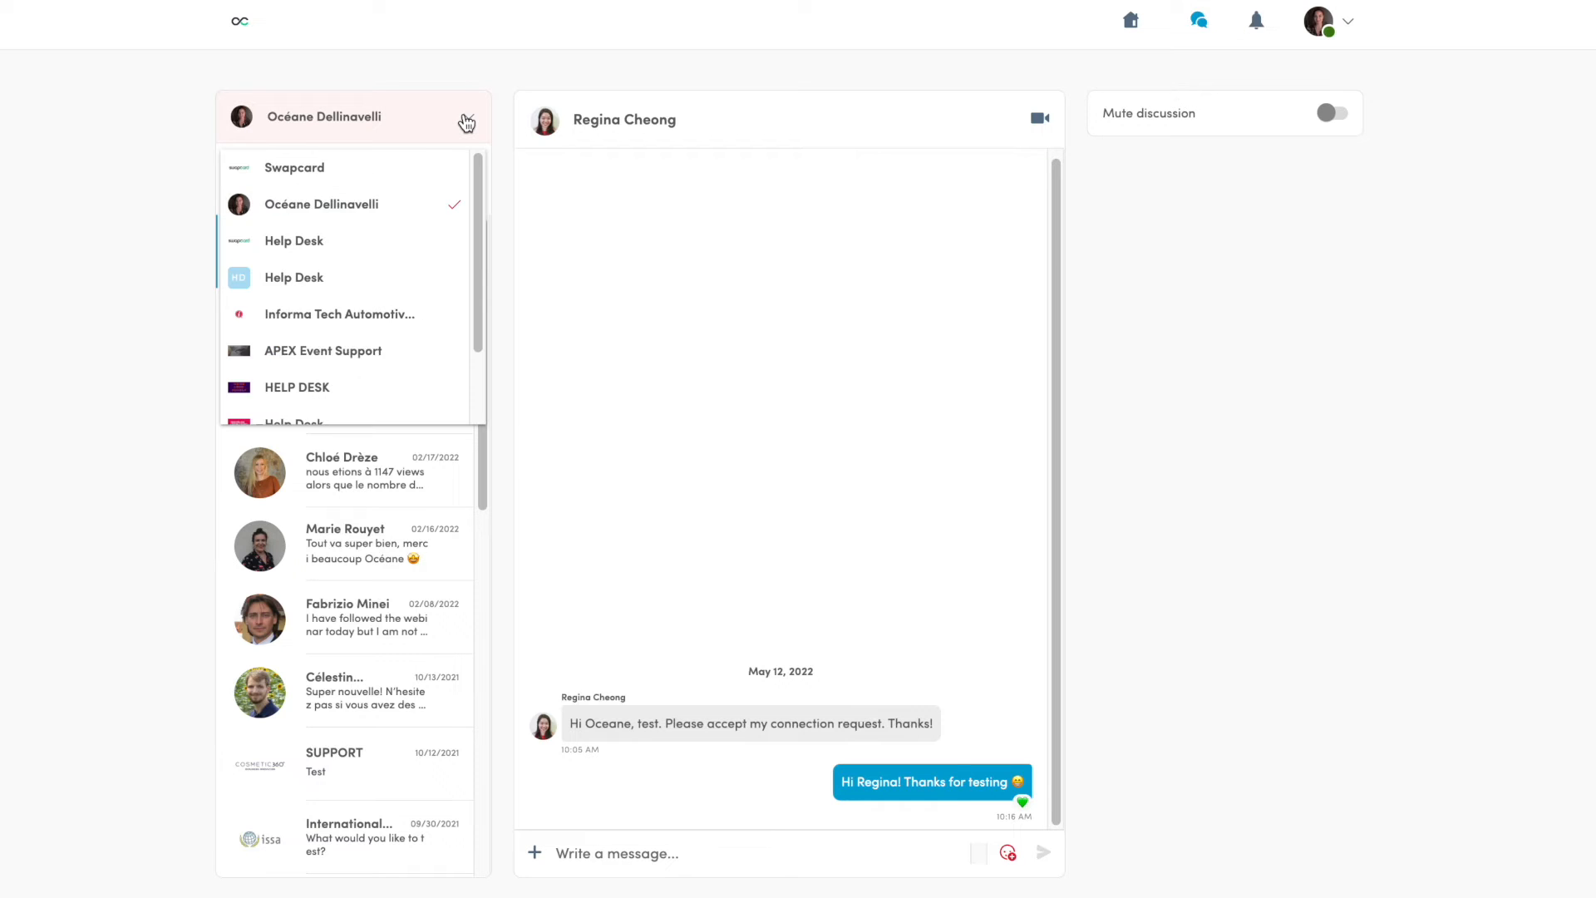
pyautogui.moveTo(261, 6)
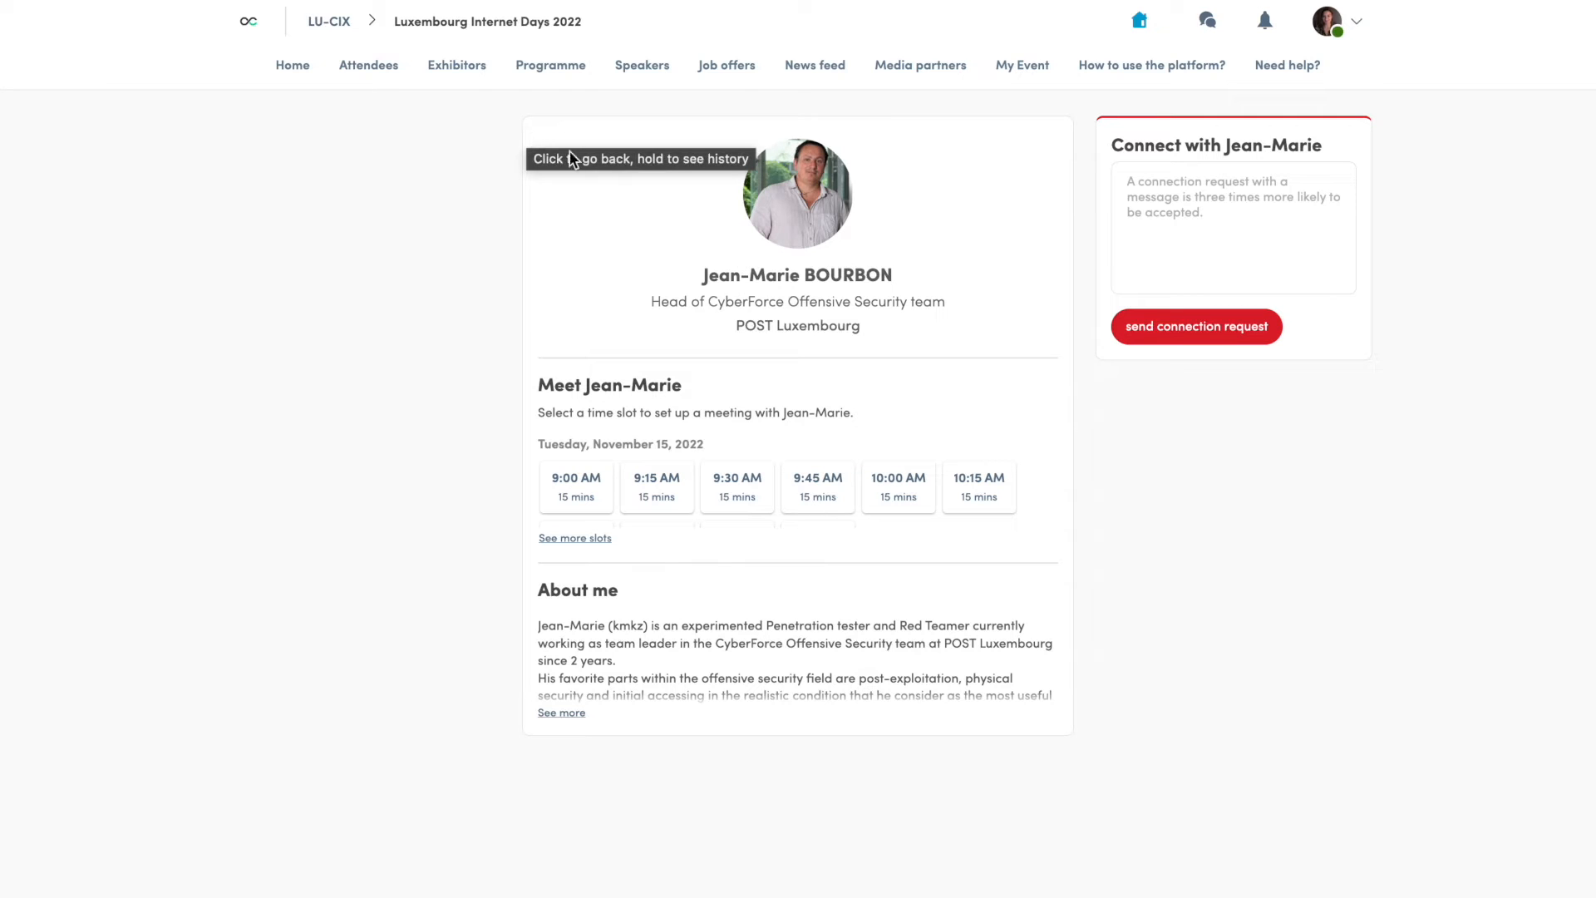
# Step: From the Exhibitors list, view LuxNetwork's page with its meeting slots, information and chat area
pyautogui.click(455, 65)
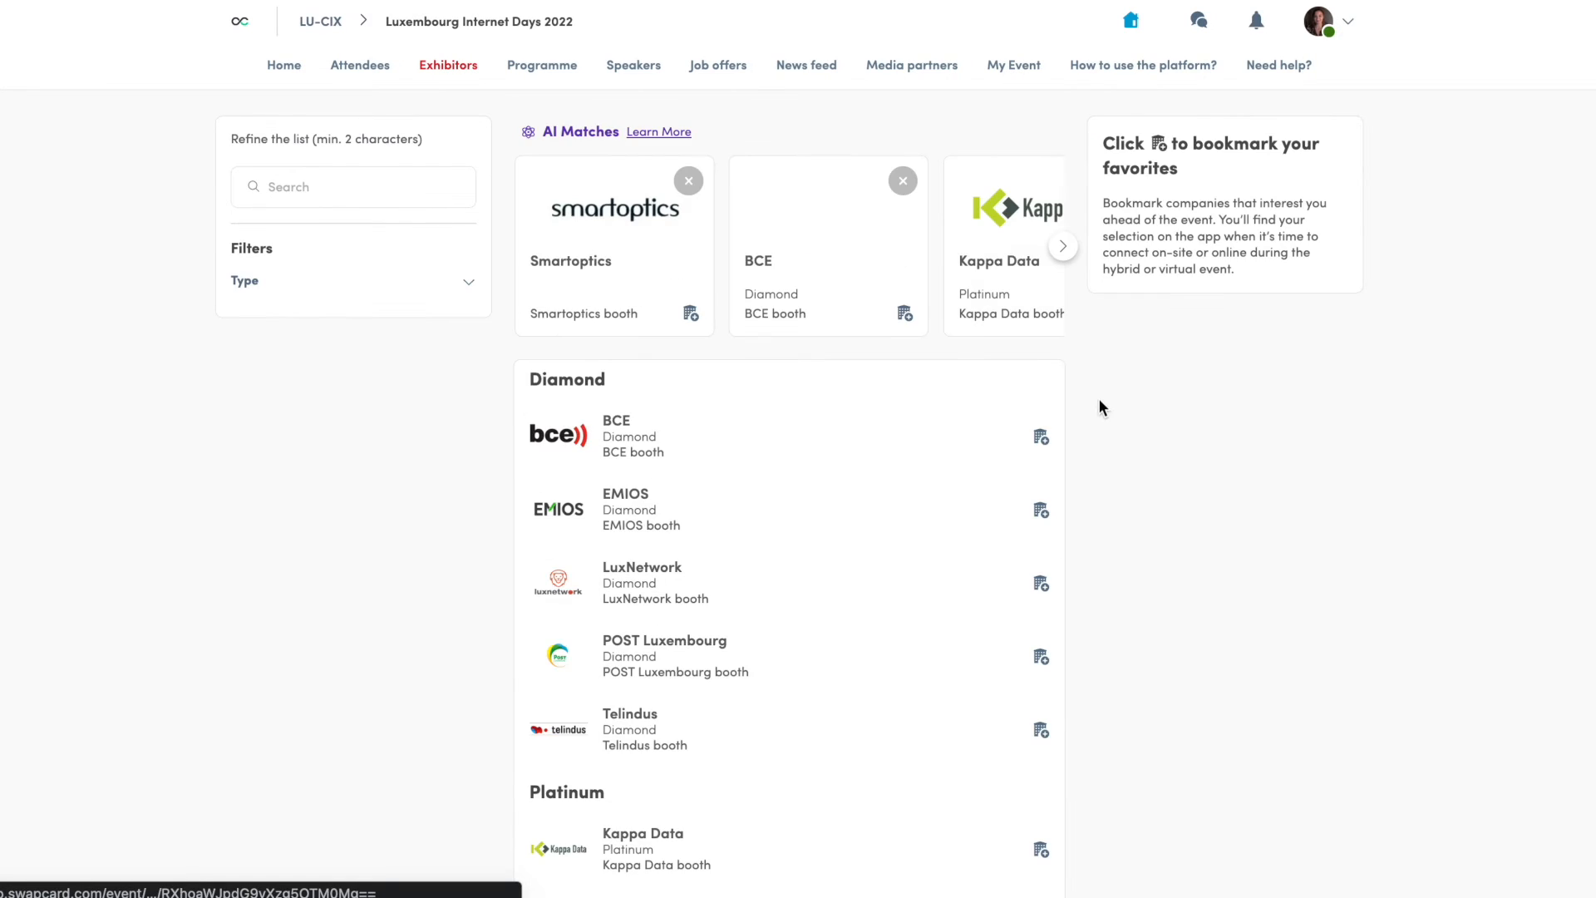
pyautogui.scroll(-3)
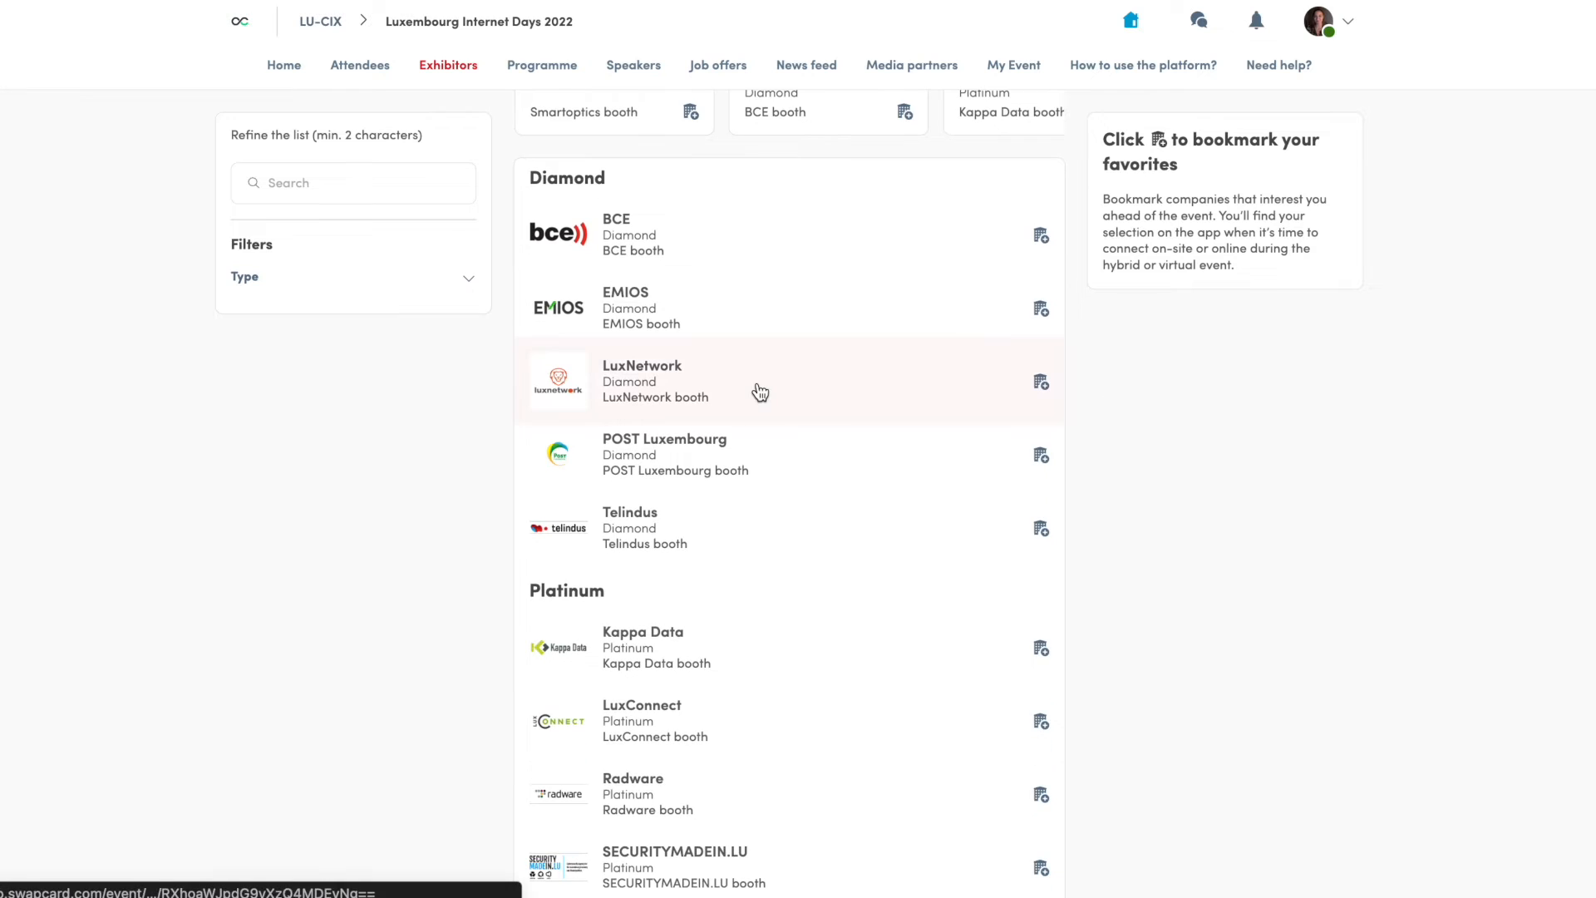
pyautogui.click(655, 382)
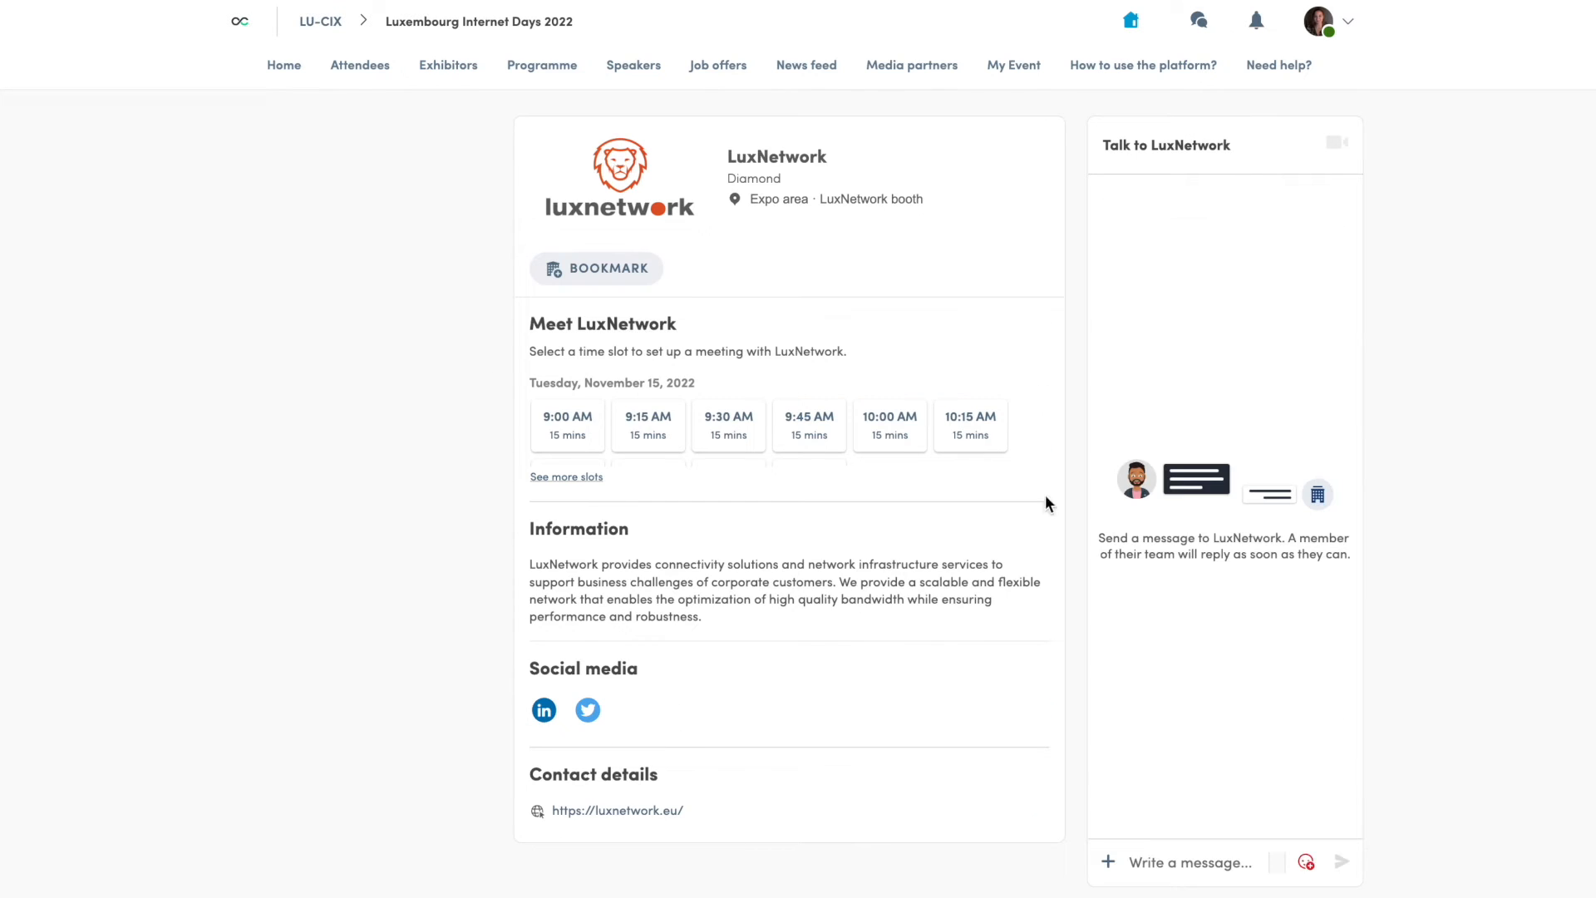
pyautogui.moveTo(1435, 297)
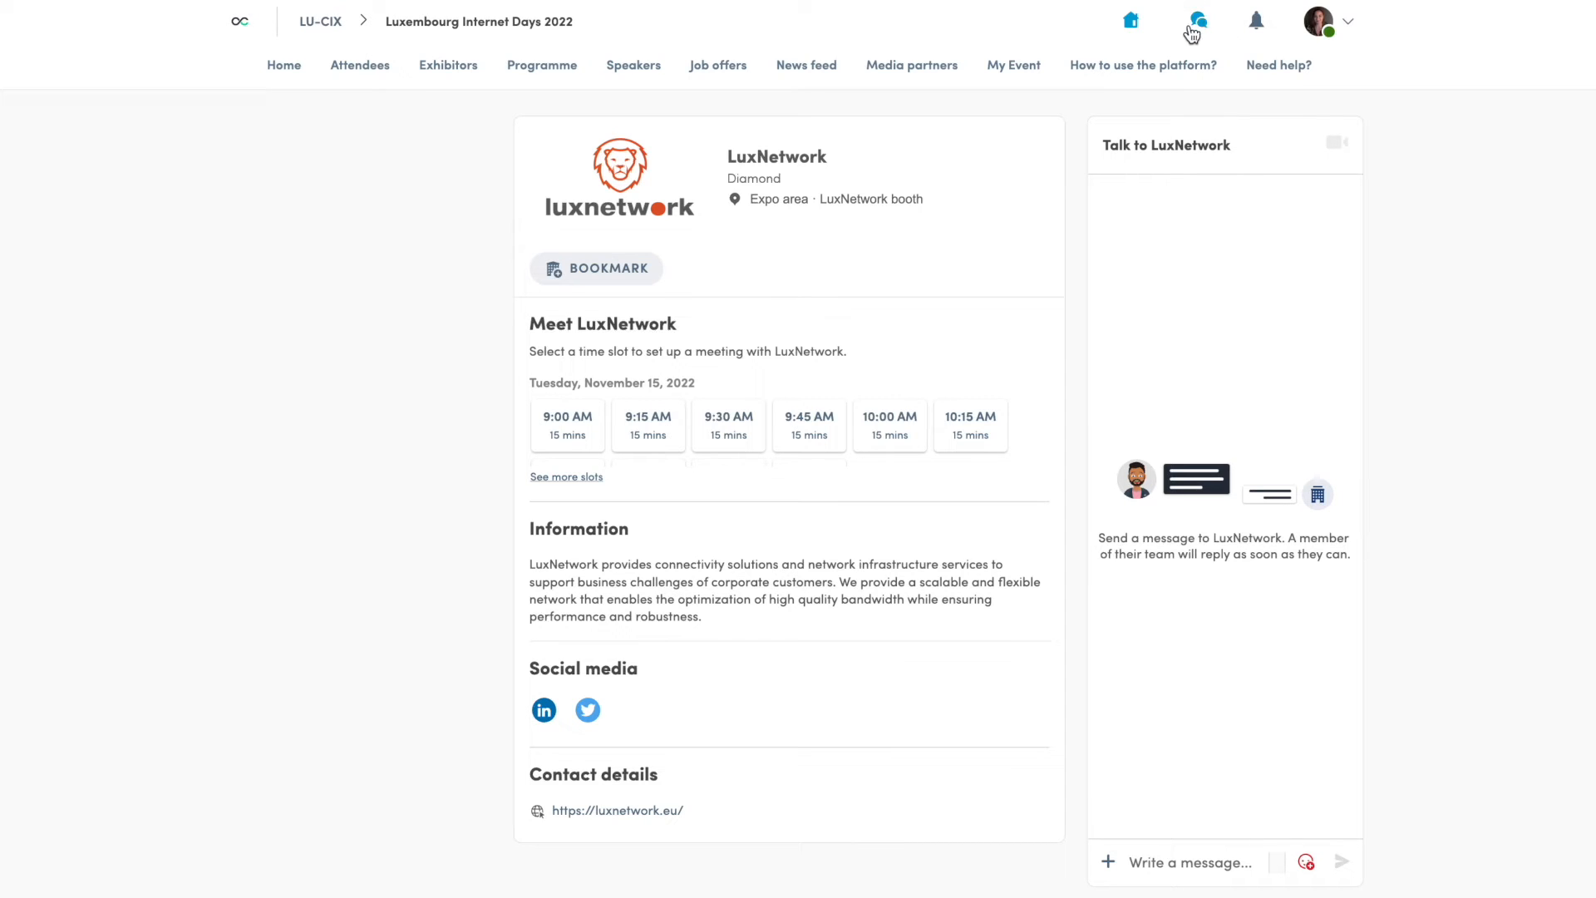
pyautogui.scroll(-3)
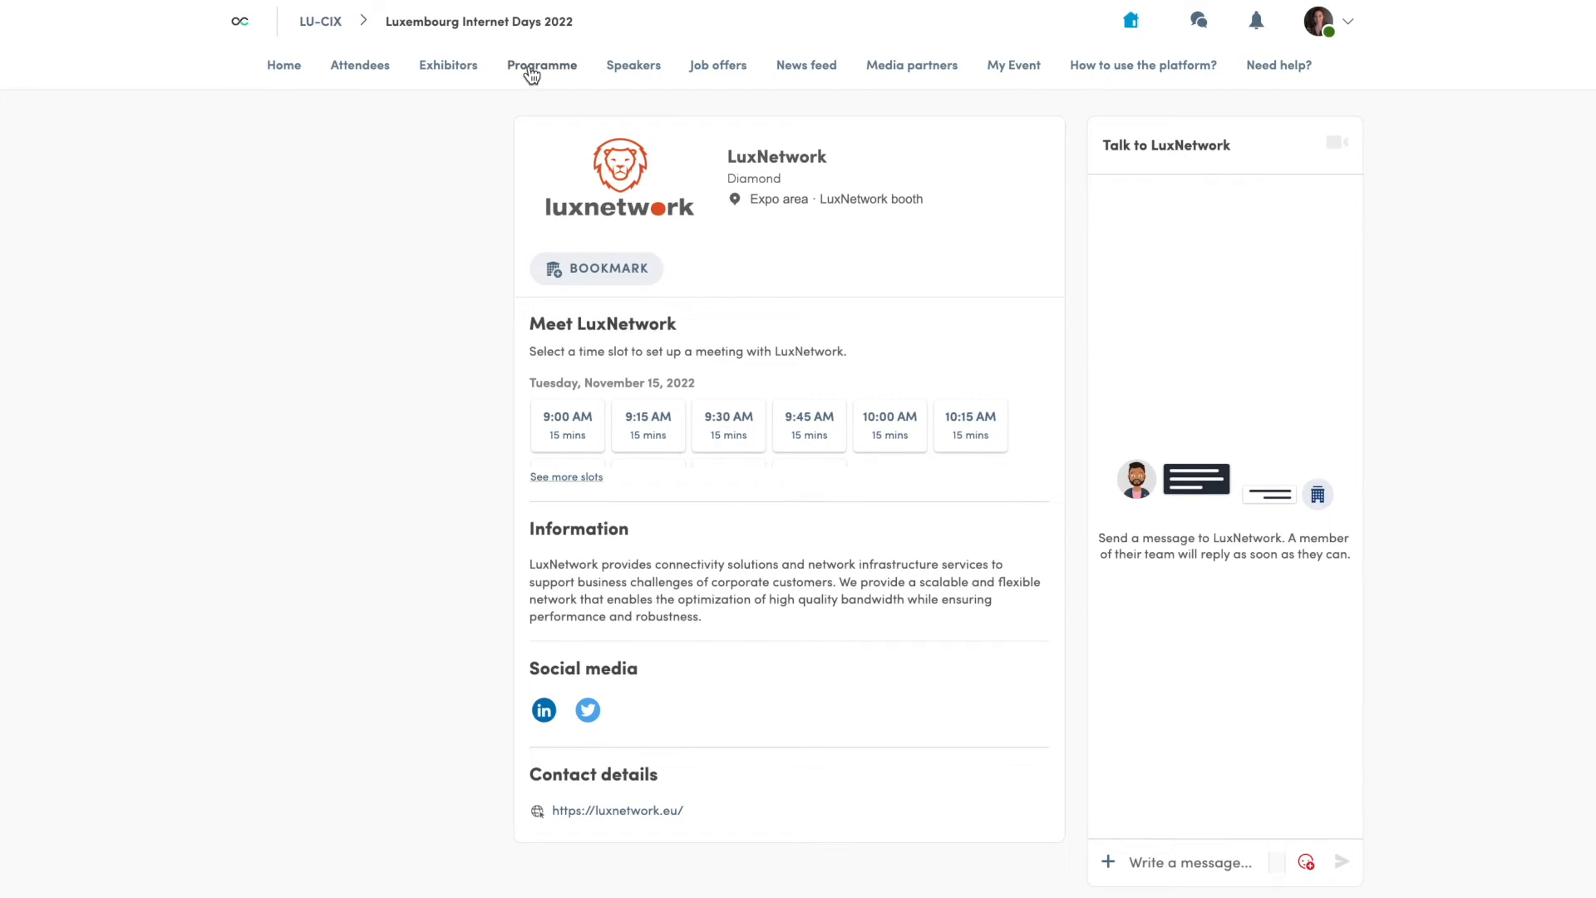
# Step: Browse the Programme, Job offers and News feed sections, ending on the Media partners list
pyautogui.click(540, 65)
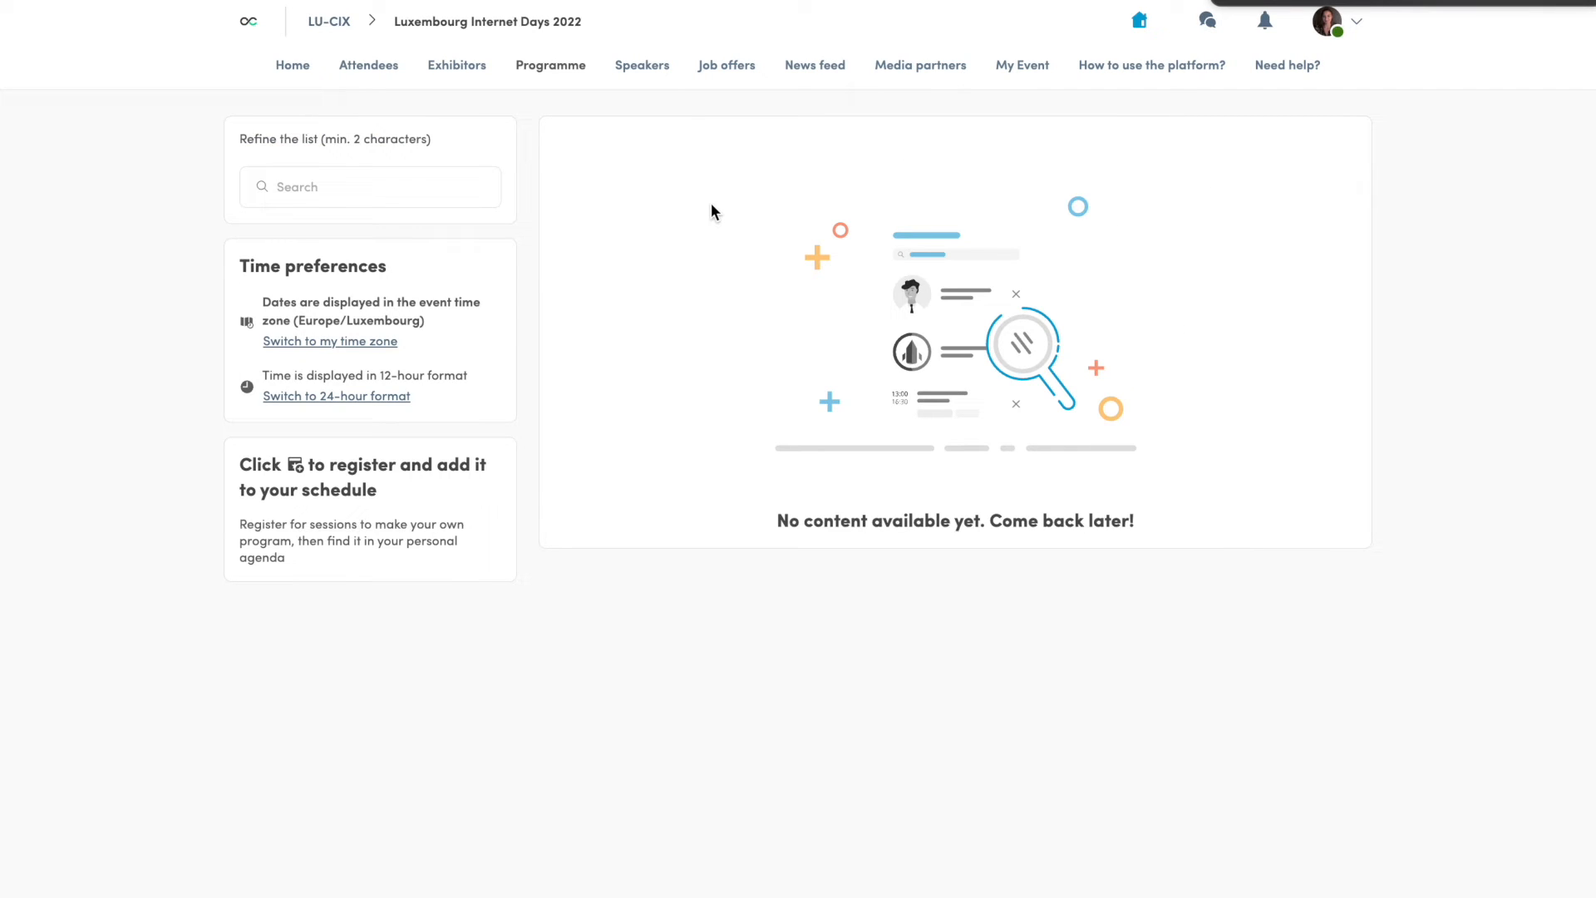
pyautogui.moveTo(642, 64)
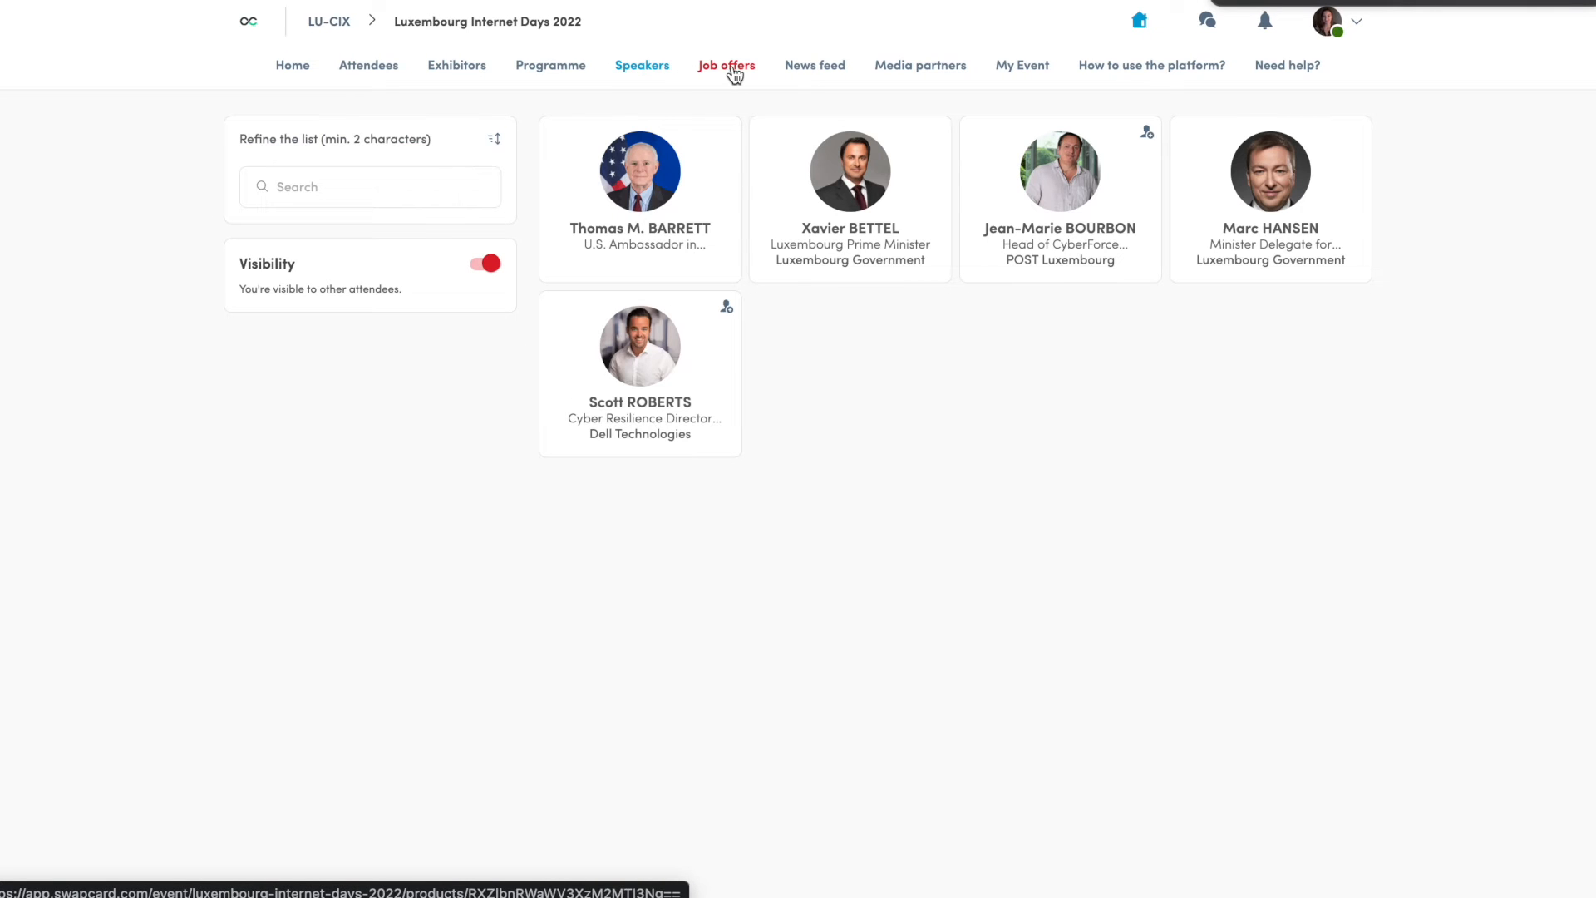
pyautogui.click(718, 65)
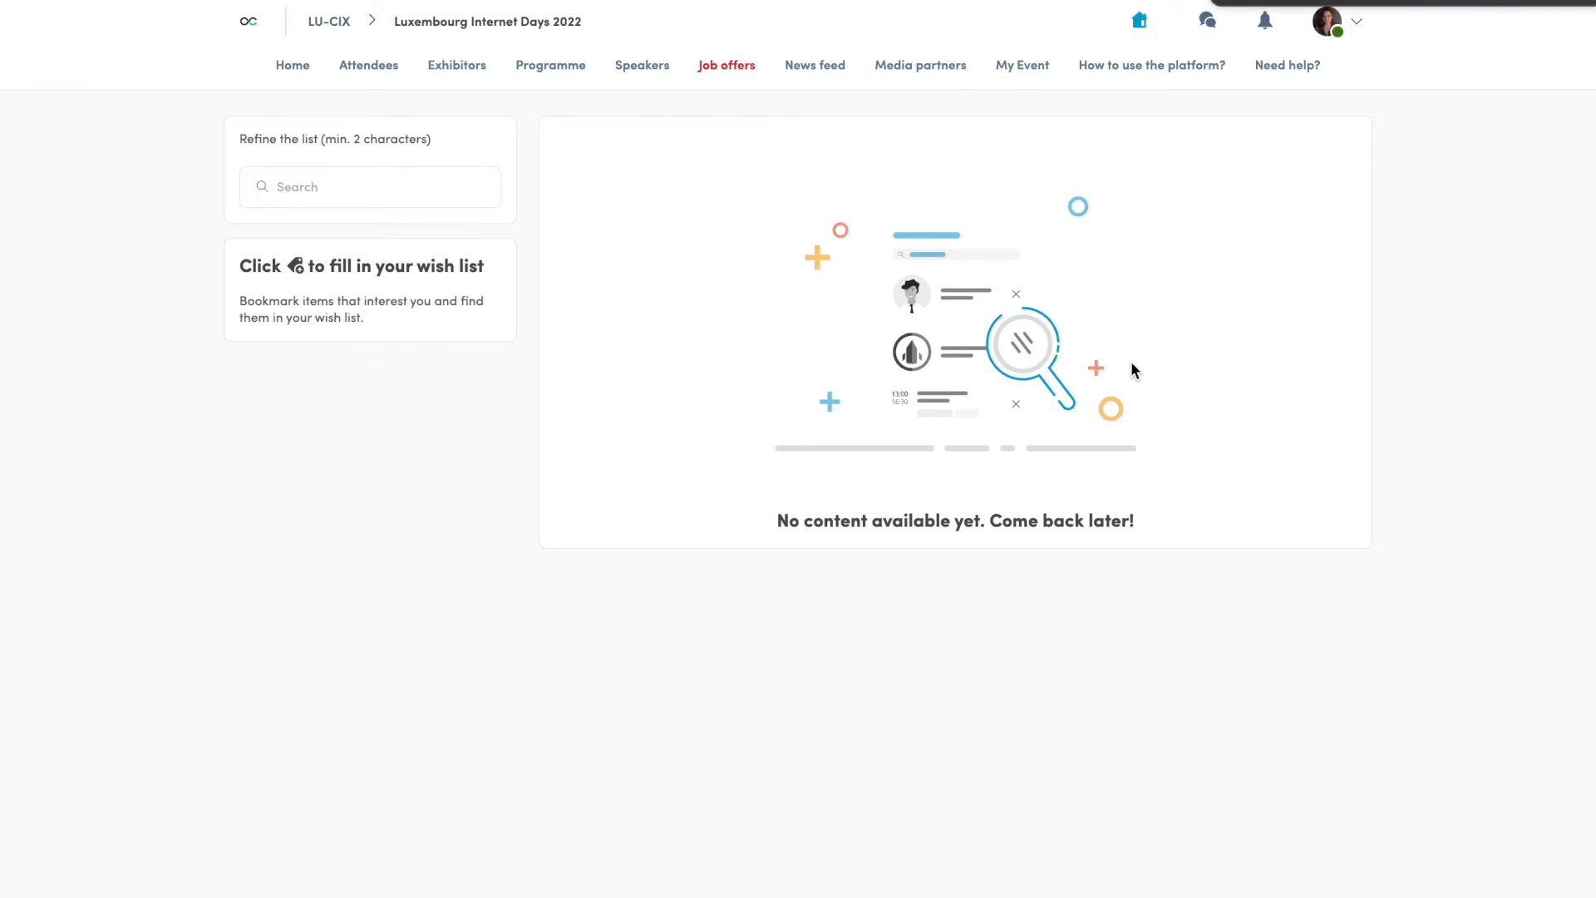
pyautogui.moveTo(832, 333)
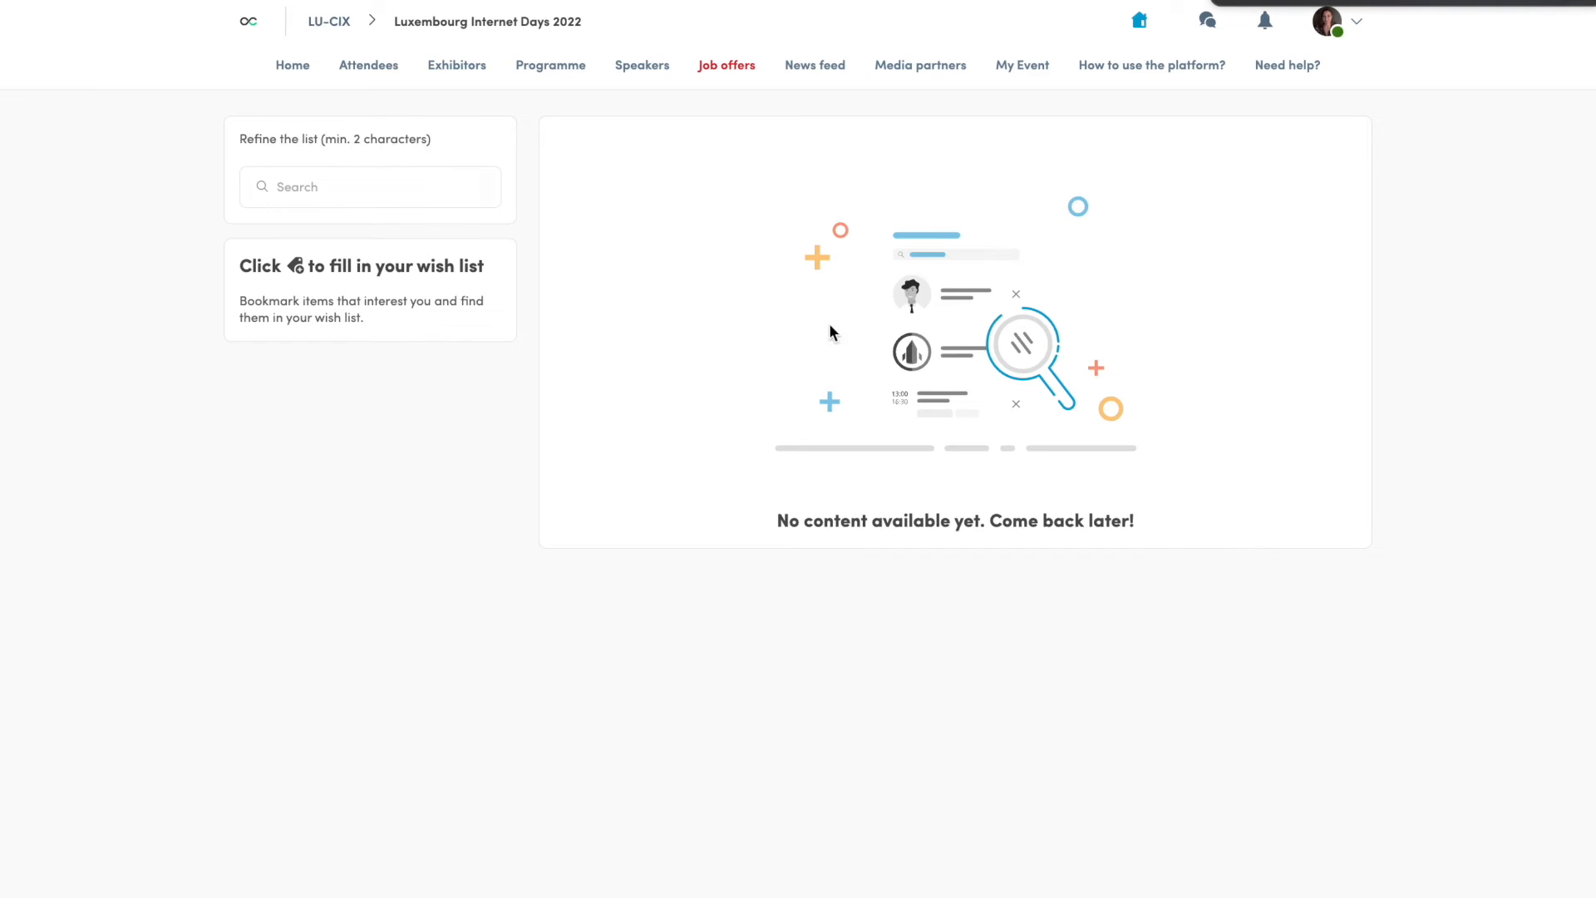
pyautogui.click(815, 65)
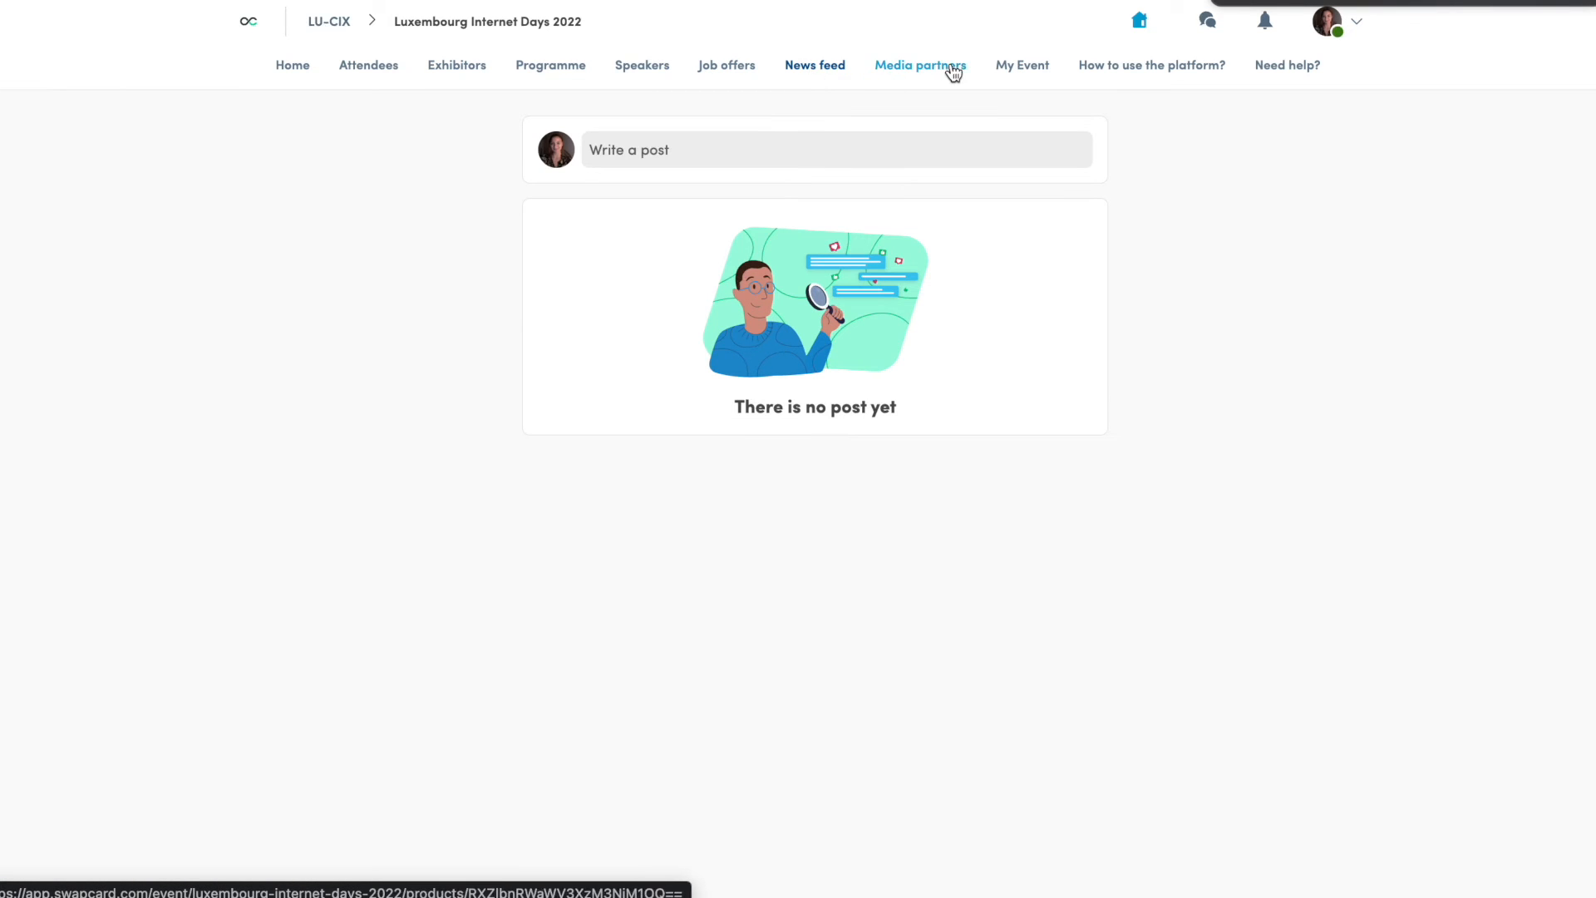
pyautogui.click(917, 65)
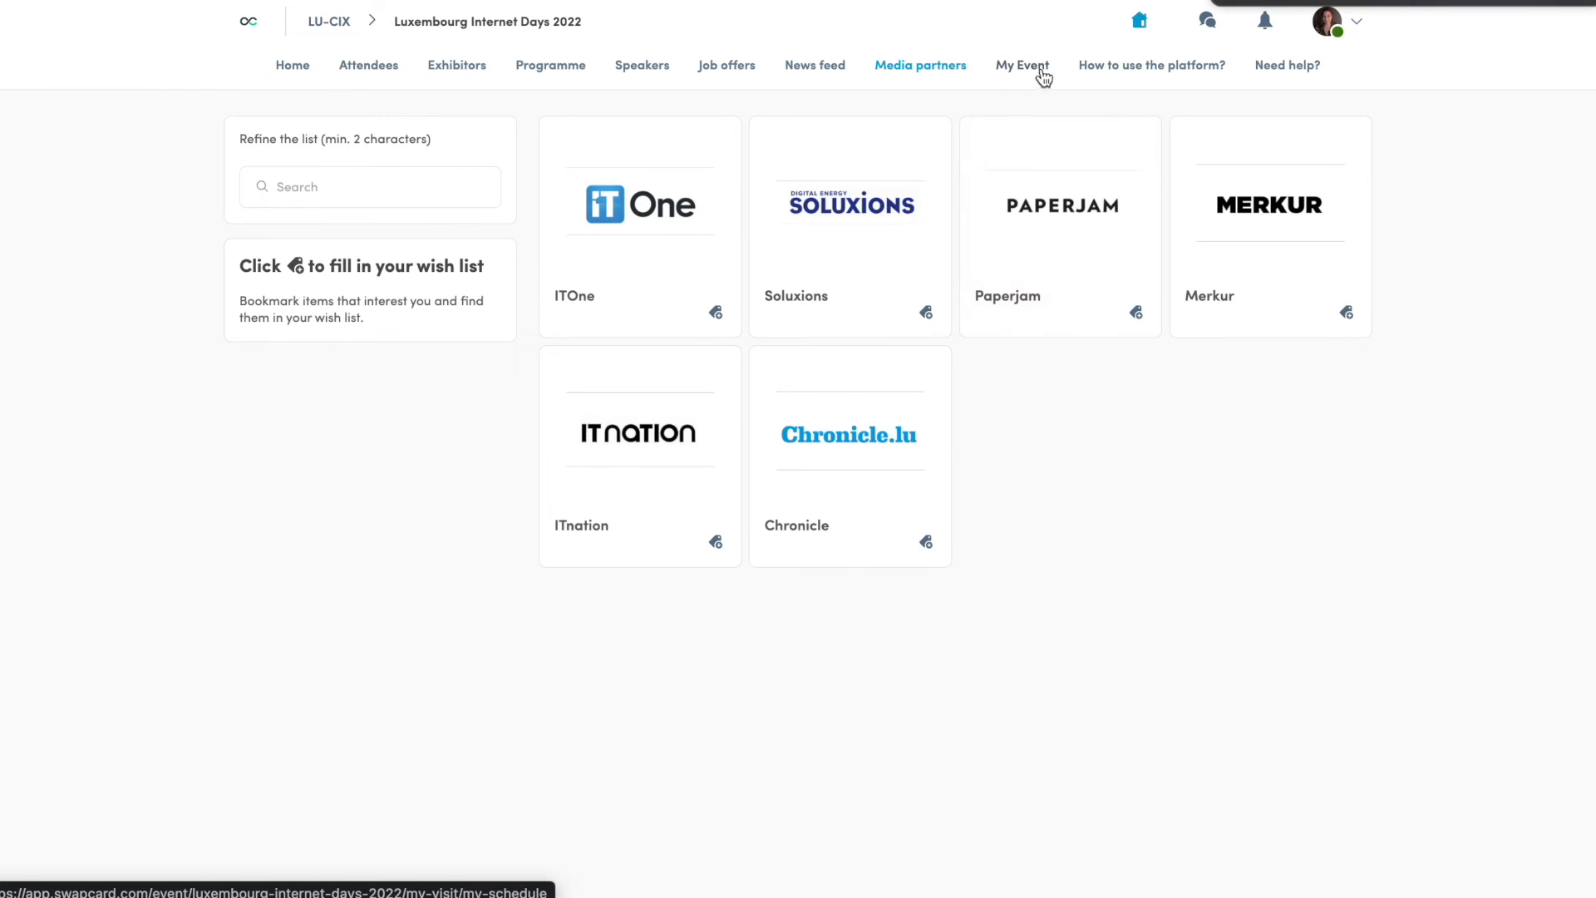
# Step: In My Event, view My meetings, My networking and My bookmarked companies
pyautogui.click(1021, 65)
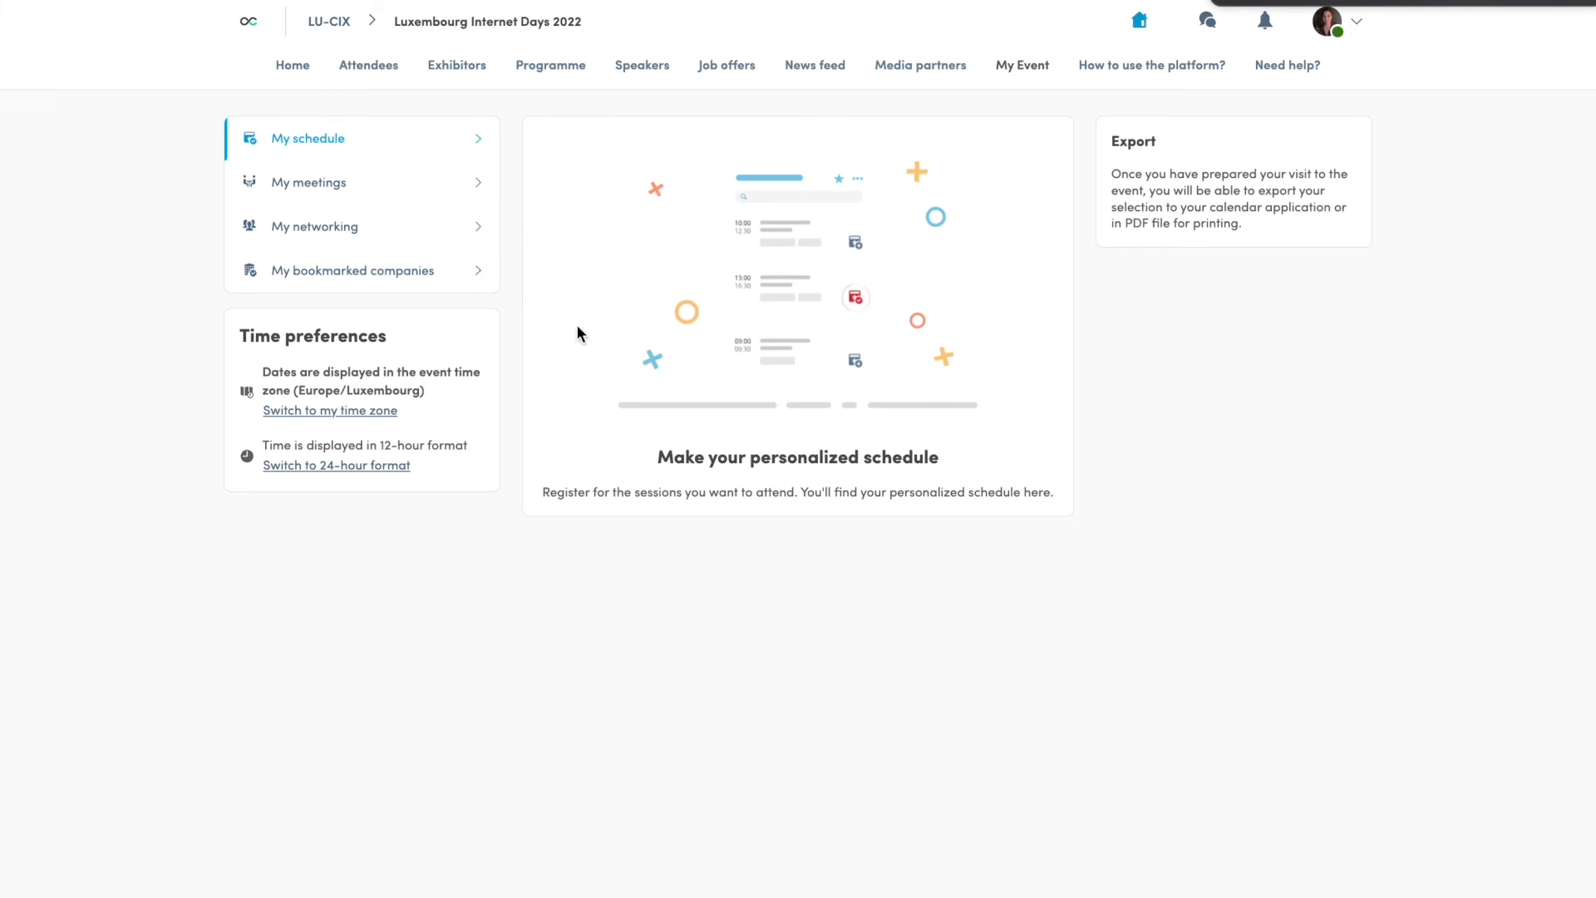
pyautogui.click(310, 183)
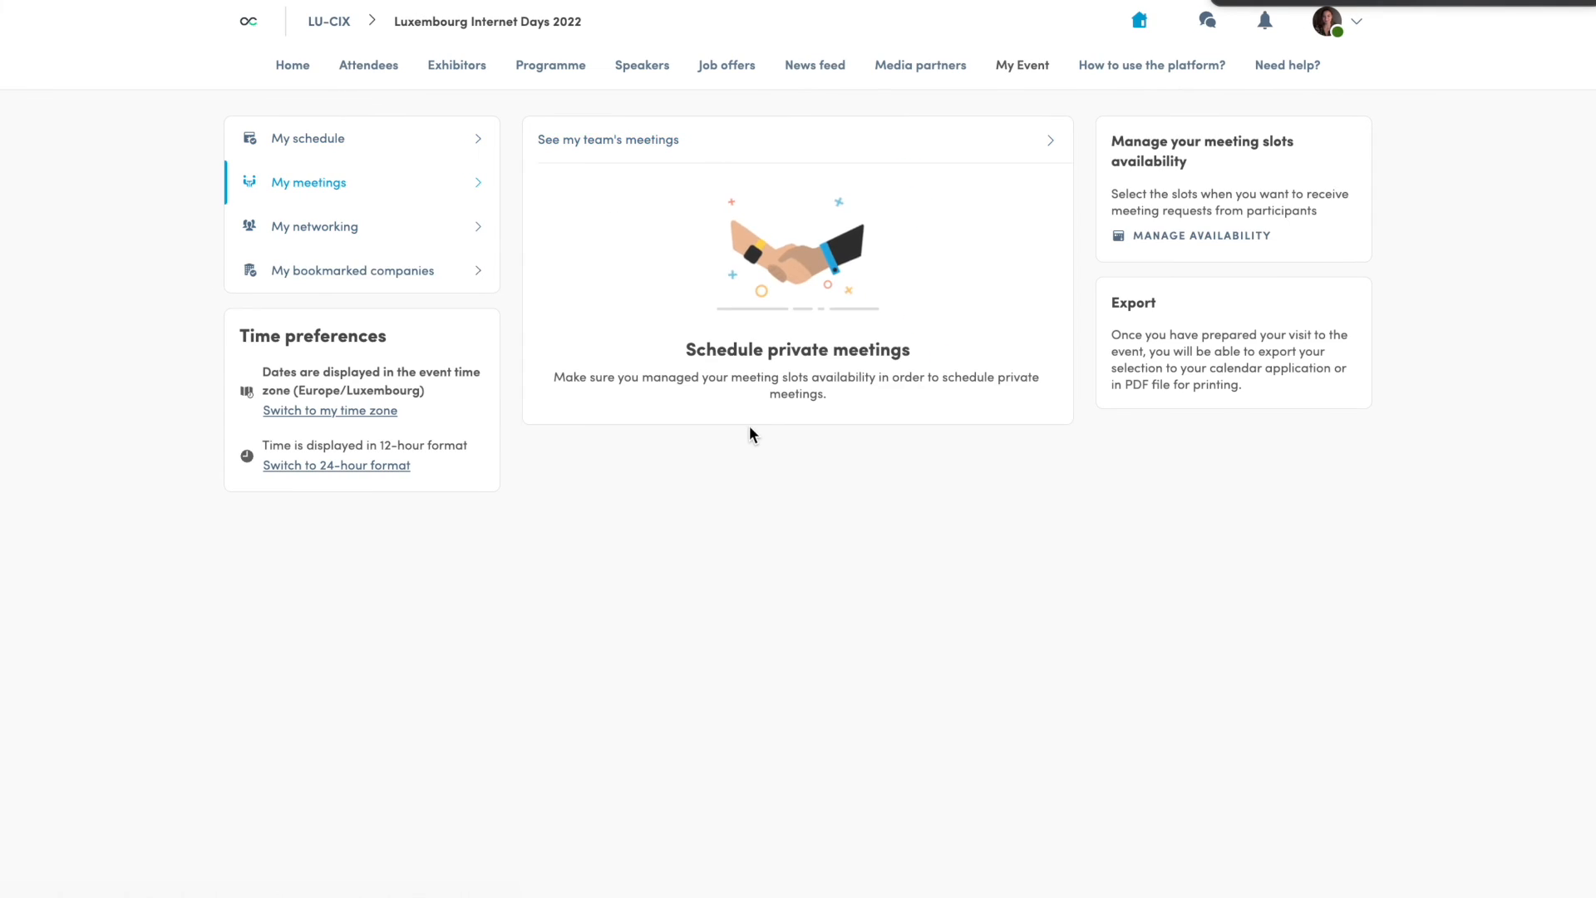
pyautogui.moveTo(1229, 311)
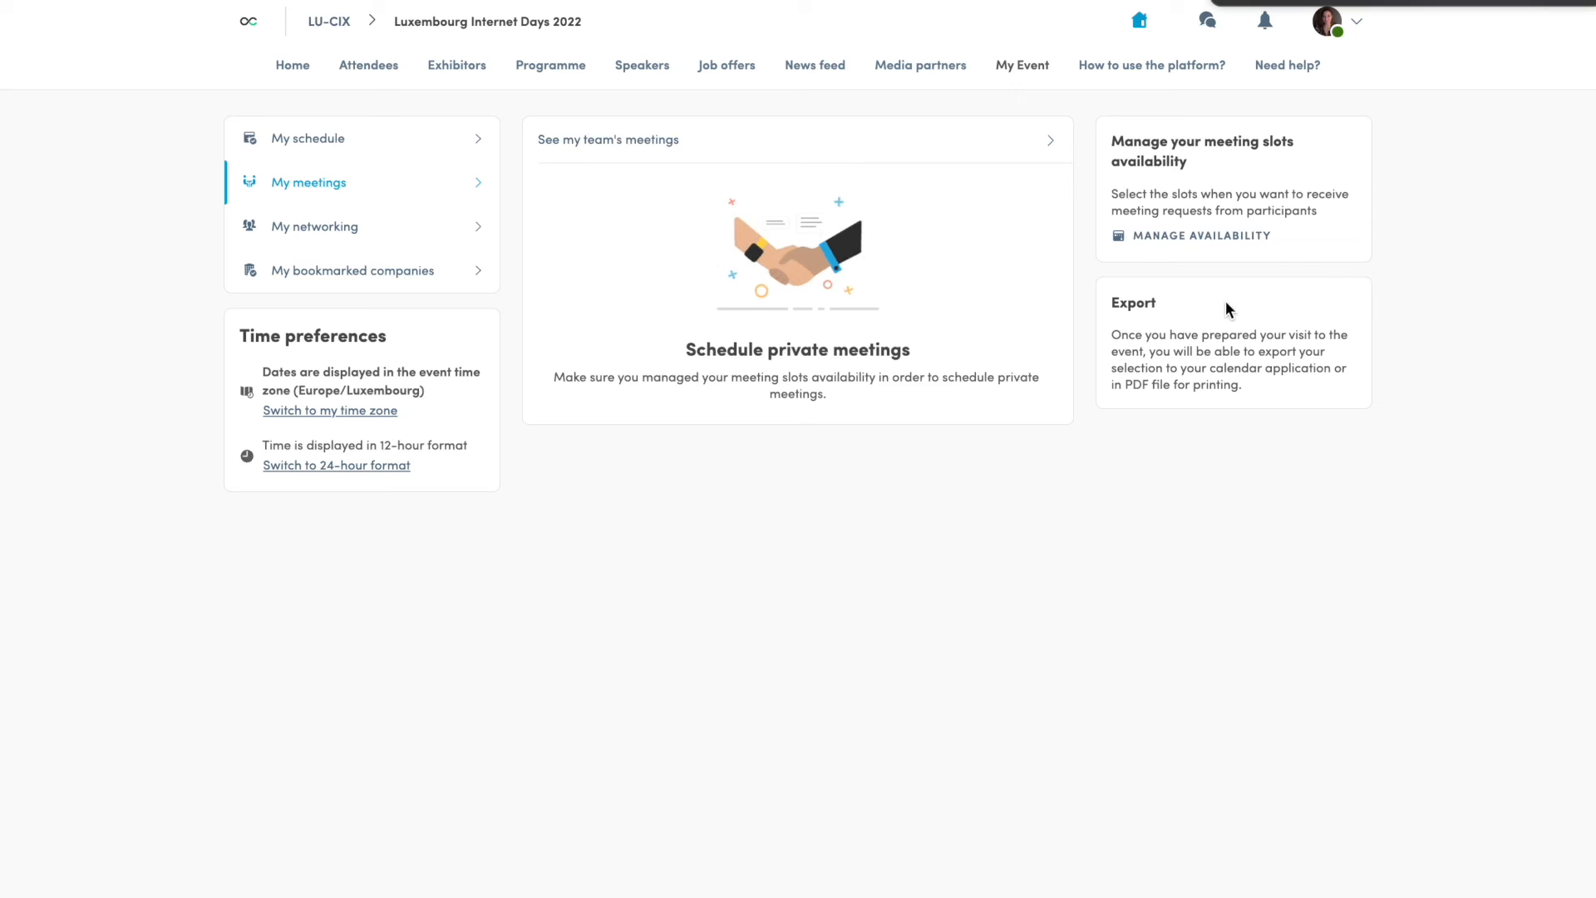
pyautogui.moveTo(614, 115)
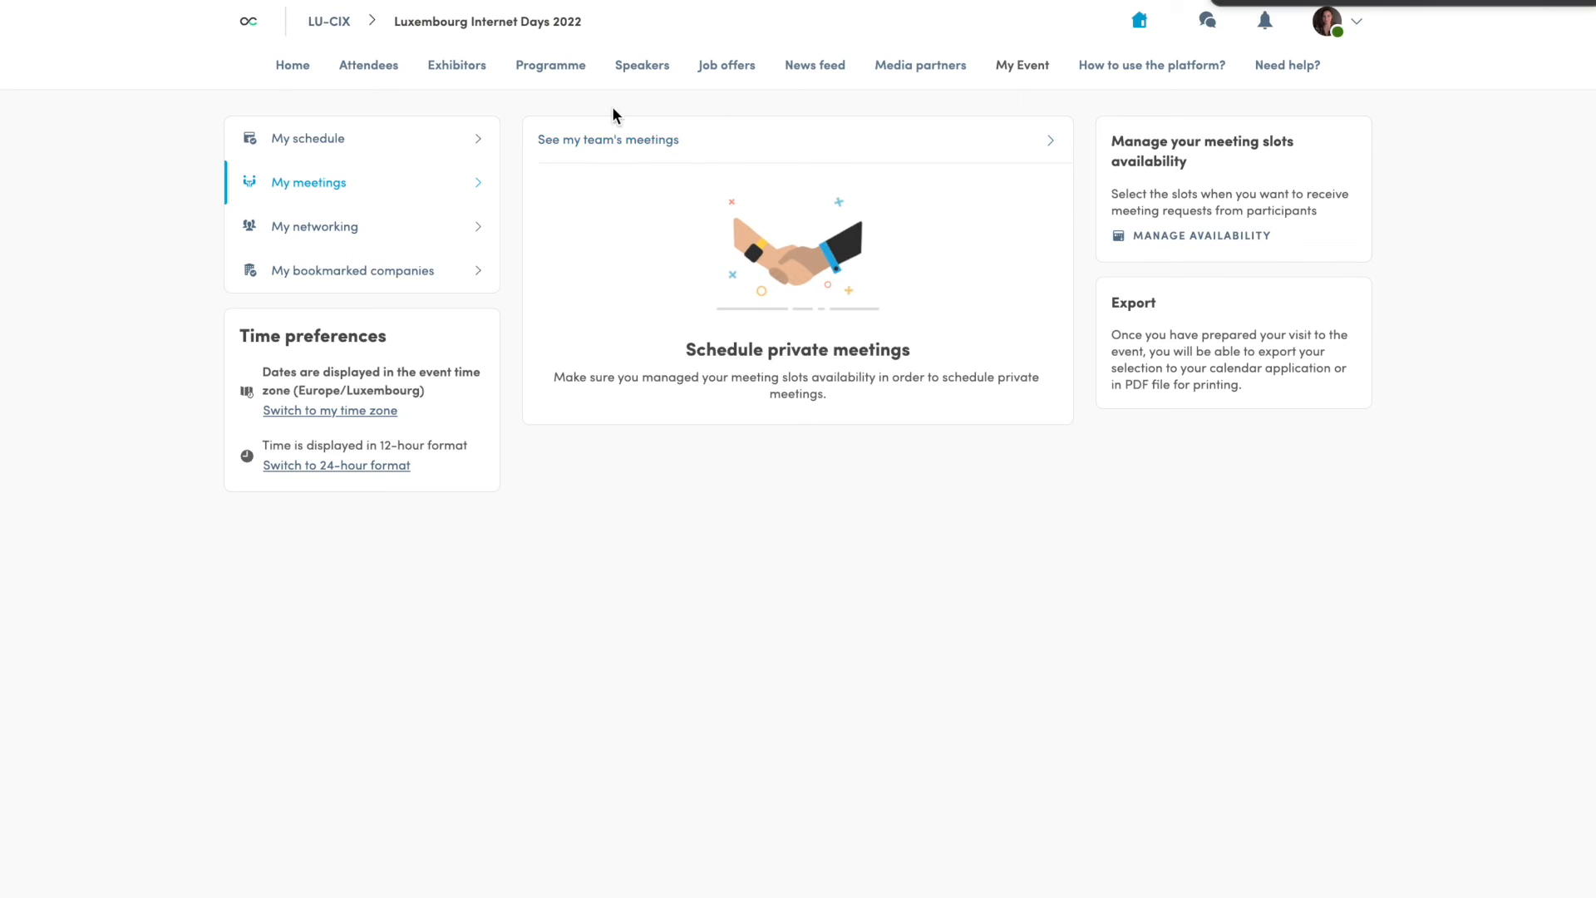
pyautogui.moveTo(1298, 181)
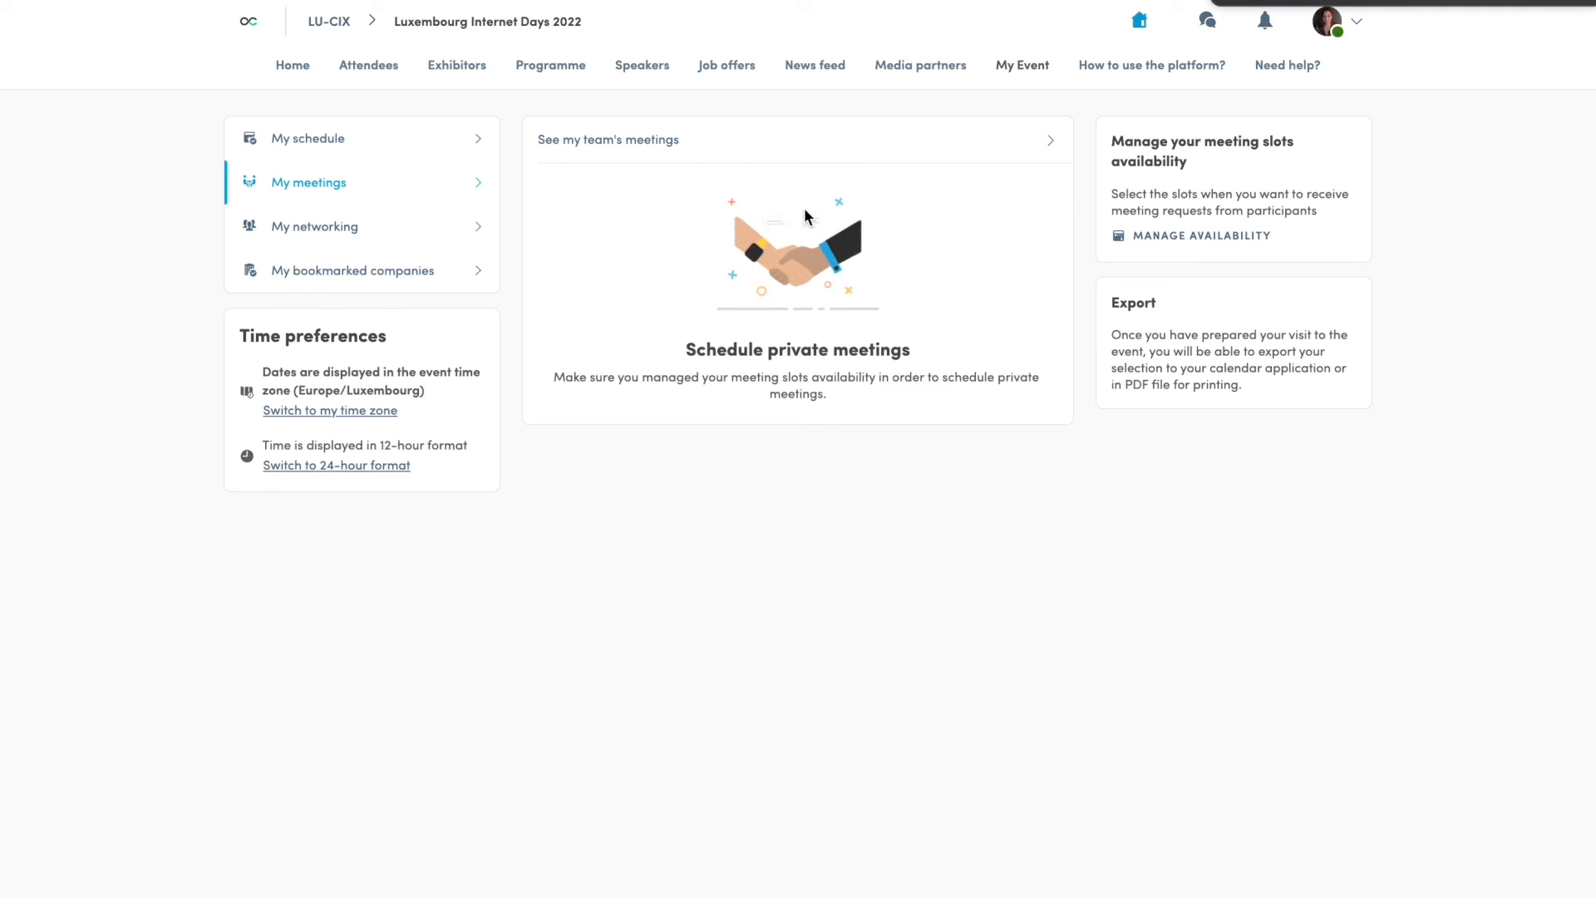
pyautogui.click(314, 226)
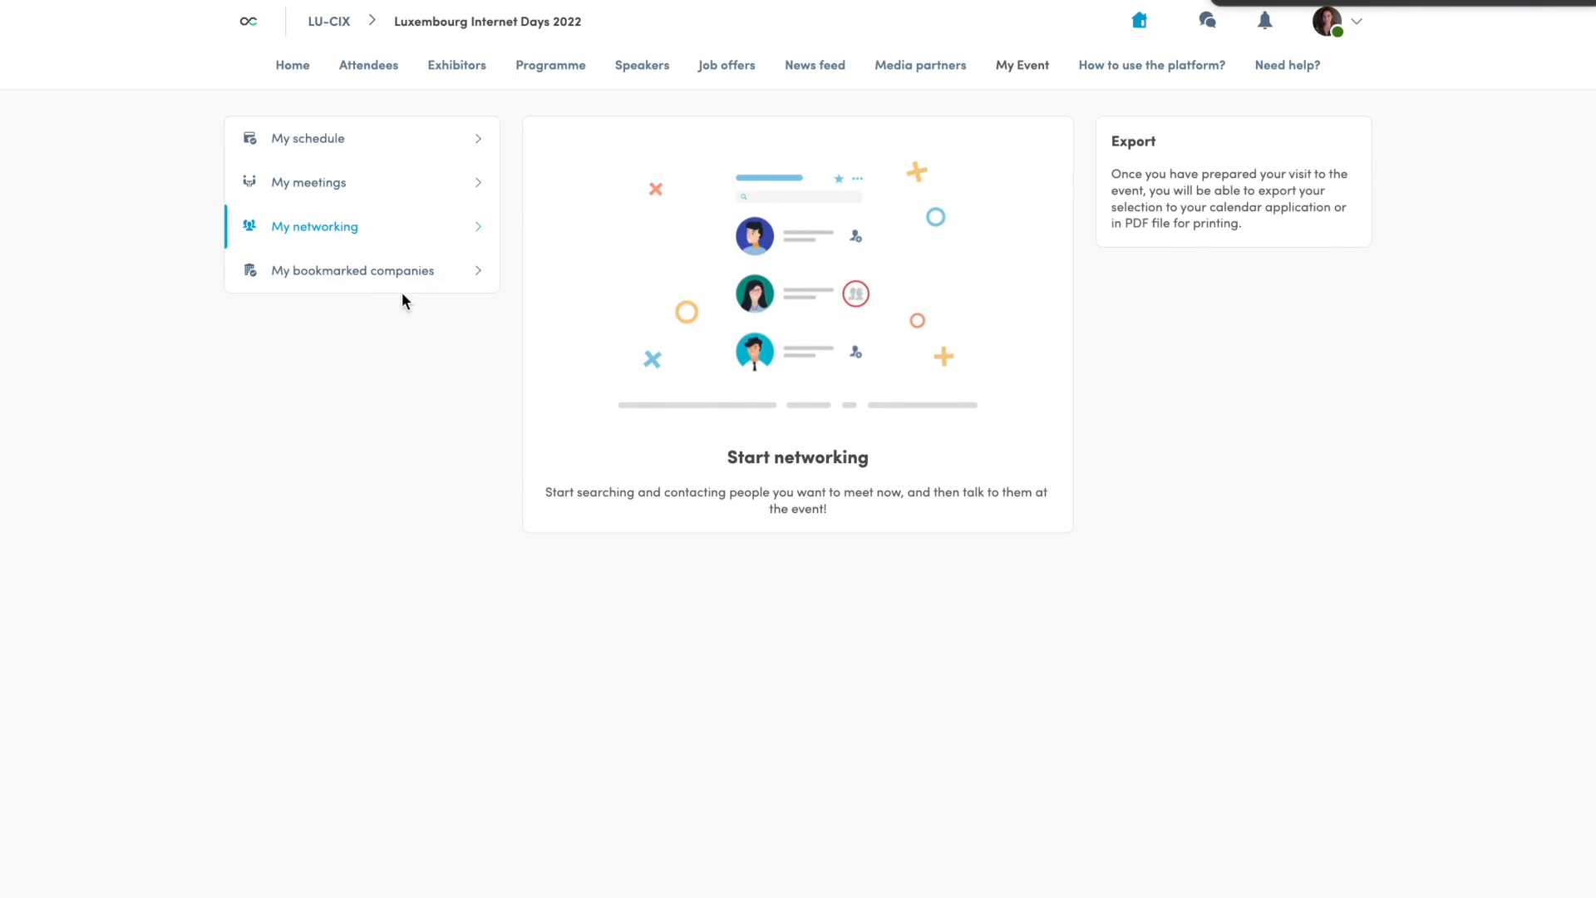
pyautogui.click(353, 270)
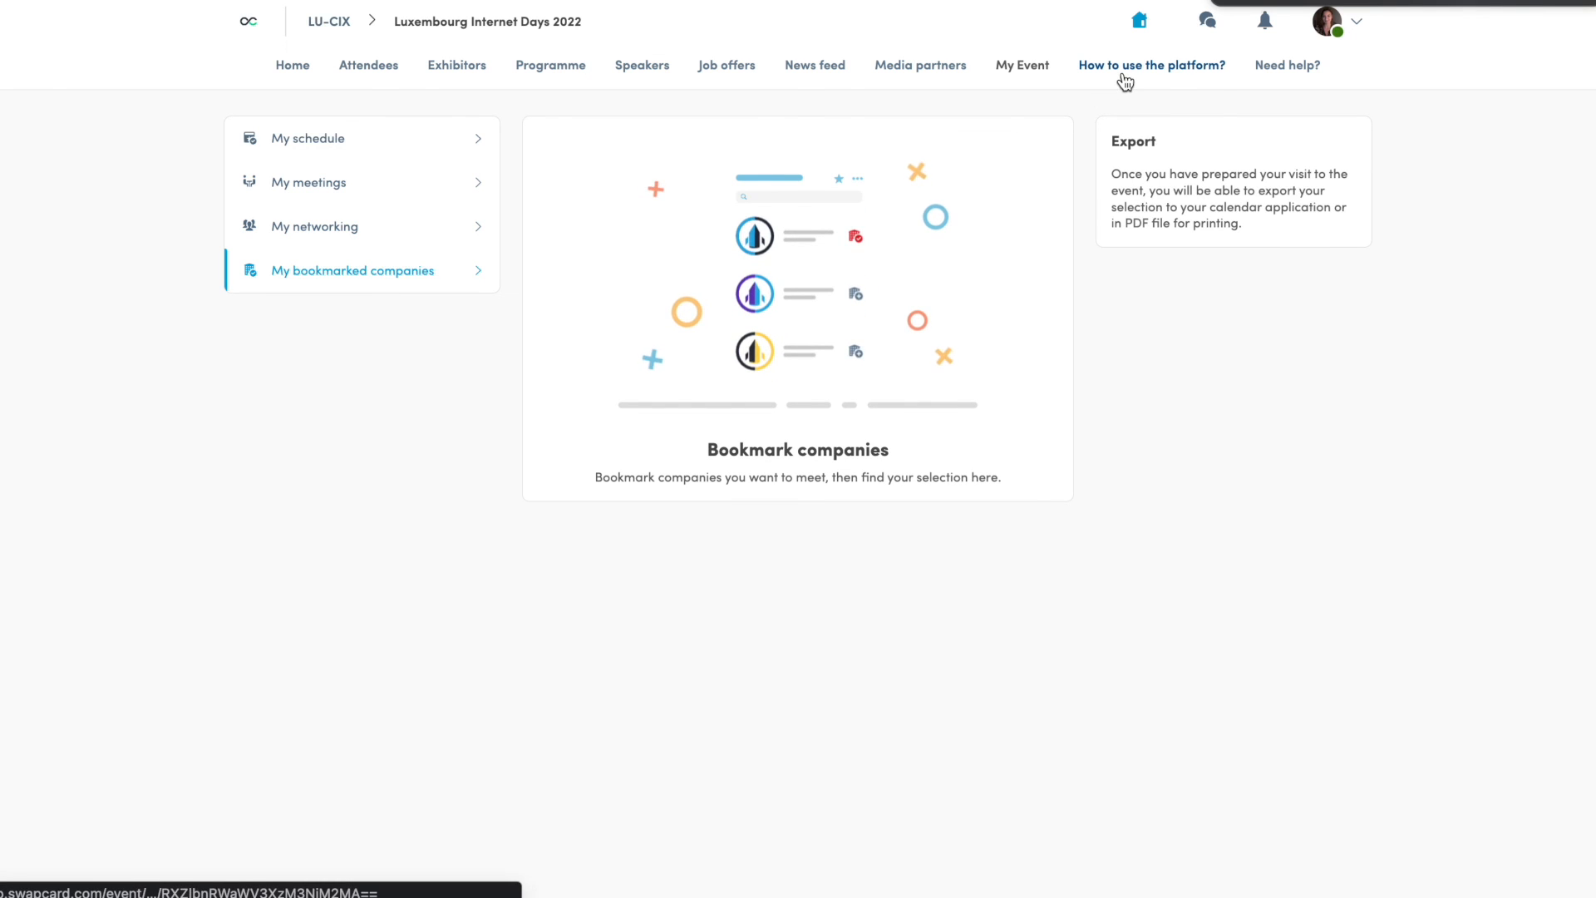
# Step: View the 'How to use the platform?' guides, then bring up the 'Need help?' chat channel
pyautogui.click(1151, 64)
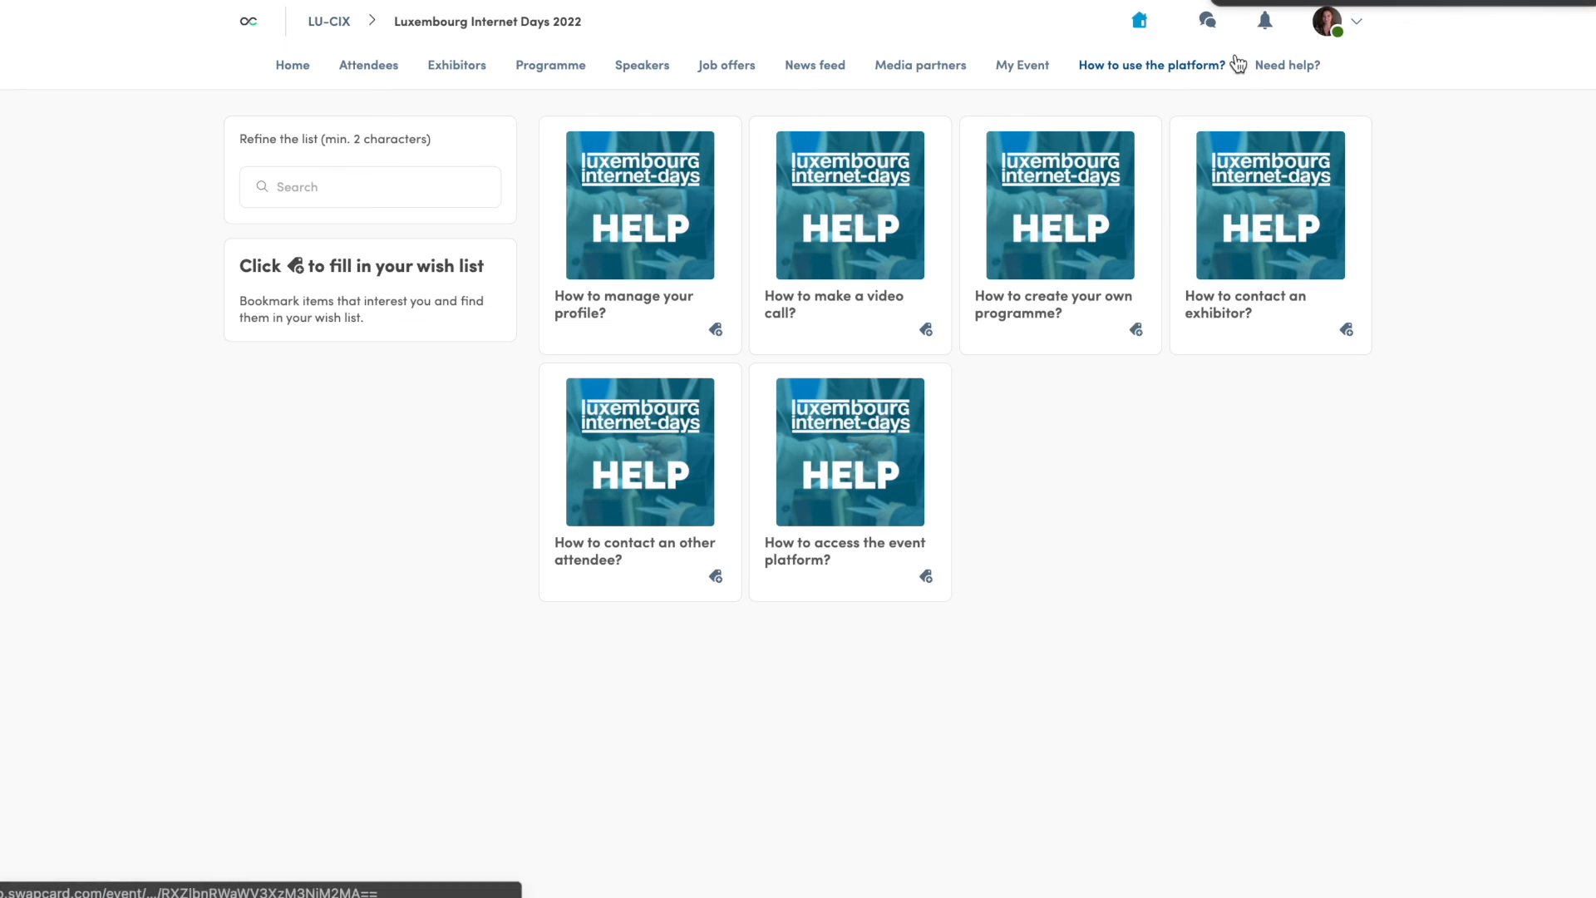
pyautogui.click(1287, 65)
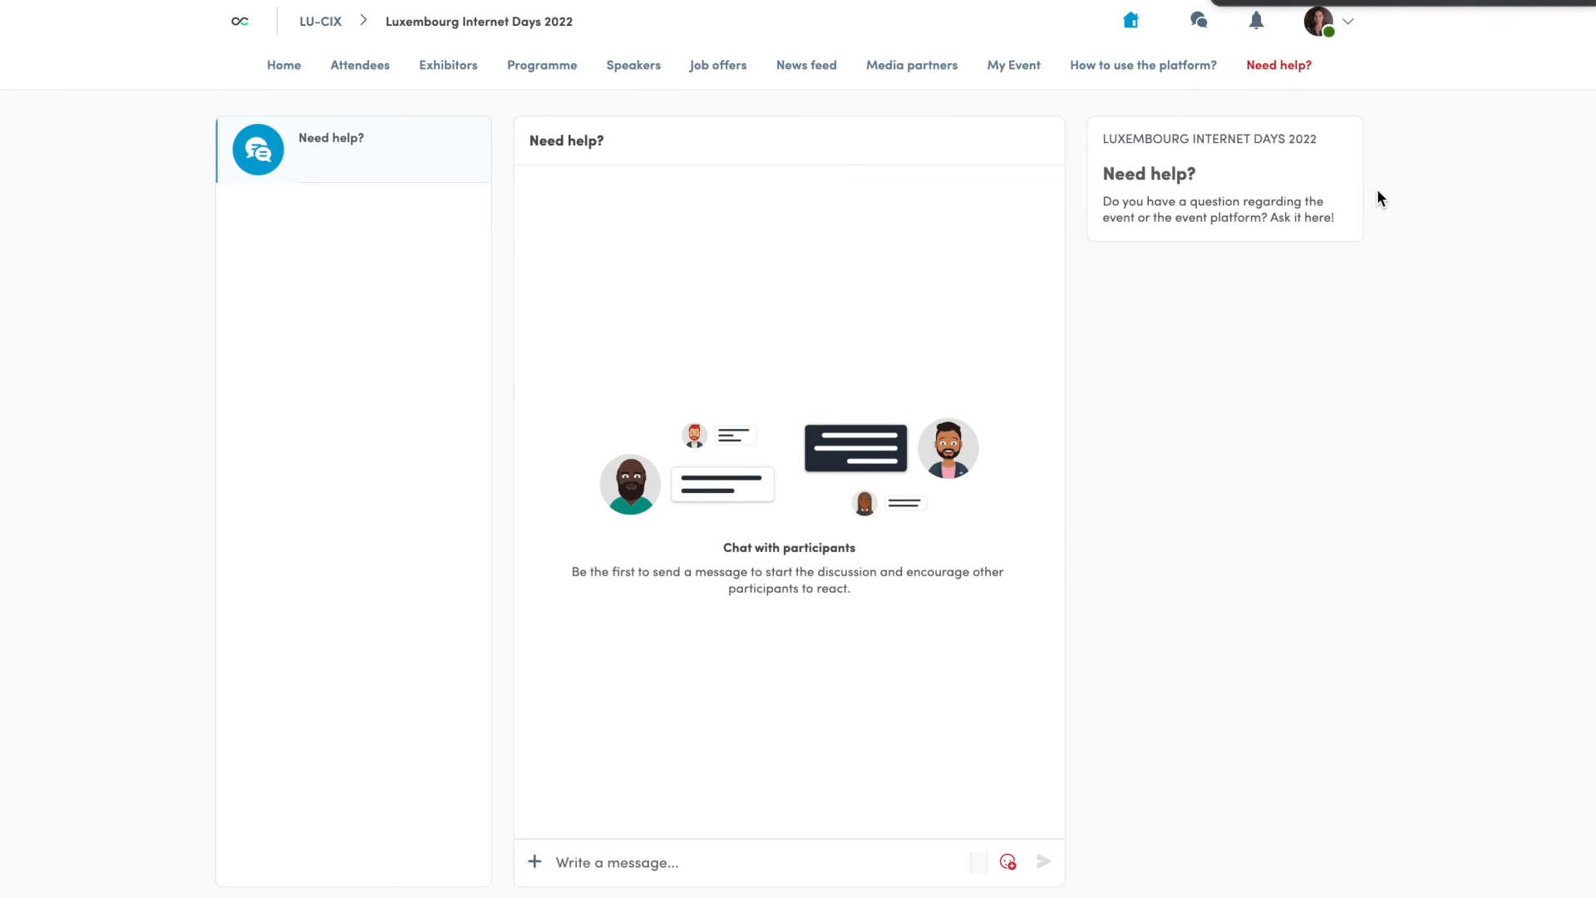